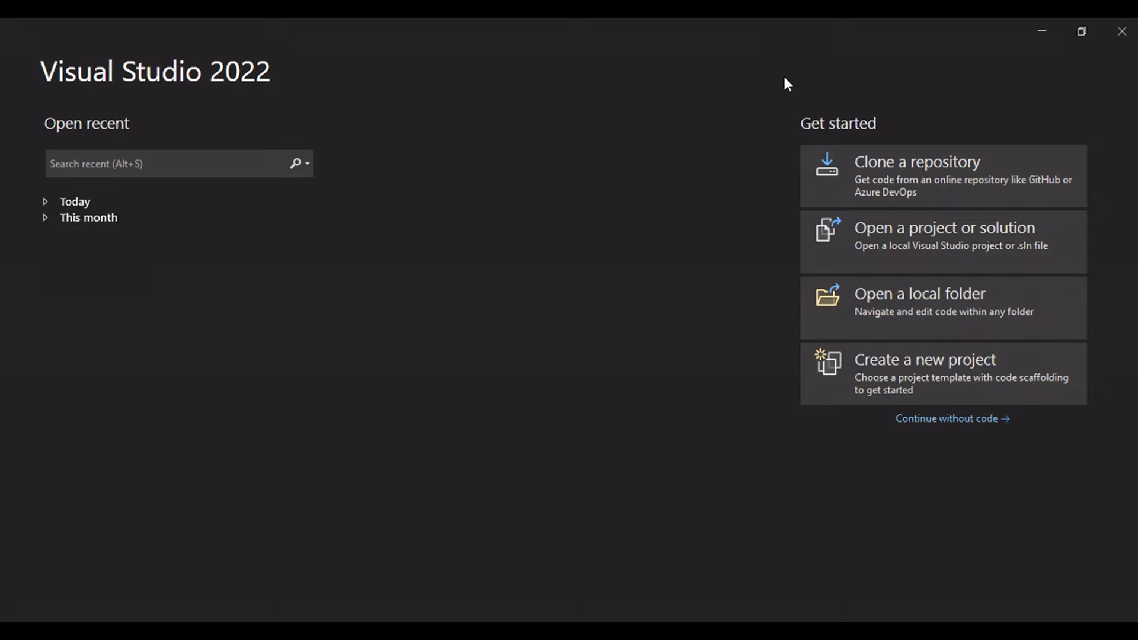
{"action": "mouse_move", "coordinate": [432, 101]}
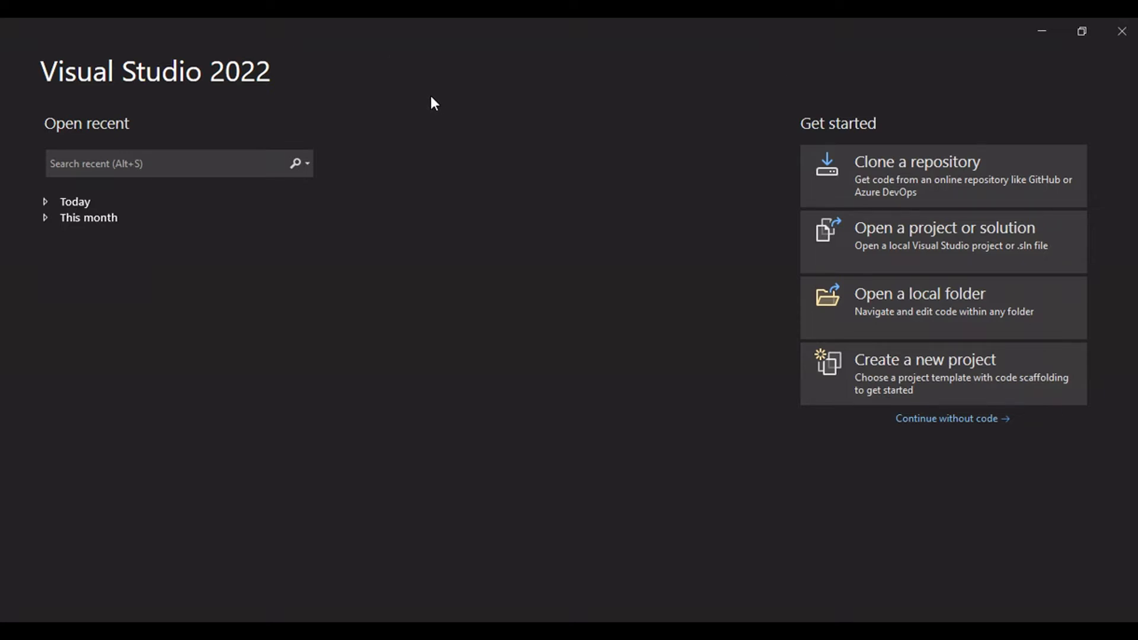
{"action": "mouse_move", "coordinate": [406, 118]}
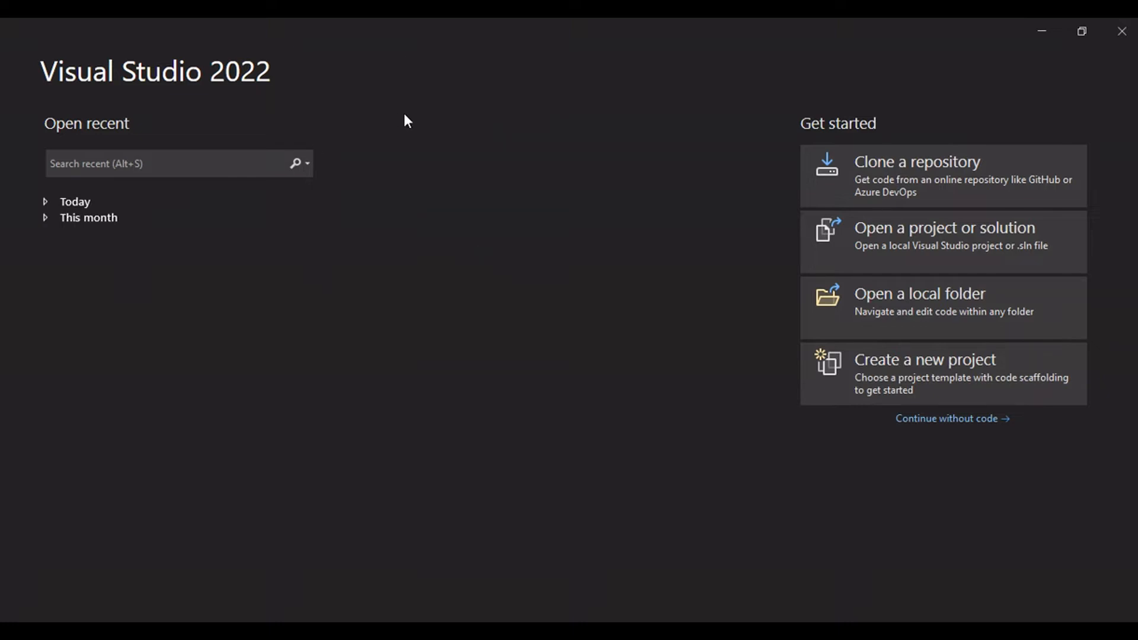
{"action": "mouse_move", "coordinate": [728, 323]}
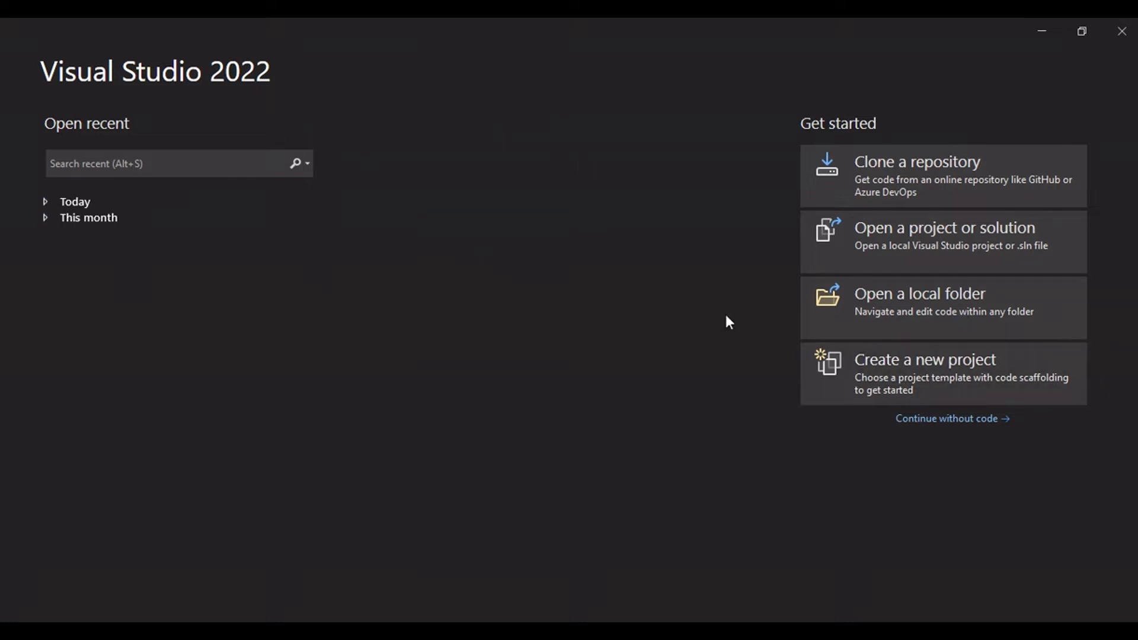
- Start creating a new Visual Studio project
{"action": "left_click", "coordinate": [924, 374]}
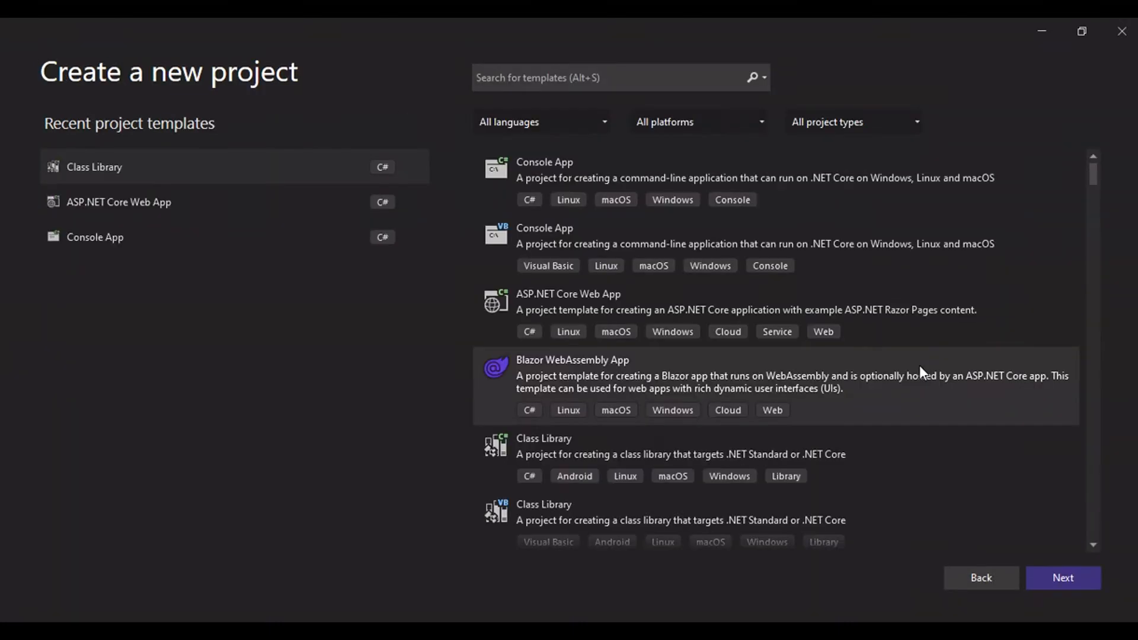
{"action": "mouse_move", "coordinate": [563, 234]}
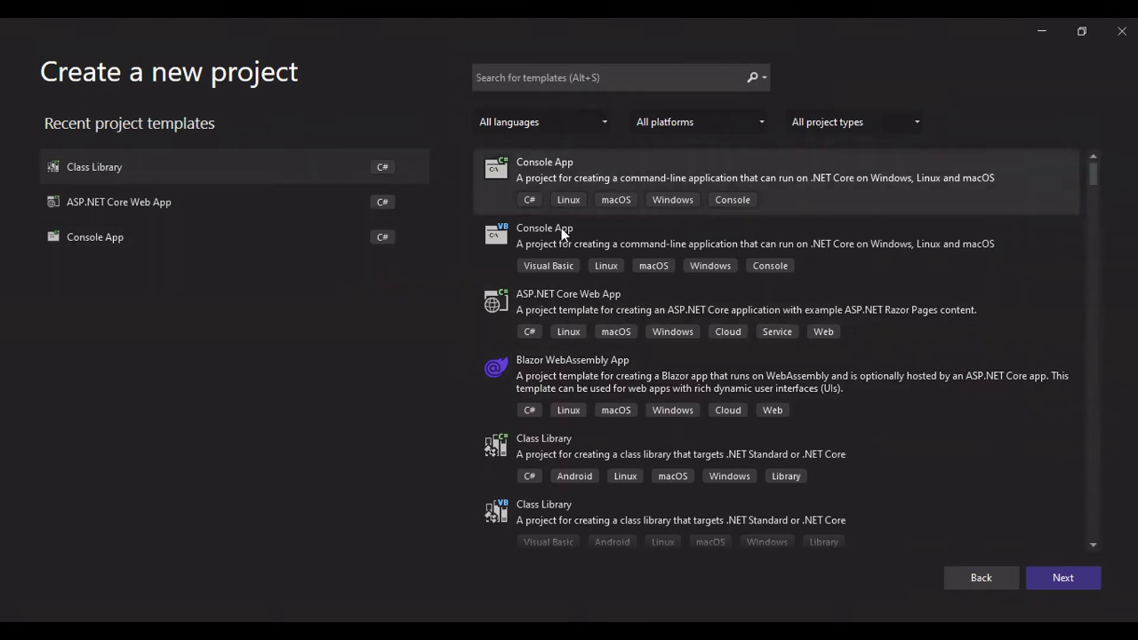
{"action": "mouse_move", "coordinate": [543, 534]}
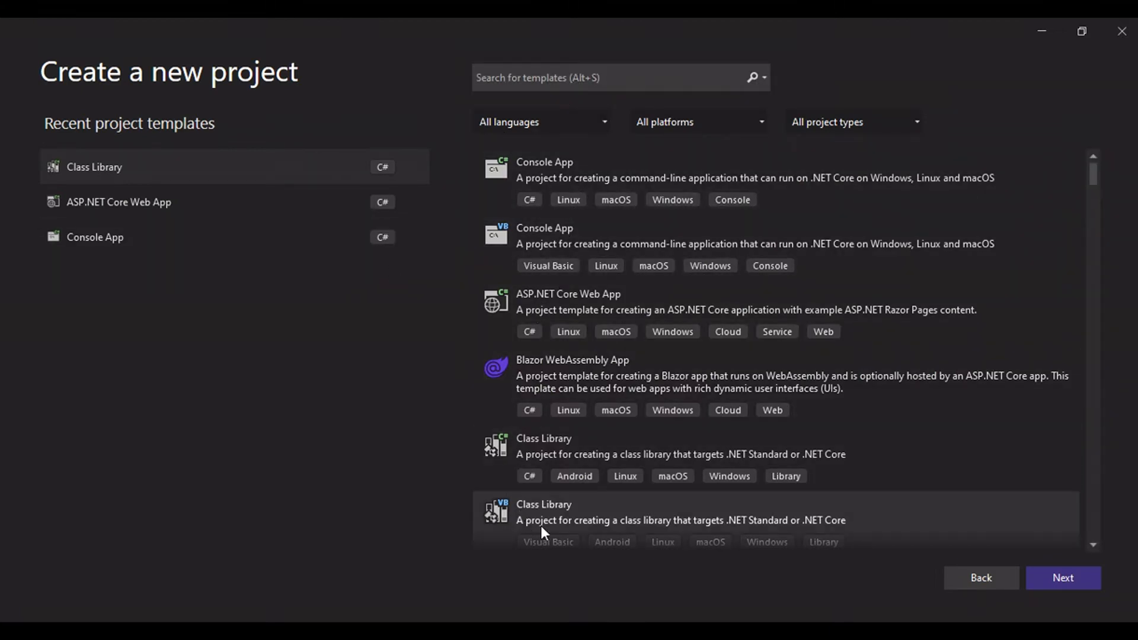
{"action": "mouse_move", "coordinate": [576, 450]}
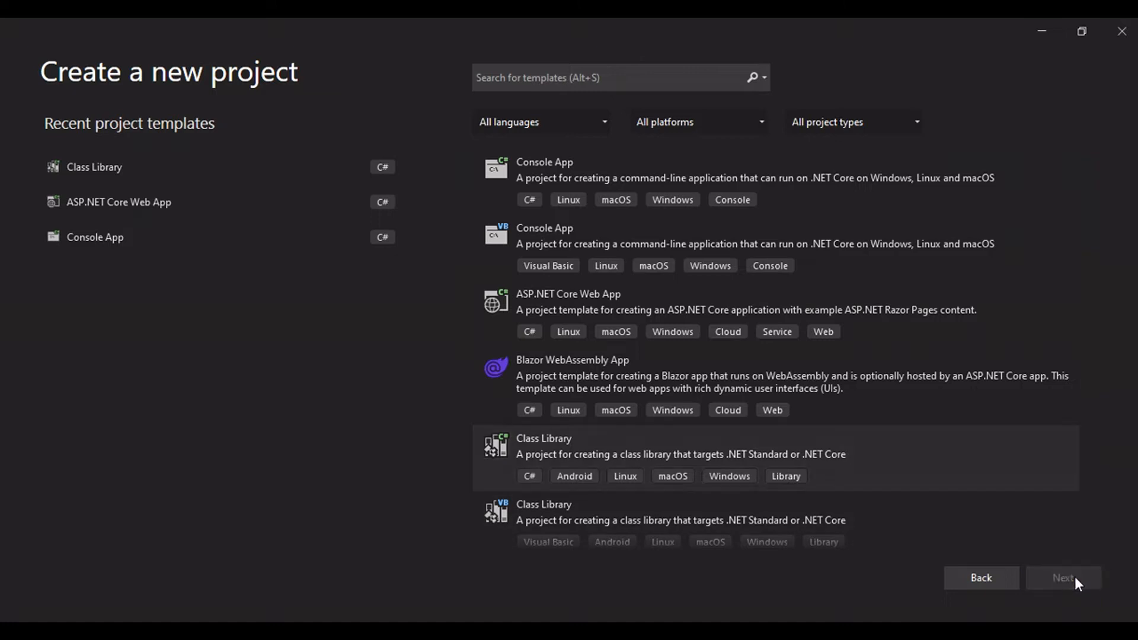
- Proceed to the configure step for the C# Class Library project
{"action": "left_click", "coordinate": [1064, 578]}
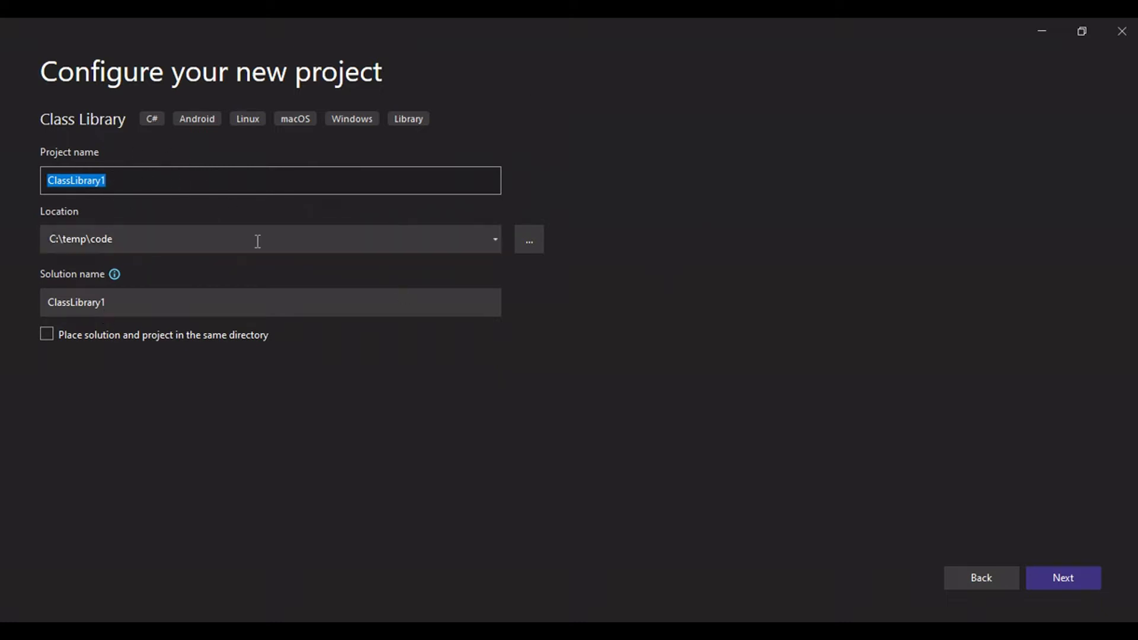
{"action": "mouse_move", "coordinate": [1054, 563]}
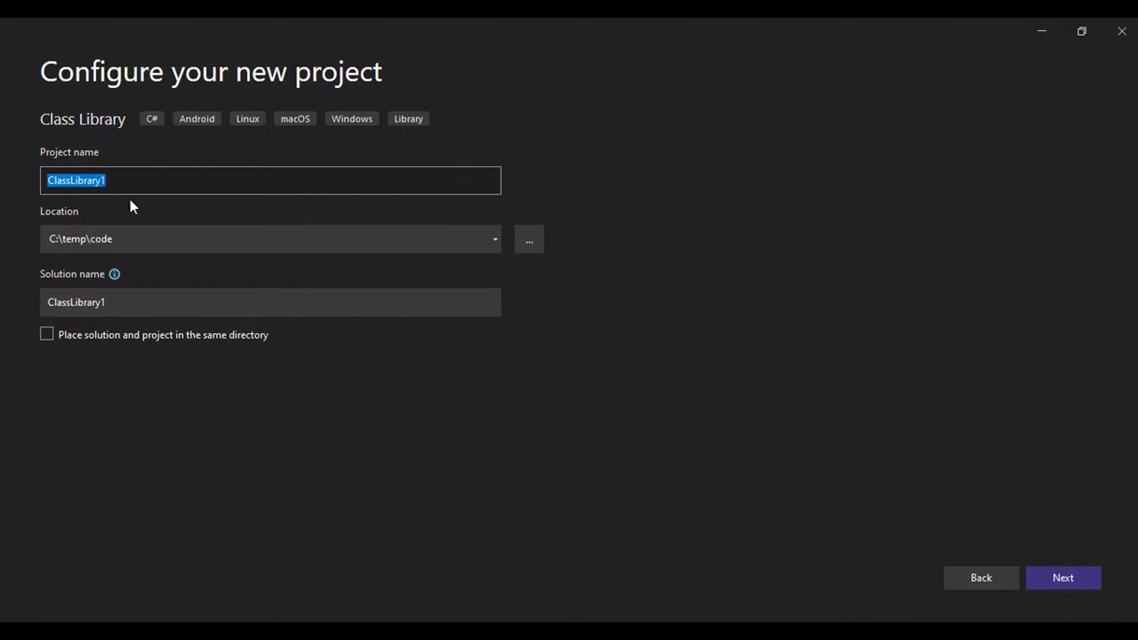
{"action": "mouse_move", "coordinate": [1122, 33]}
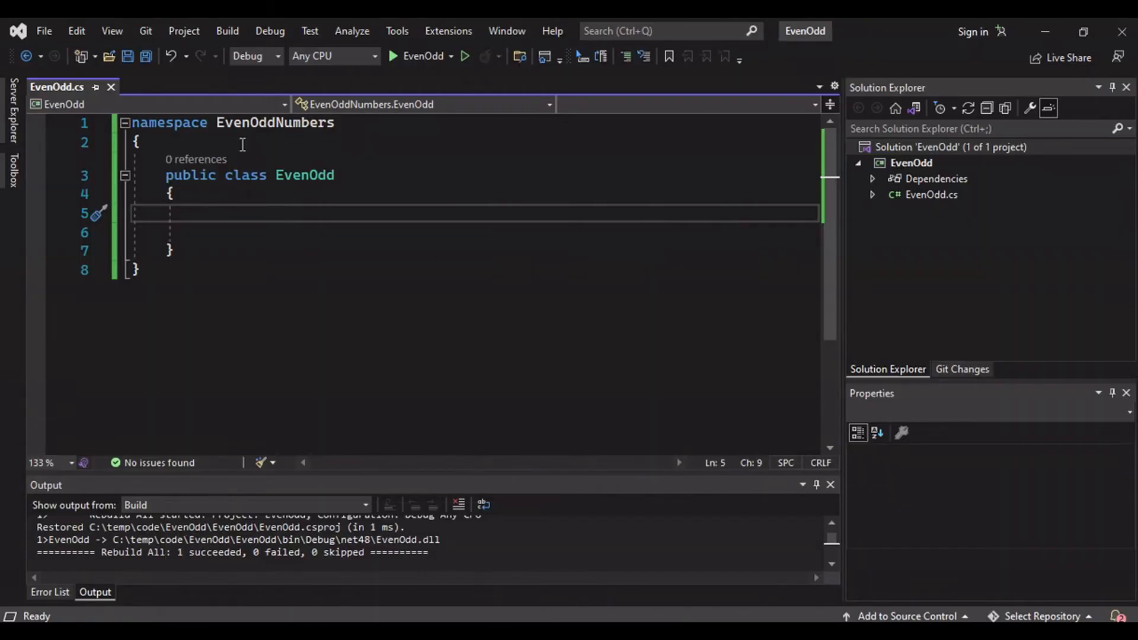
{"action": "mouse_move", "coordinate": [336, 156]}
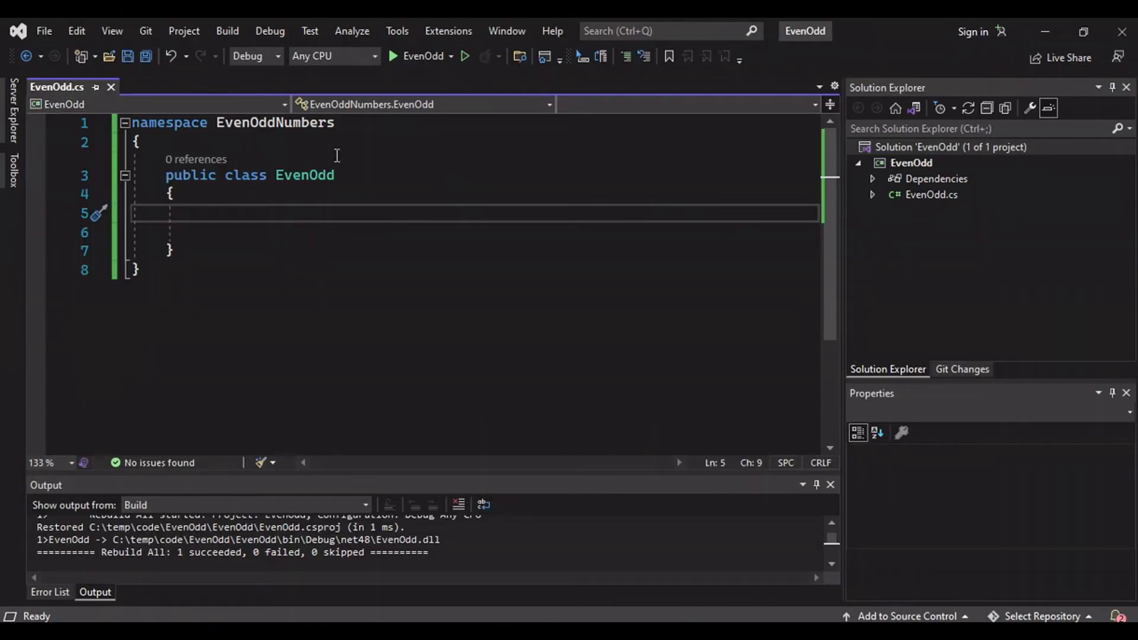
{"action": "mouse_move", "coordinate": [393, 276]}
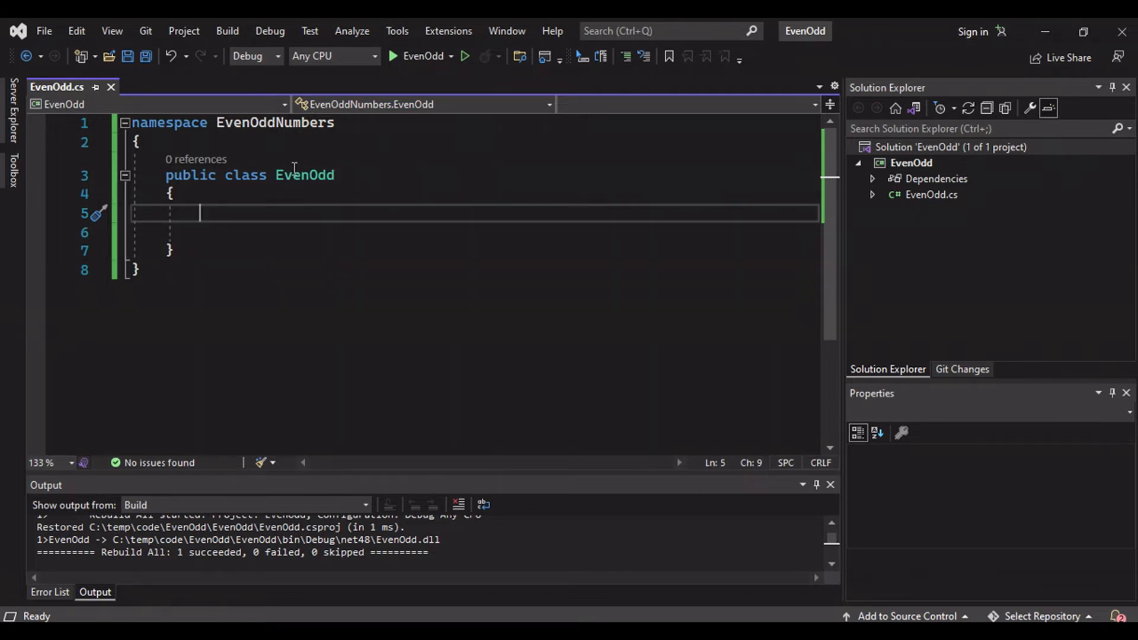
{"action": "mouse_move", "coordinate": [977, 323]}
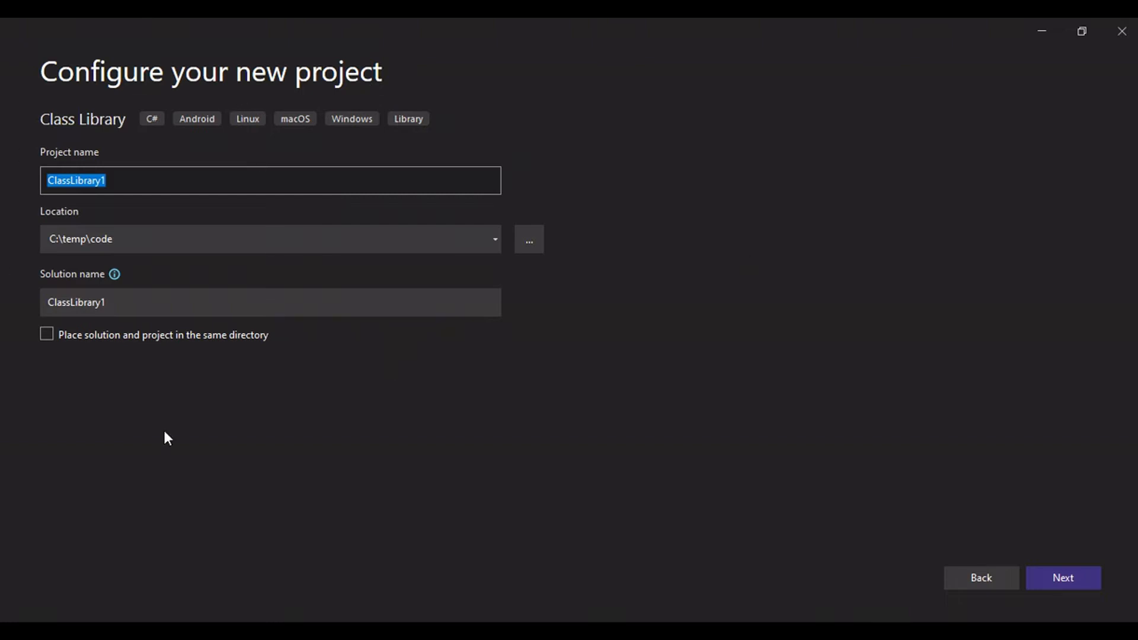
{"action": "mouse_move", "coordinate": [363, 454]}
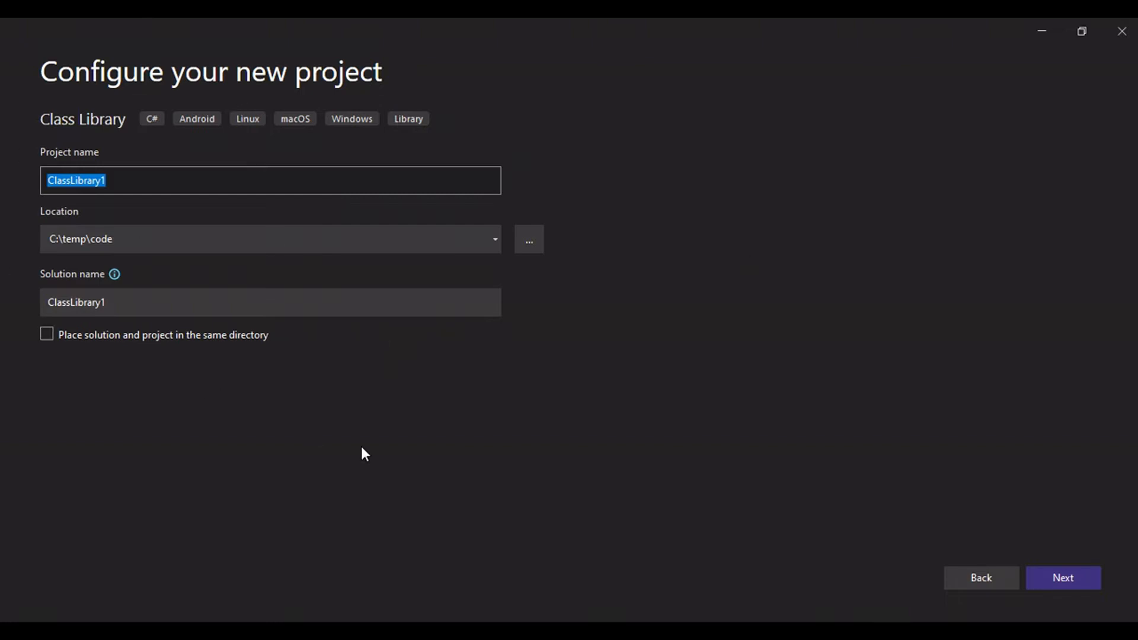
{"action": "mouse_move", "coordinate": [1122, 29]}
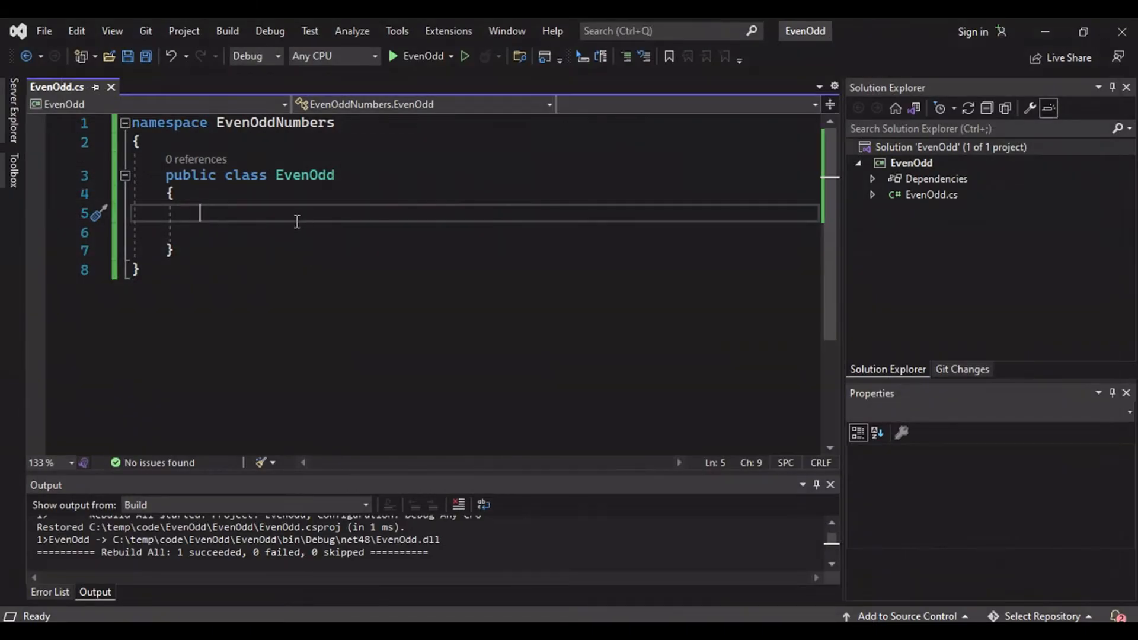
{"action": "mouse_move", "coordinate": [72, 109]}
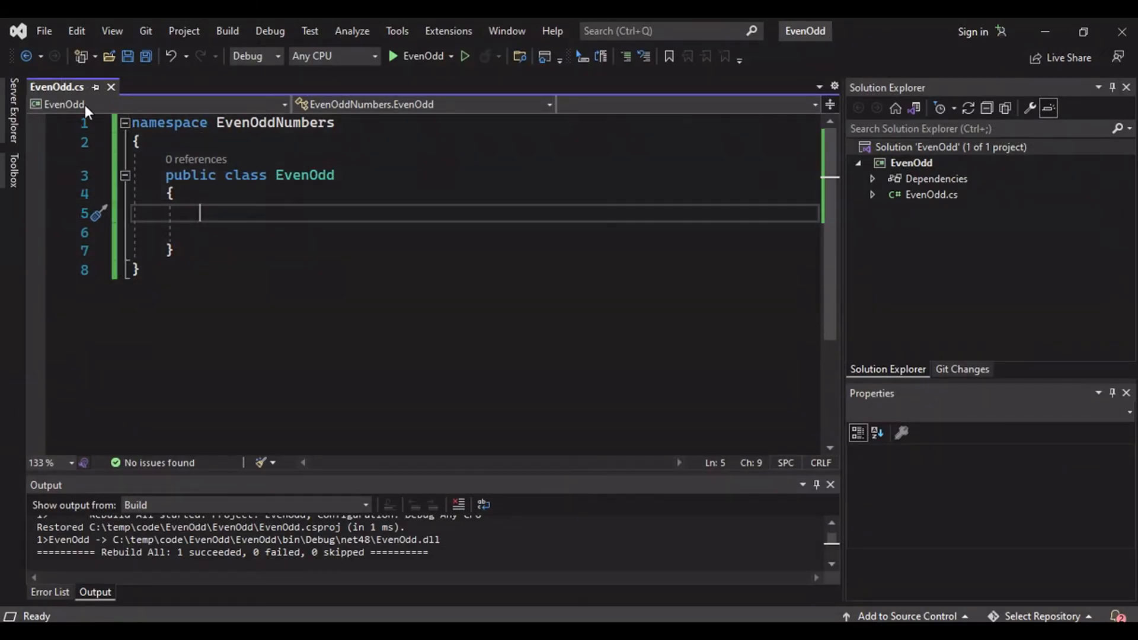
{"action": "left_click", "coordinate": [311, 175]}
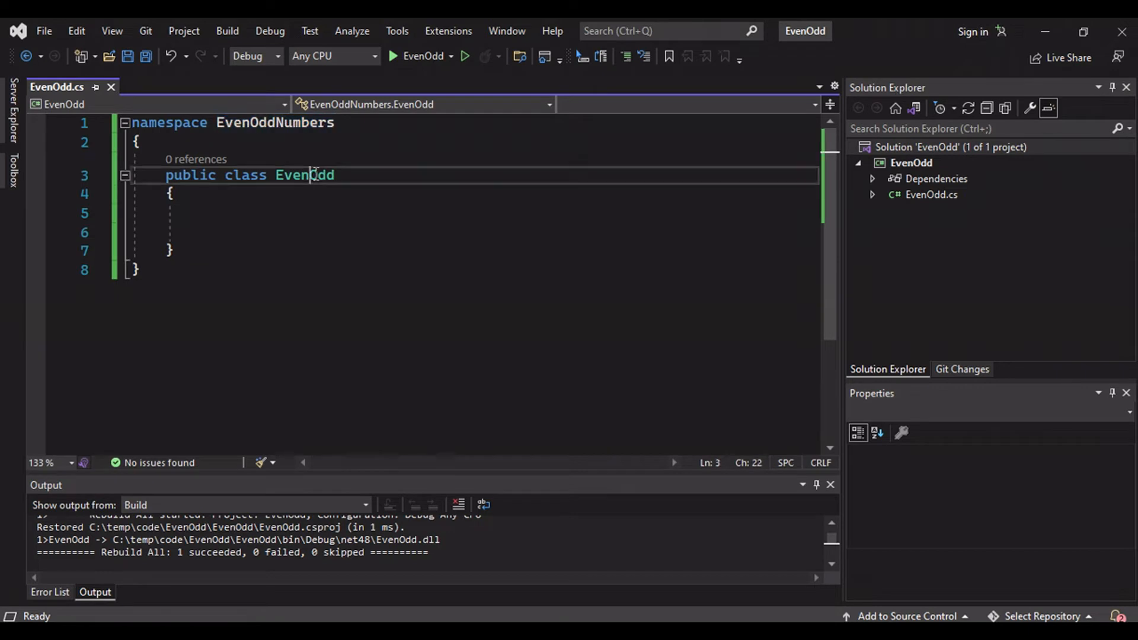
{"action": "double_click", "coordinate": [304, 175]}
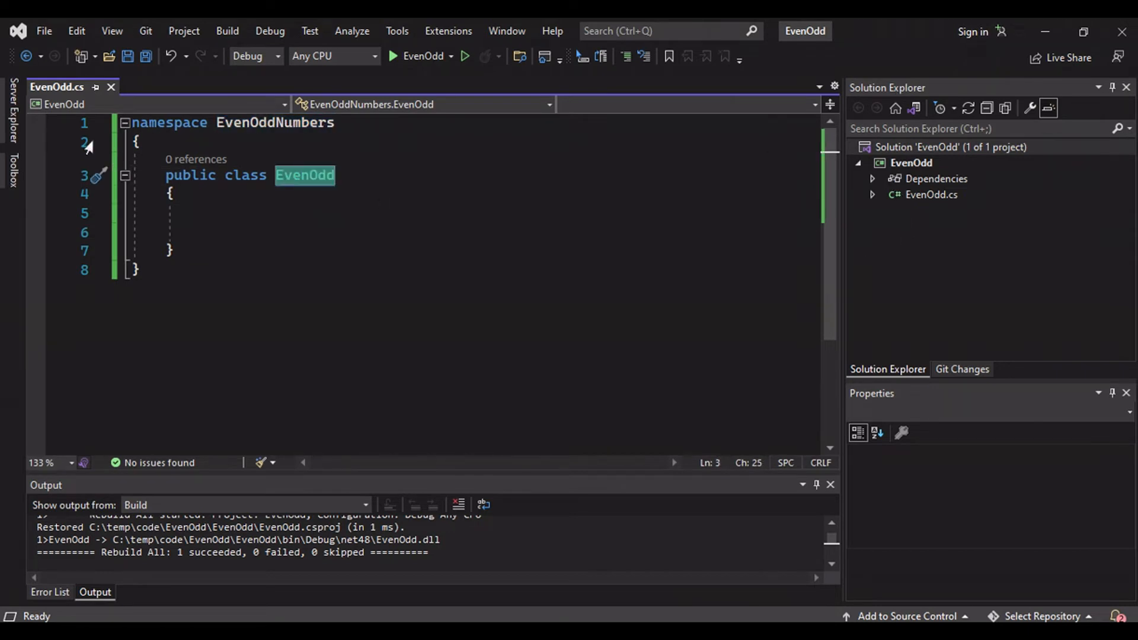
{"action": "left_click", "coordinate": [934, 194]}
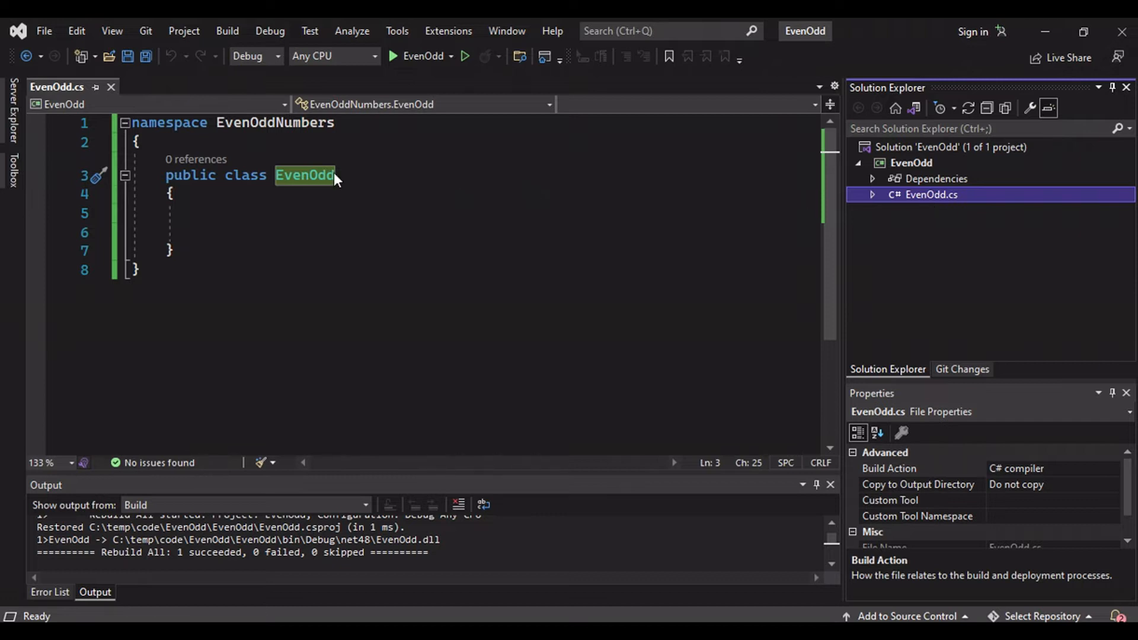
{"action": "mouse_move", "coordinate": [944, 204]}
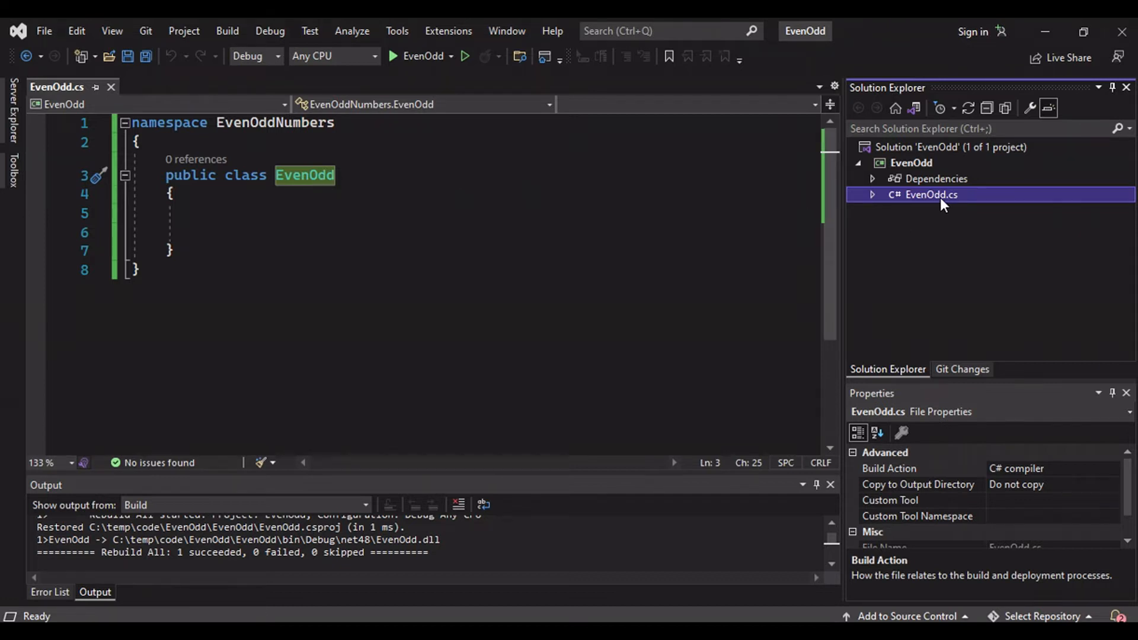
{"action": "mouse_move", "coordinate": [477, 266]}
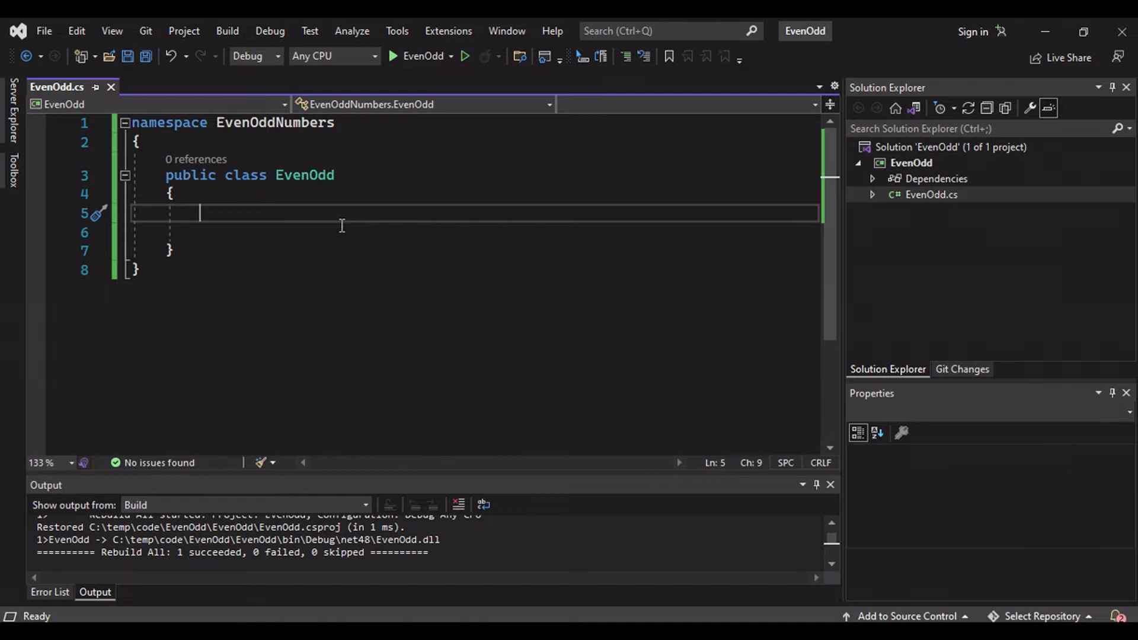
- Declare a public bool IsEven(int num) method inside the EvenOdd class
{"action": "type", "text": "public boo"}
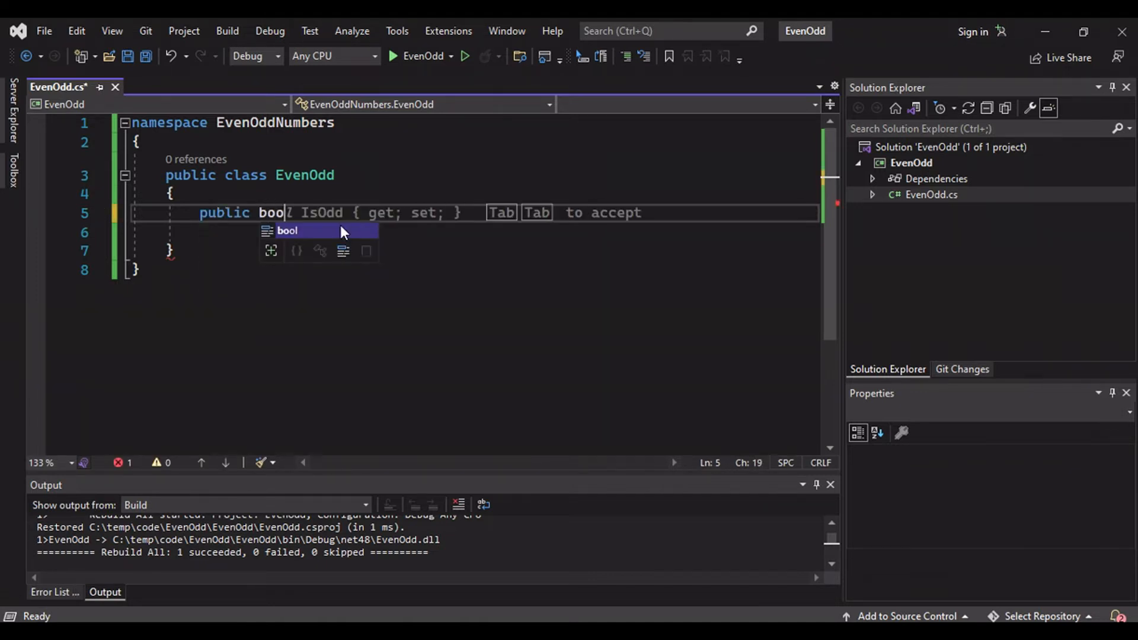
{"action": "key", "text": "Tab"}
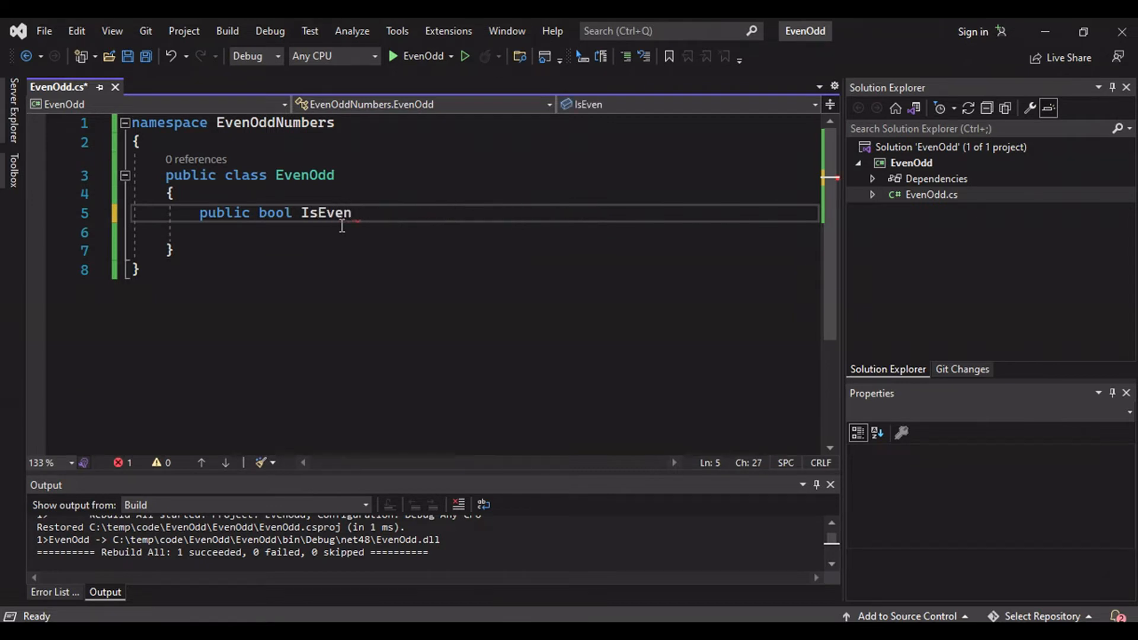
{"action": "type", "text": "()"}
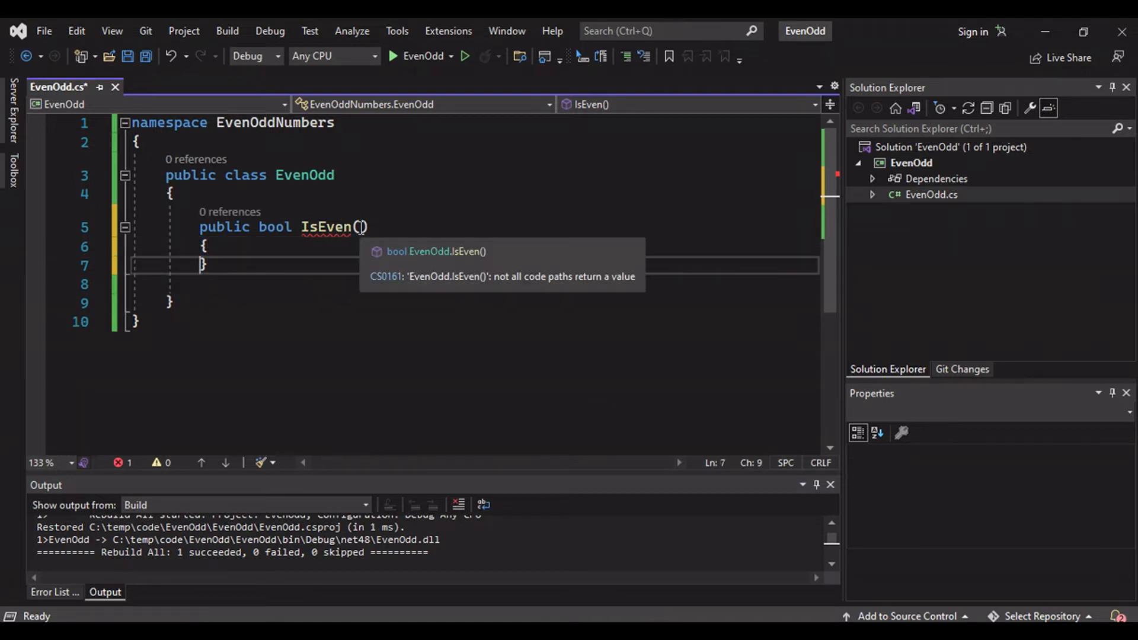
{"action": "type", "text": "nu"}
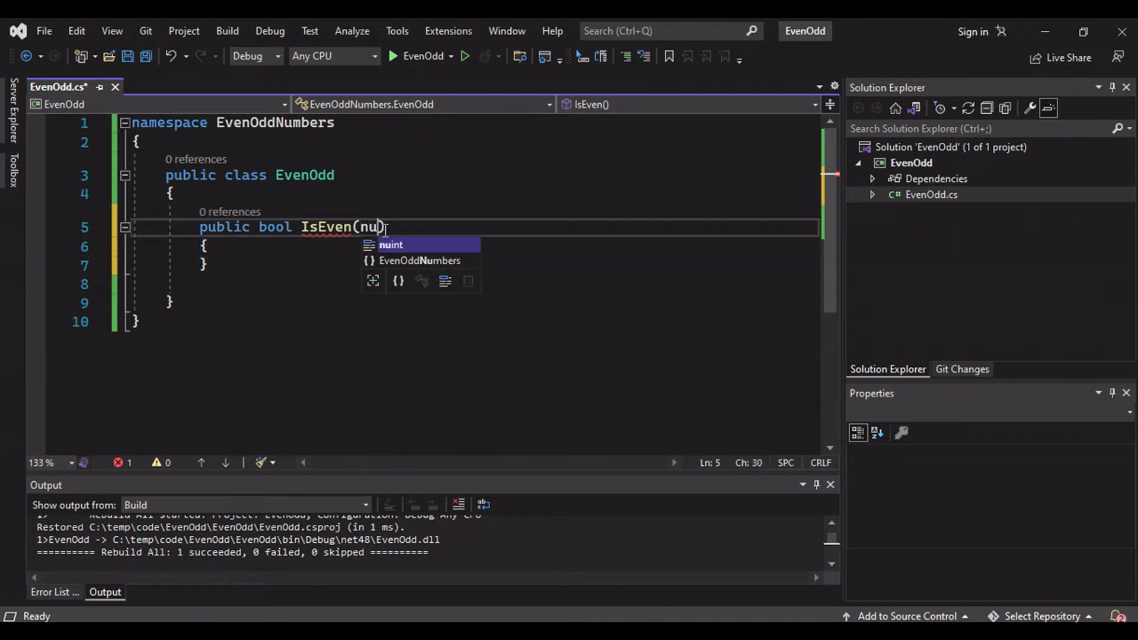
{"action": "key", "text": "Backspace"}
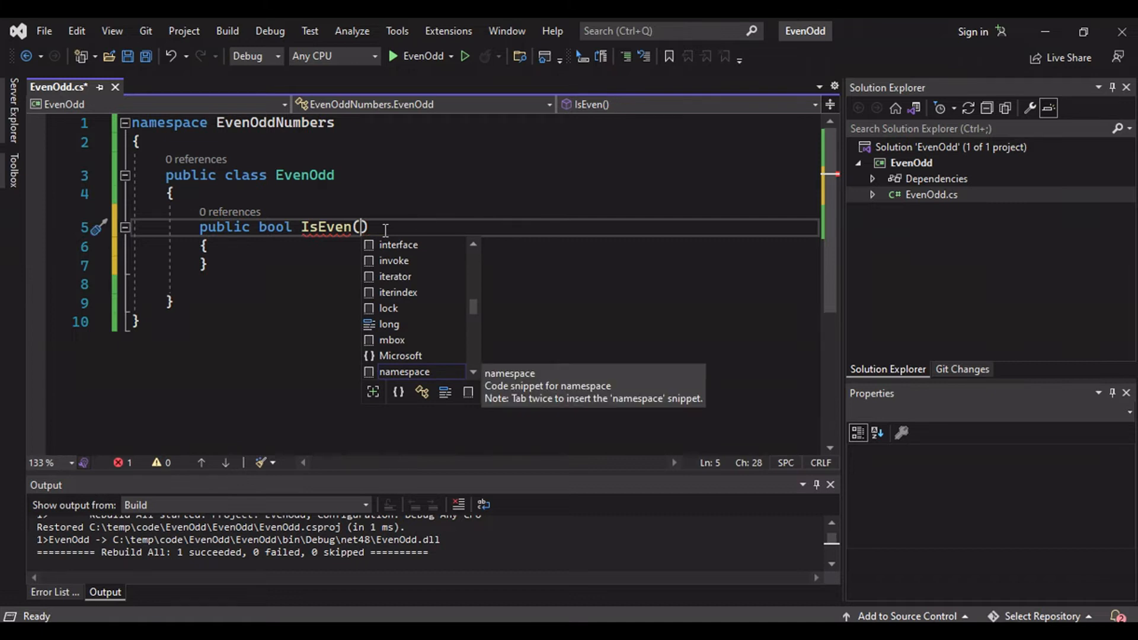
{"action": "type", "text": "int num"}
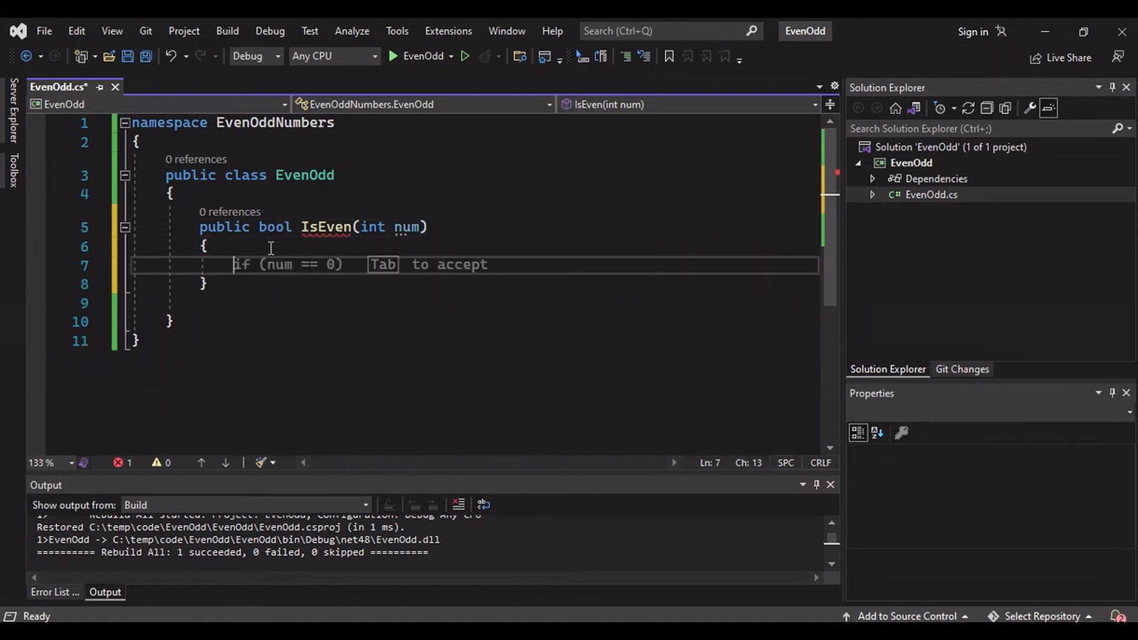
- Write the body: if (num != 0 && num % 2 == 0) return true; else return false;
{"action": "key", "text": "Tab"}
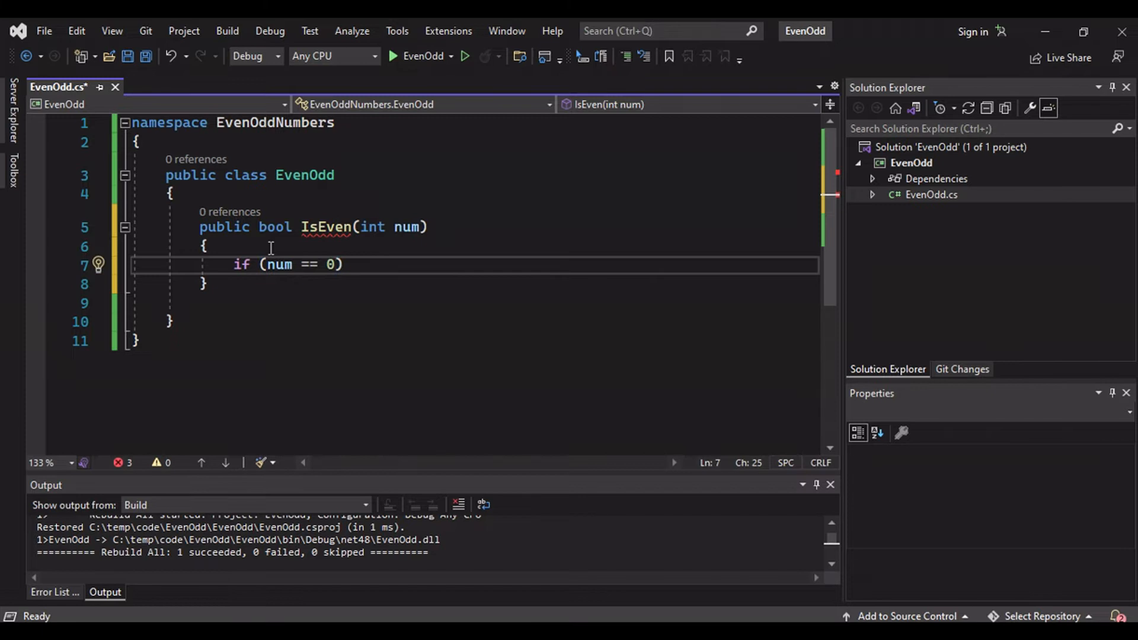
{"action": "type", "text": "!"}
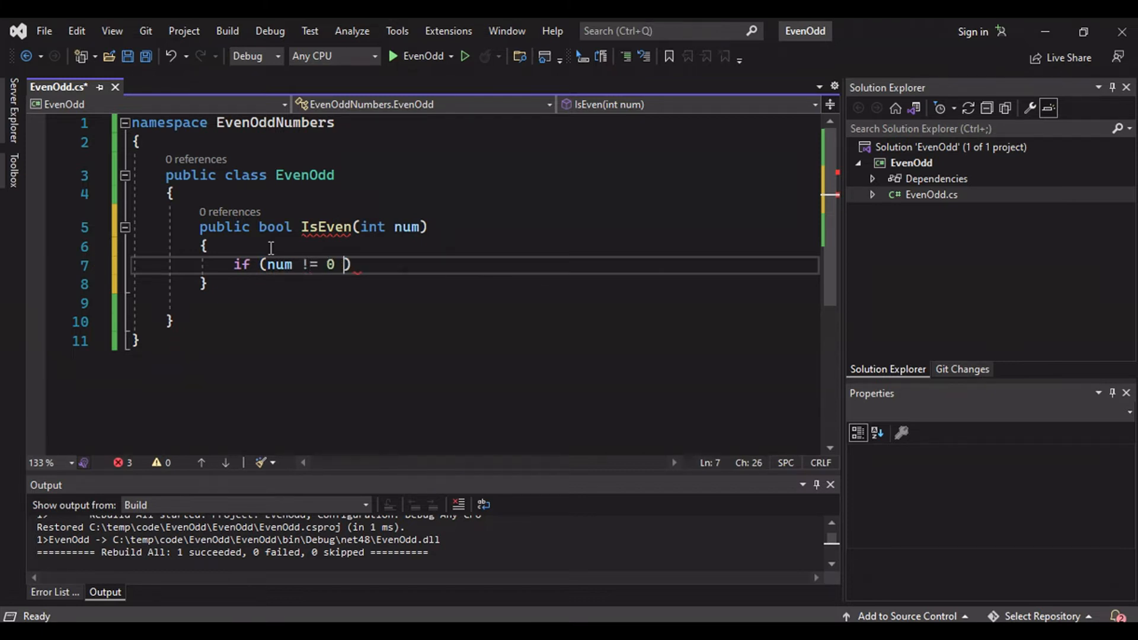
{"action": "type", "text": "&& num"}
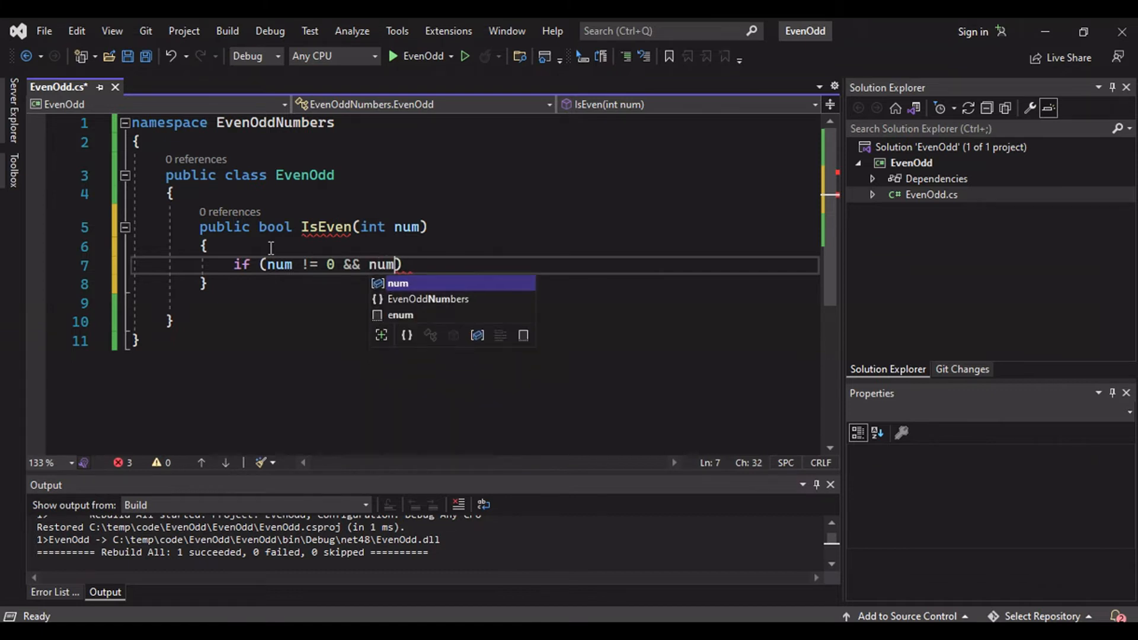
{"action": "type", "text": "% 2 =="}
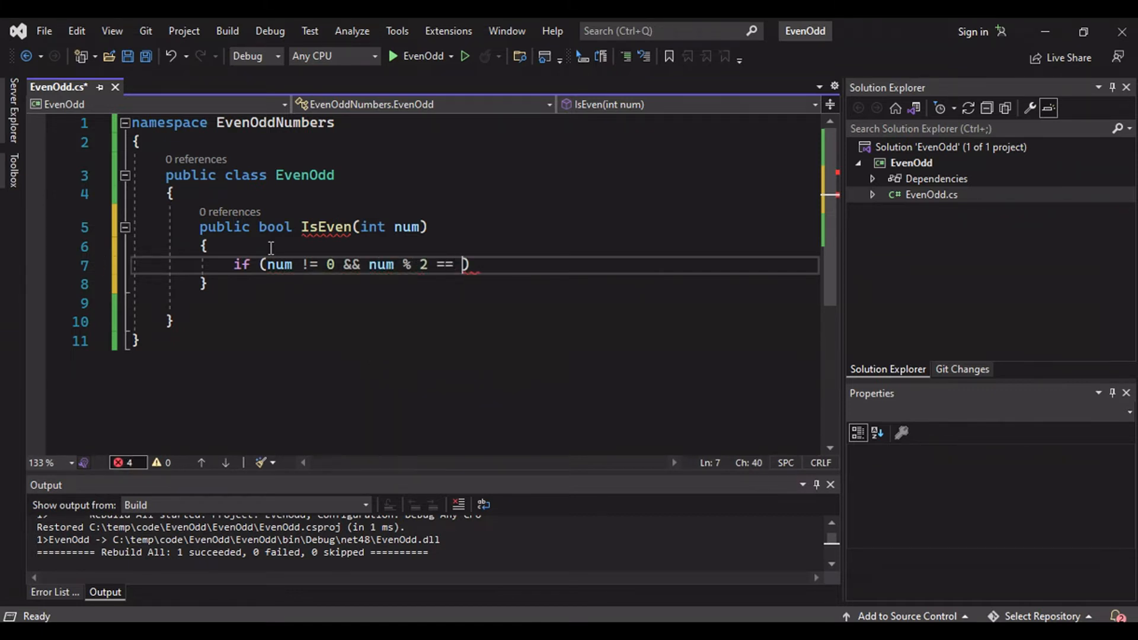
{"action": "type", "text": "0)"}
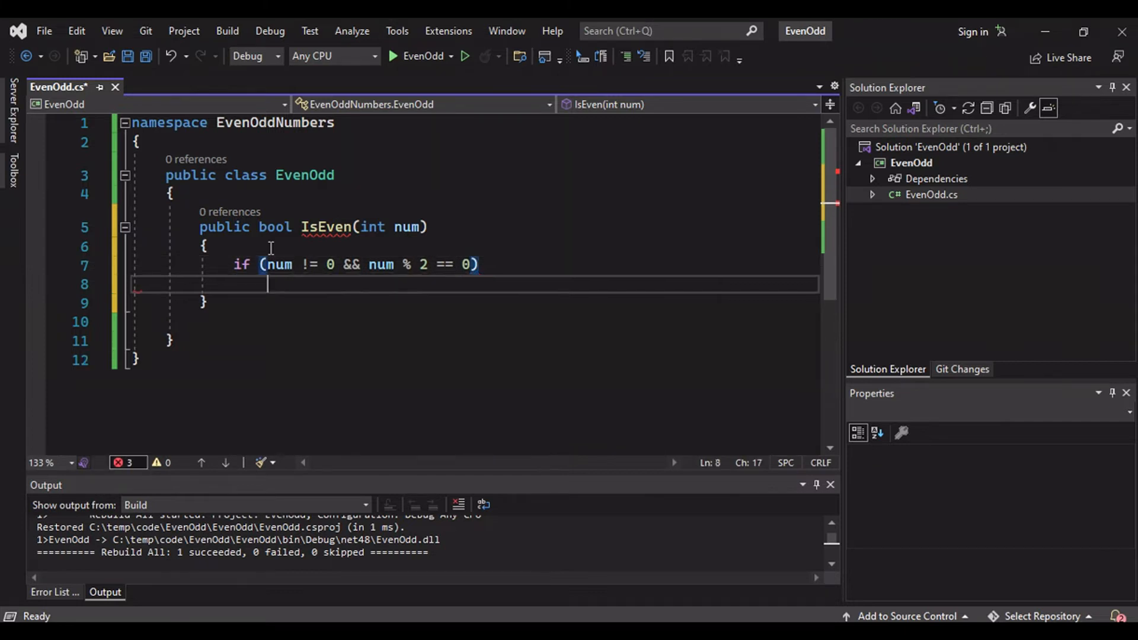
{"action": "type", "text": "return true;"}
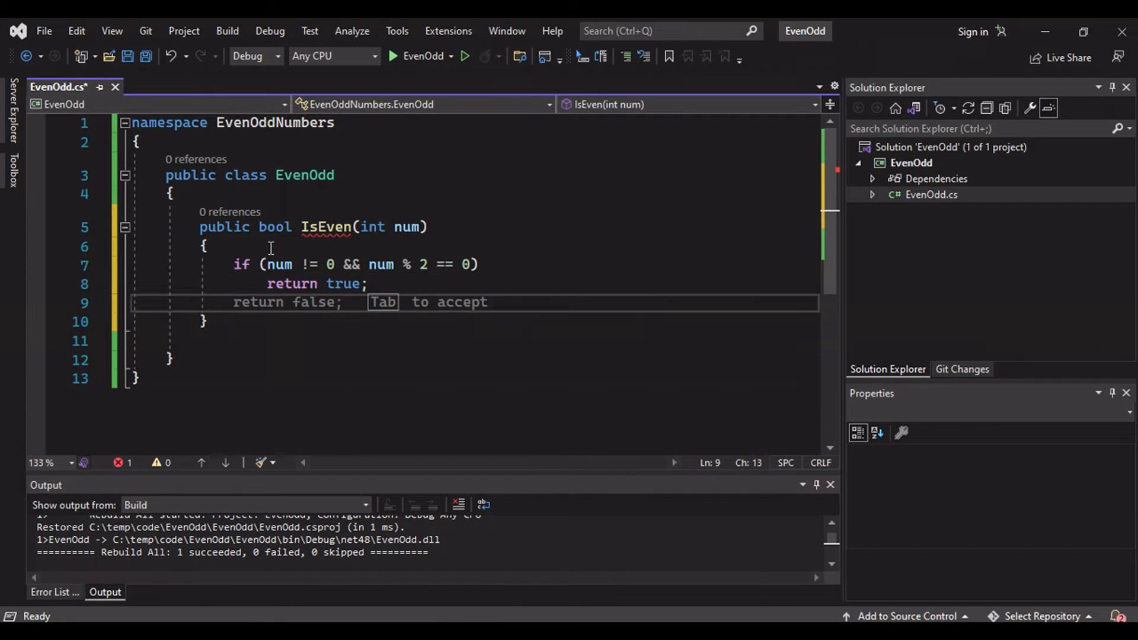
{"action": "type", "text": "else"}
{"action": "type", "text": "return false;"}
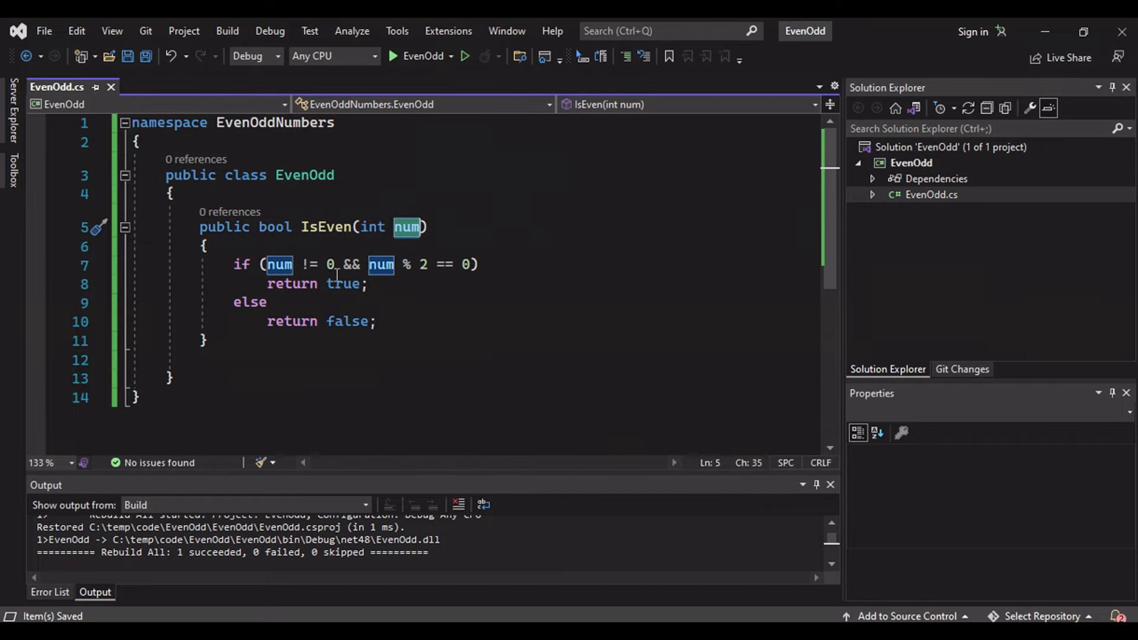
{"action": "mouse_move", "coordinate": [512, 213]}
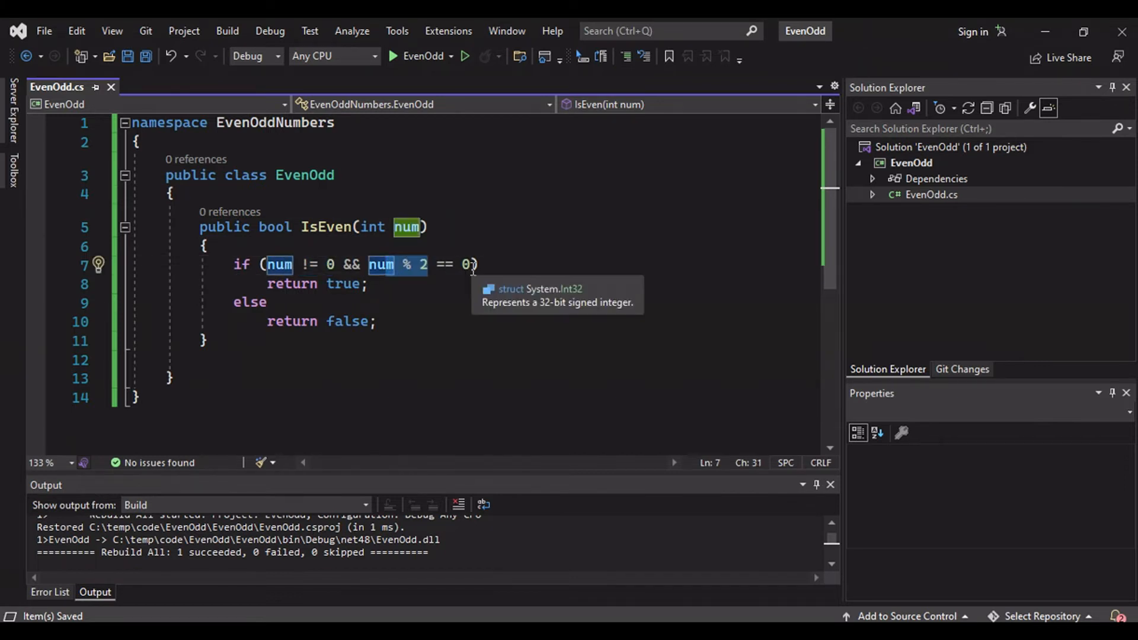
- Build the EvenOdd solution and select the built EvenOdd.dll path in the Output window
{"action": "left_click", "coordinate": [353, 321]}
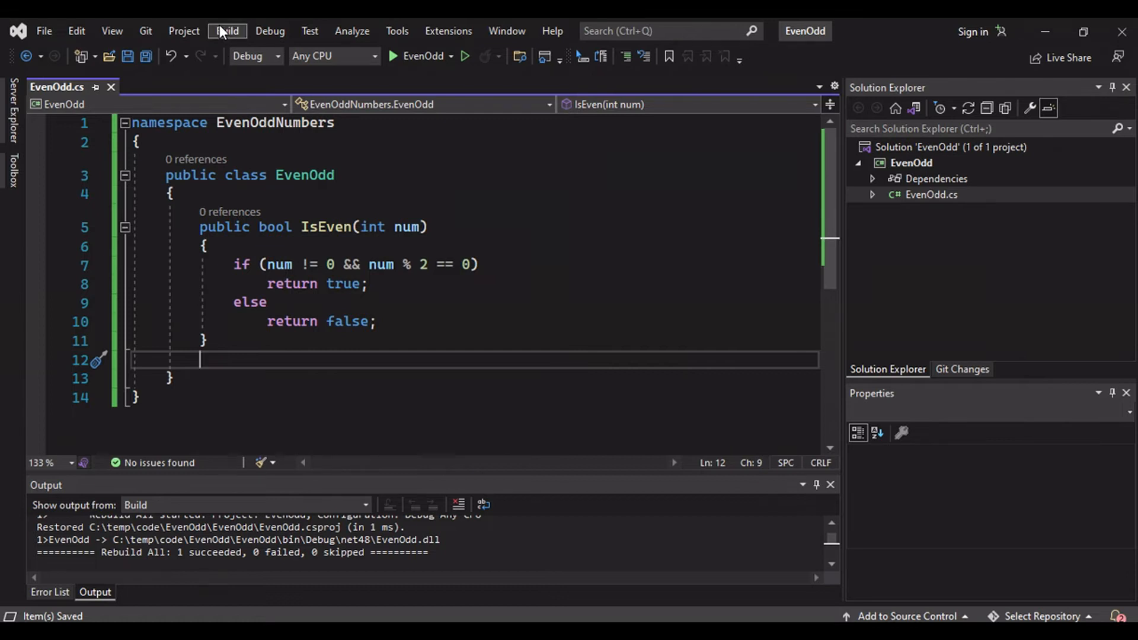
{"action": "left_click", "coordinate": [226, 31]}
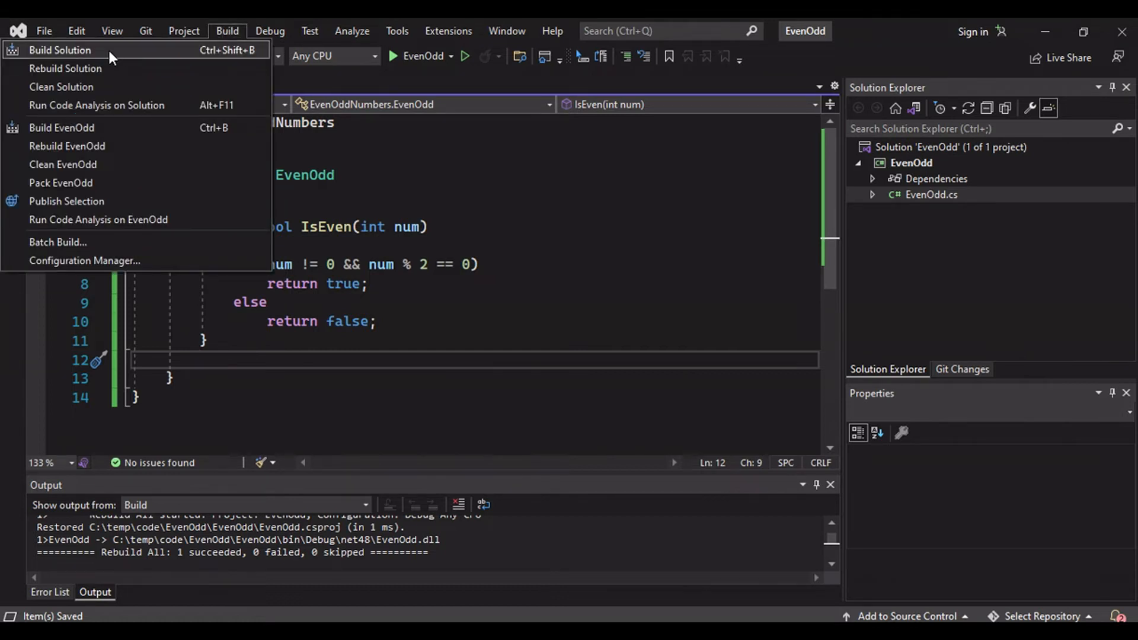
{"action": "left_click", "coordinate": [66, 50]}
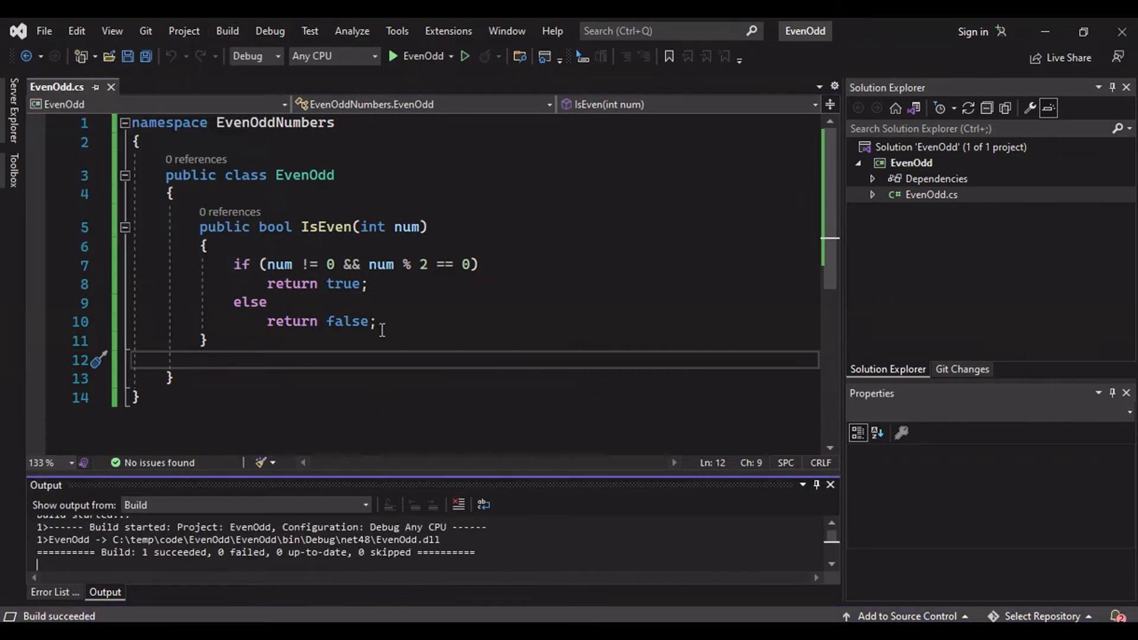
{"action": "mouse_move", "coordinate": [413, 346]}
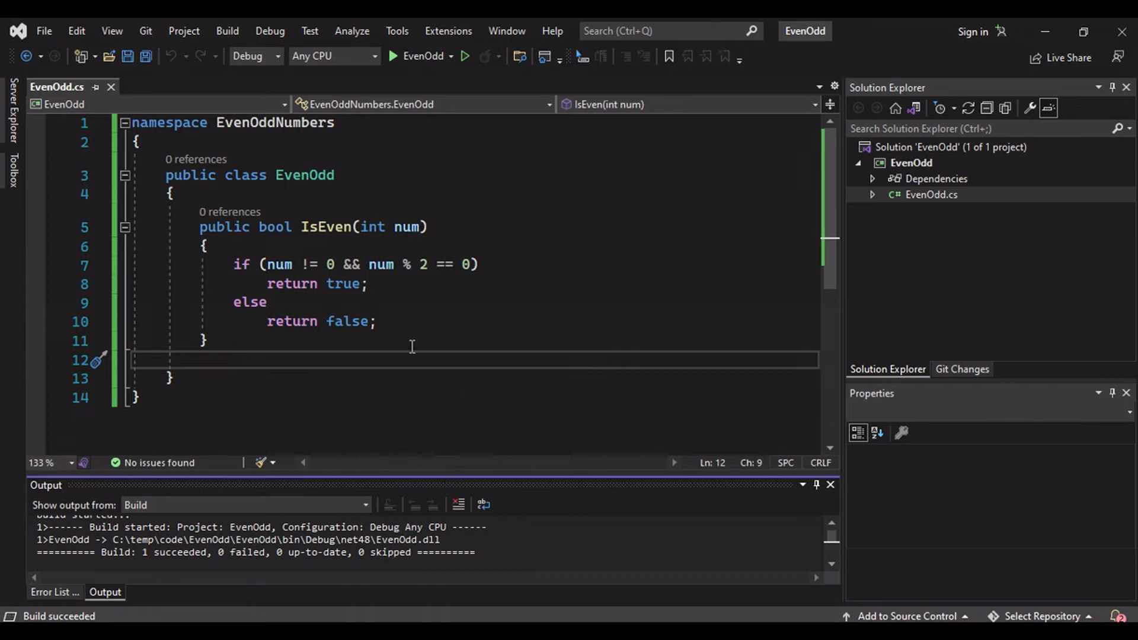
{"action": "double_click", "coordinate": [420, 540]}
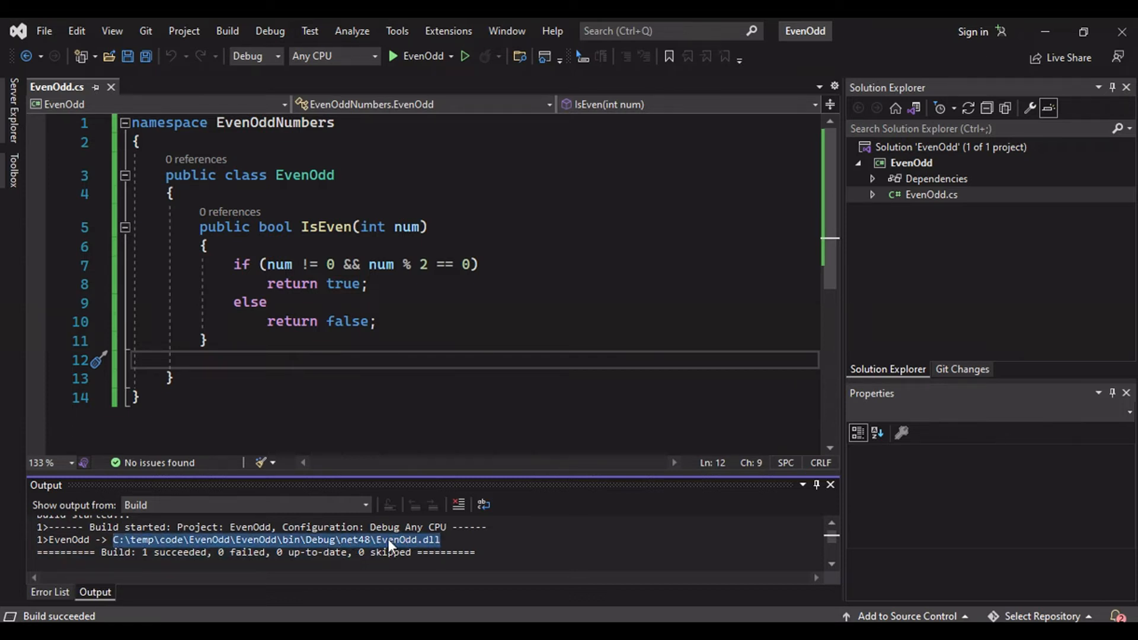
{"action": "mouse_move", "coordinate": [437, 250]}
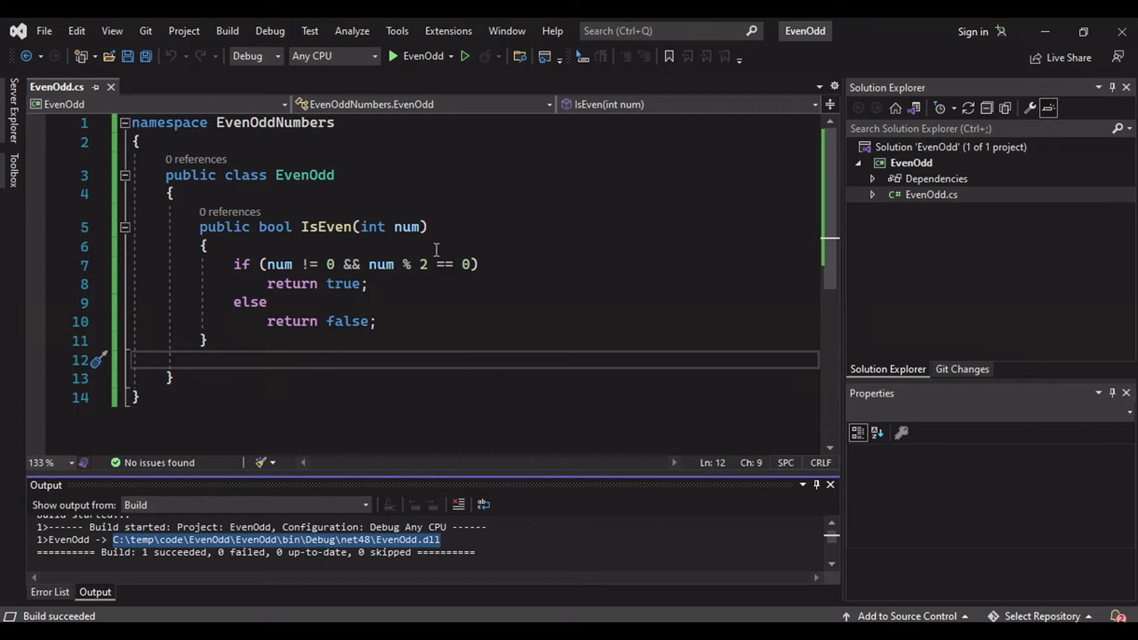
{"action": "mouse_move", "coordinate": [472, 287]}
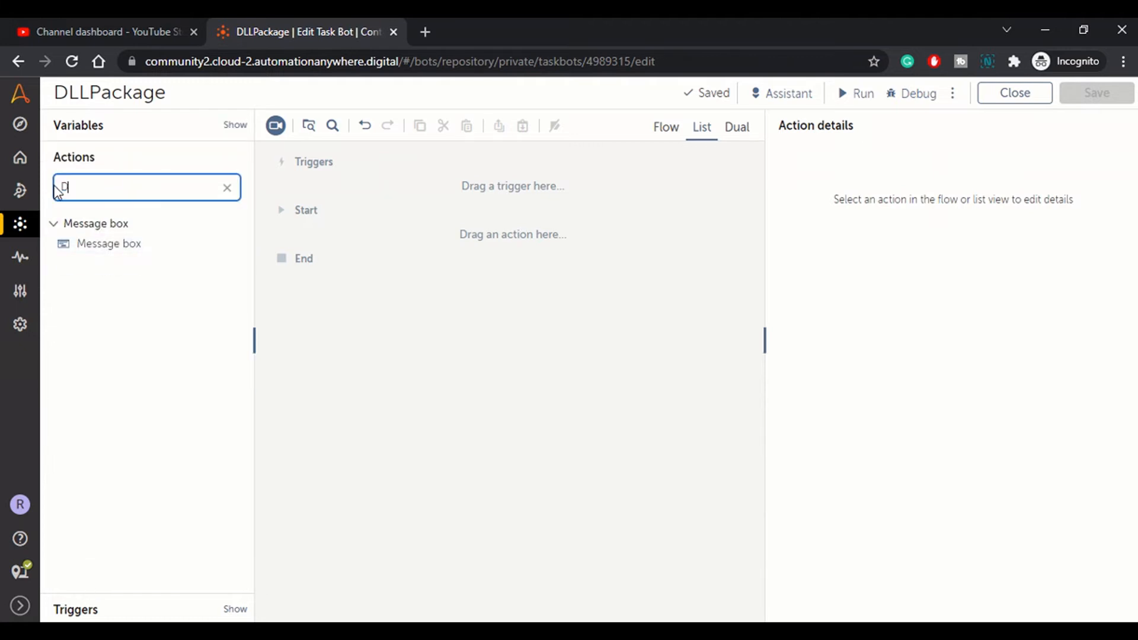
- Find the DLL actions and drag Open and Run function into the bot flow
{"action": "type", "text": "LL"}
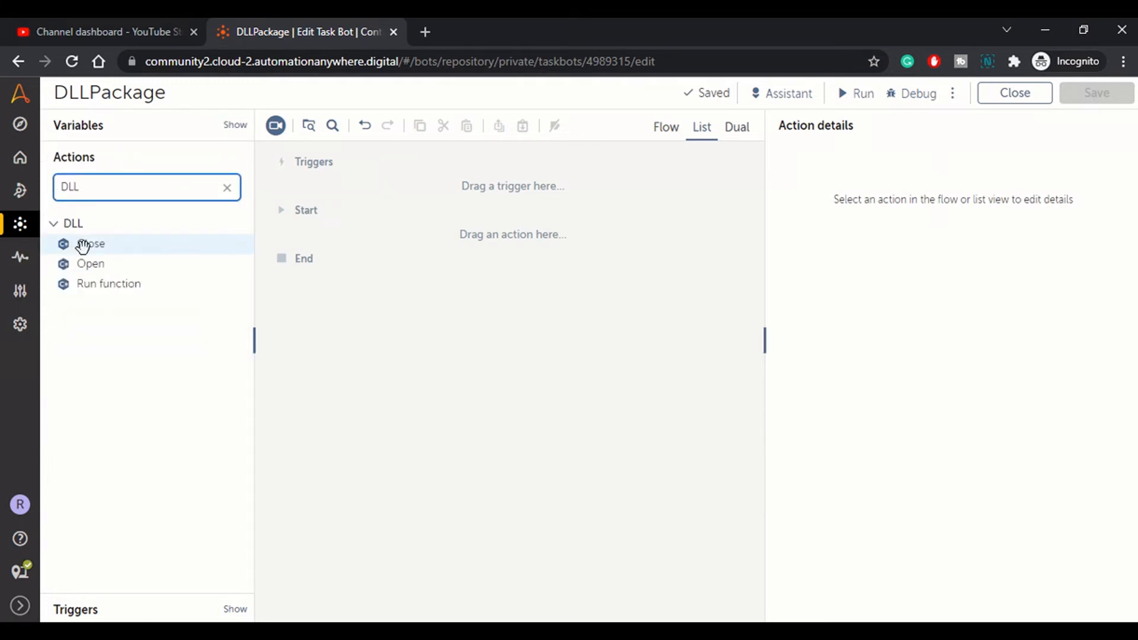
{"action": "mouse_move", "coordinate": [90, 263]}
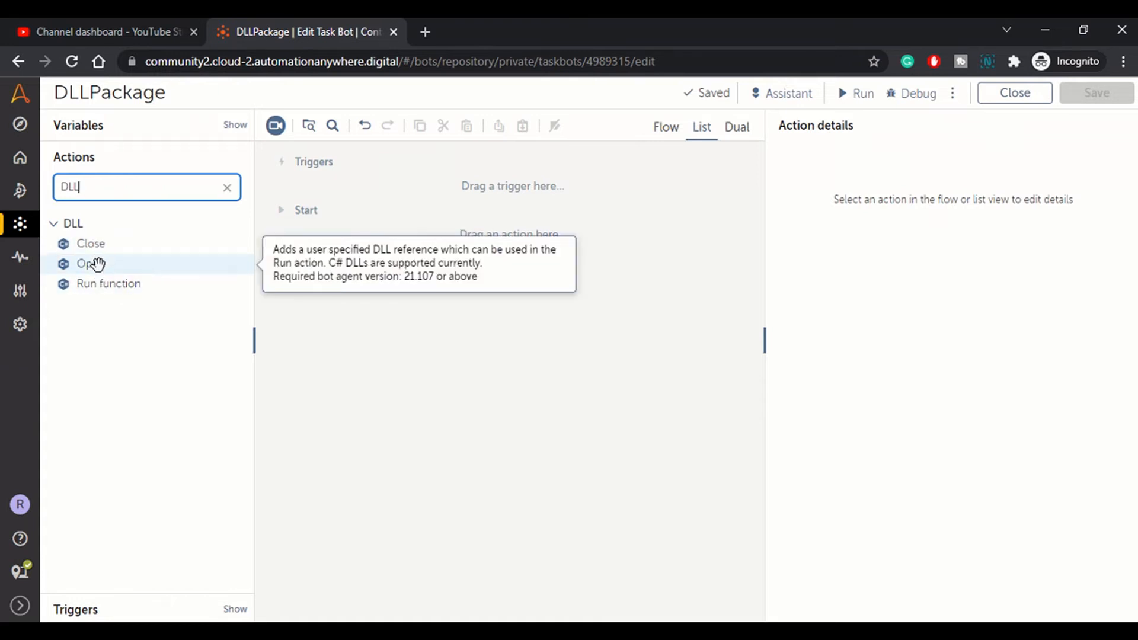
{"action": "left_click_drag", "start_coordinate": [90, 263], "coordinate": [363, 232]}
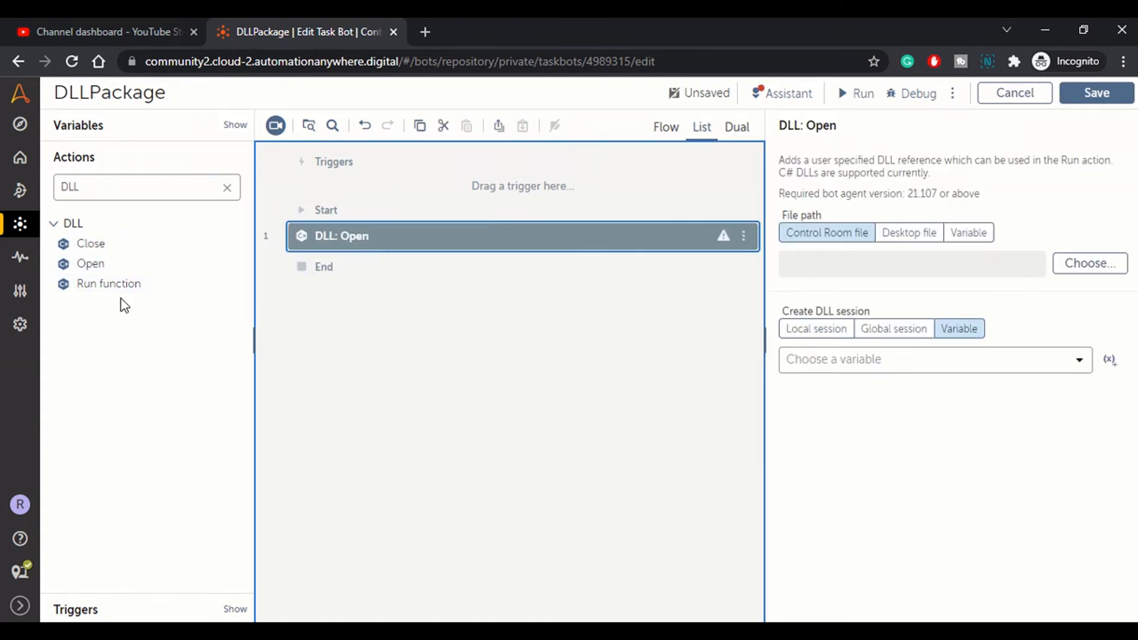
{"action": "left_click_drag", "start_coordinate": [108, 283], "coordinate": [370, 261]}
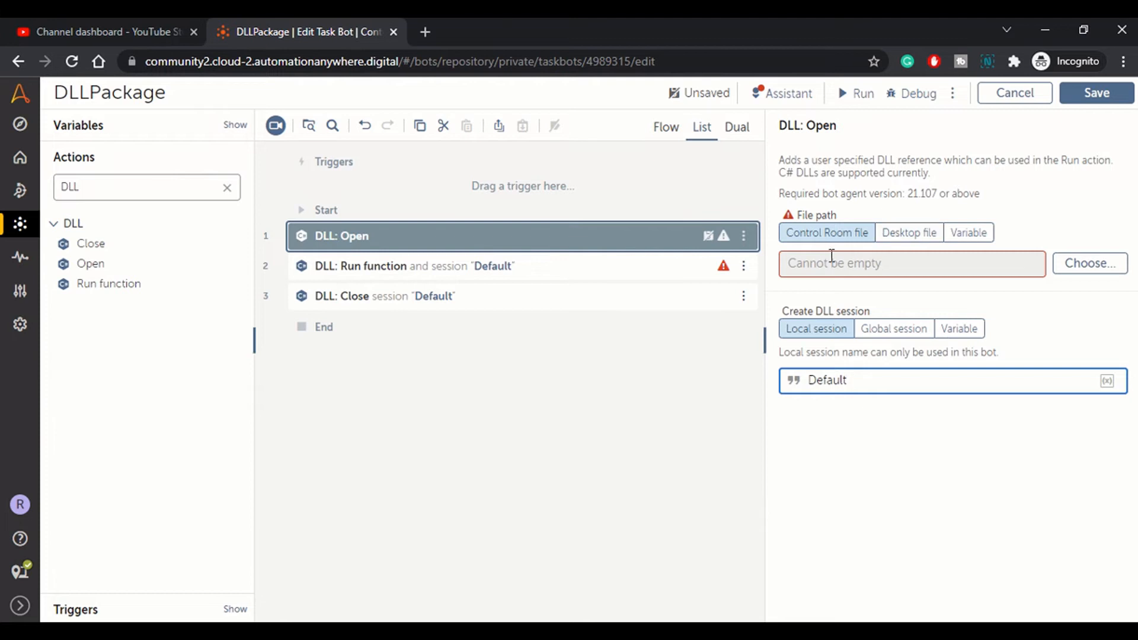
- Set DLL Open to desktop file C:\temp\code\EvenOdd\bin\Debug\net48\EvenOdd.dll
{"action": "left_click", "coordinate": [911, 263]}
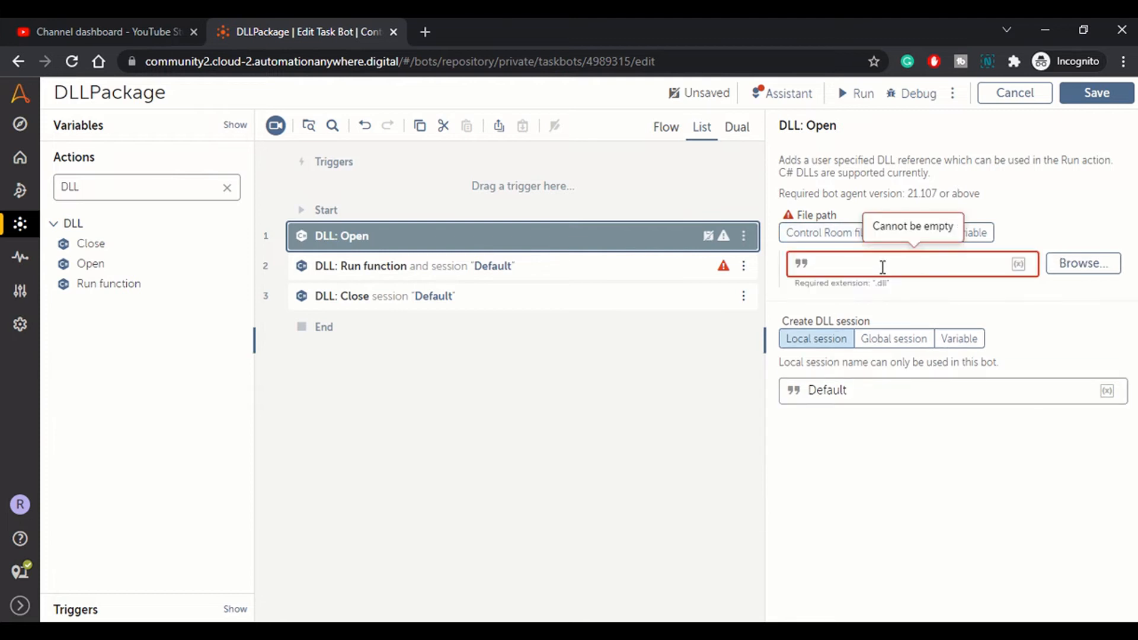
{"action": "type", "text": "Odd\\bin\\Debug\\net48\\EvenOdd.dll"}
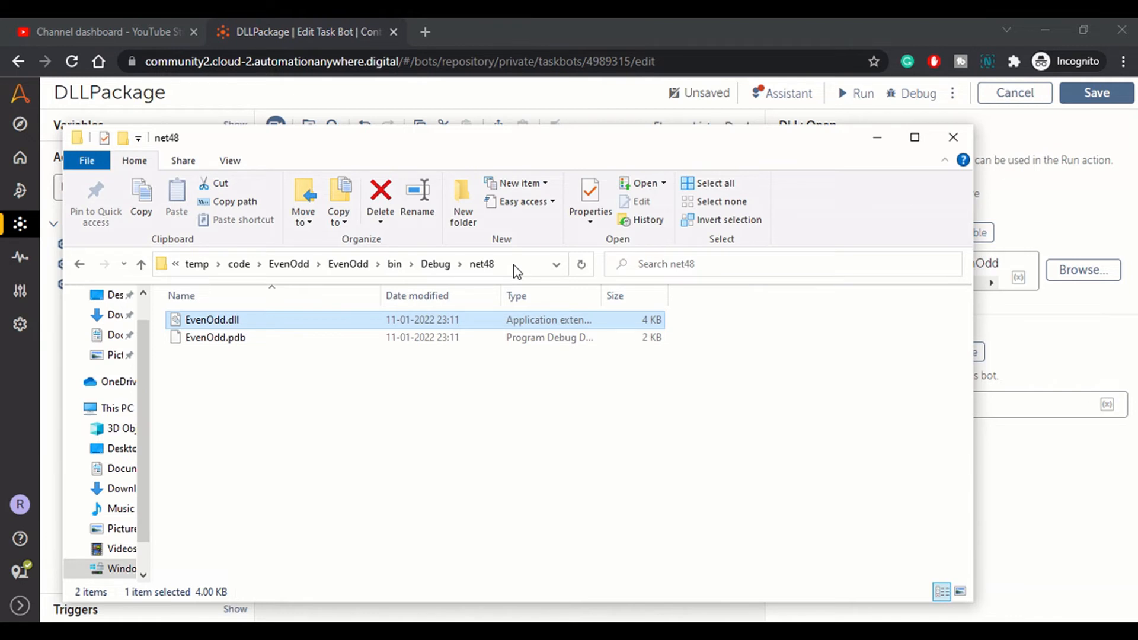
{"action": "left_click", "coordinate": [514, 264]}
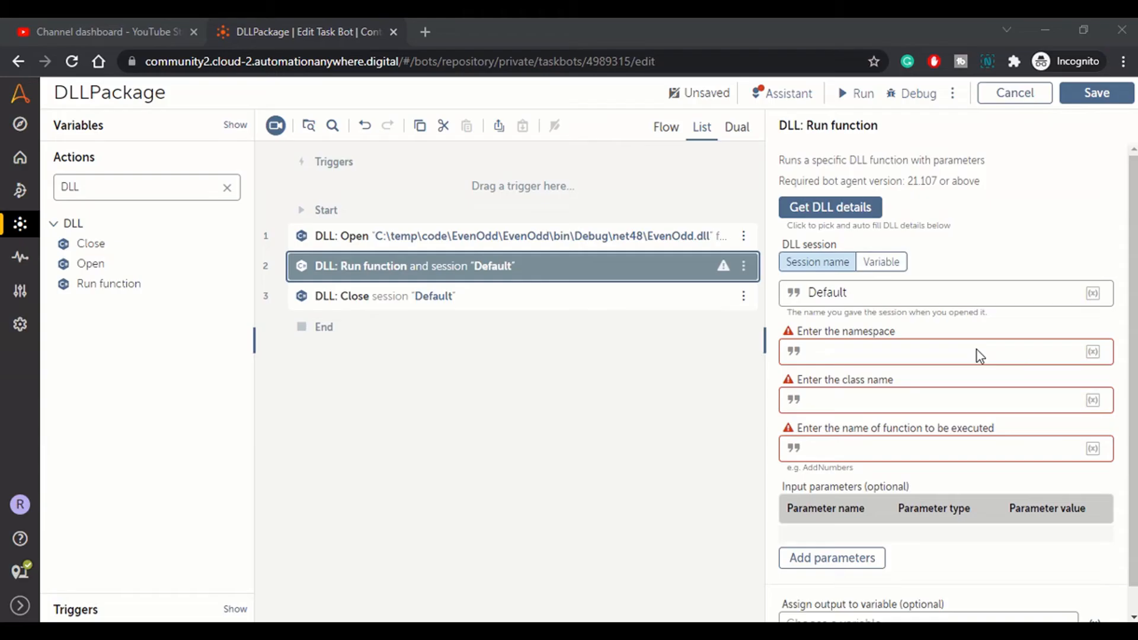
- Enter namespace EvenOddNumbers and function name IsEven in Run function
{"action": "type", "text": "EvenOddNumbers"}
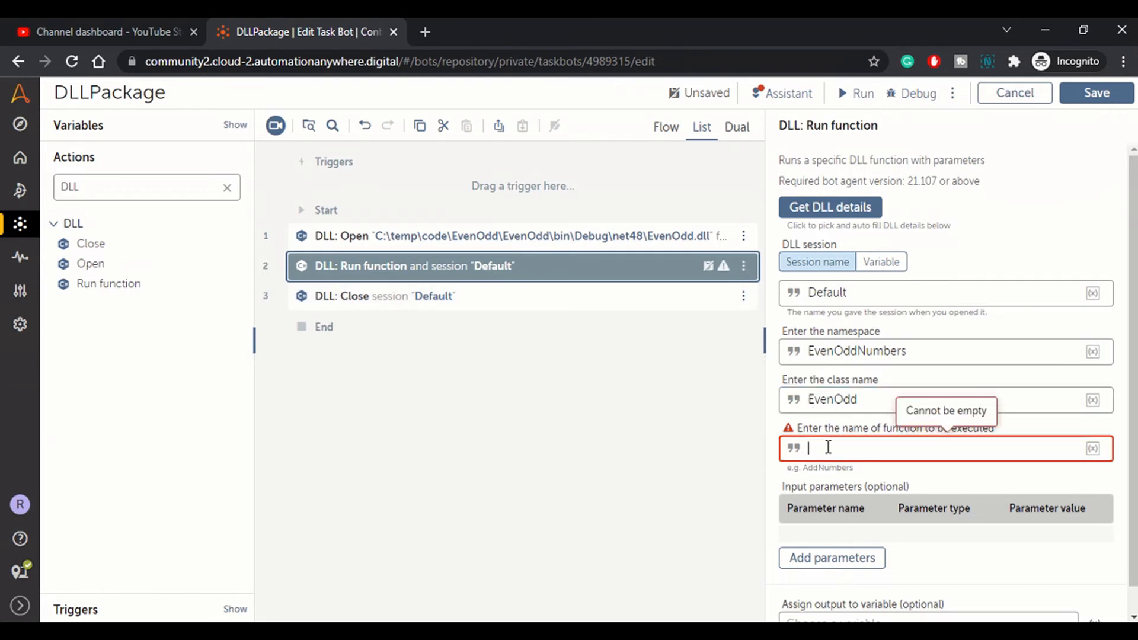
{"action": "type", "text": "IsEven"}
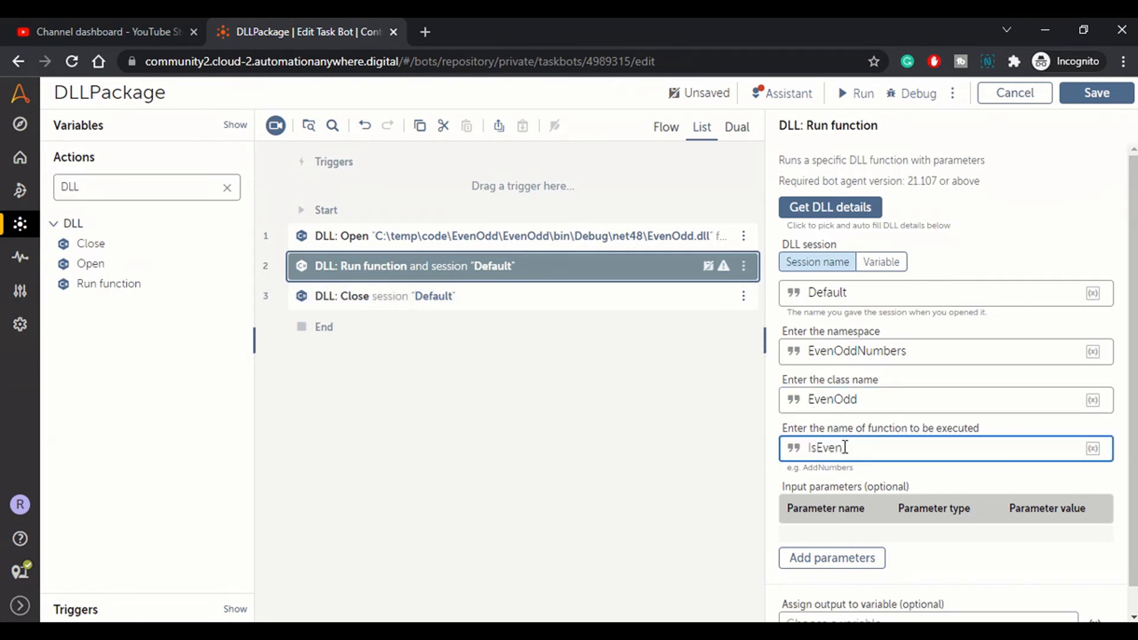
{"action": "mouse_move", "coordinate": [831, 492]}
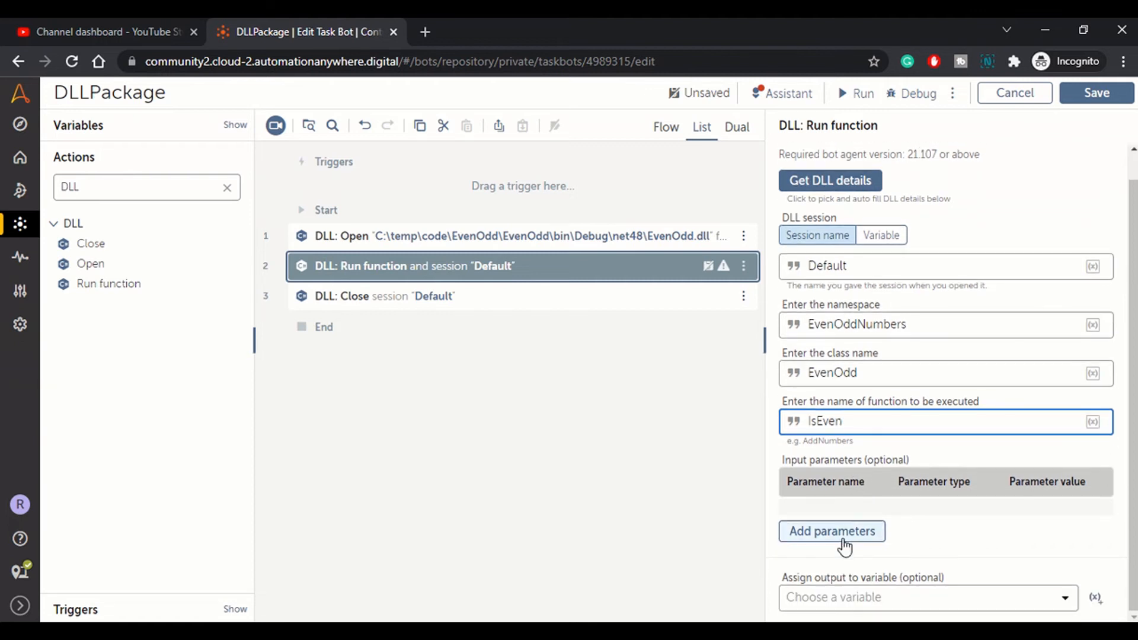
- Add an Int input parameter num with value 9 to the Run function action
{"action": "left_click", "coordinate": [832, 531]}
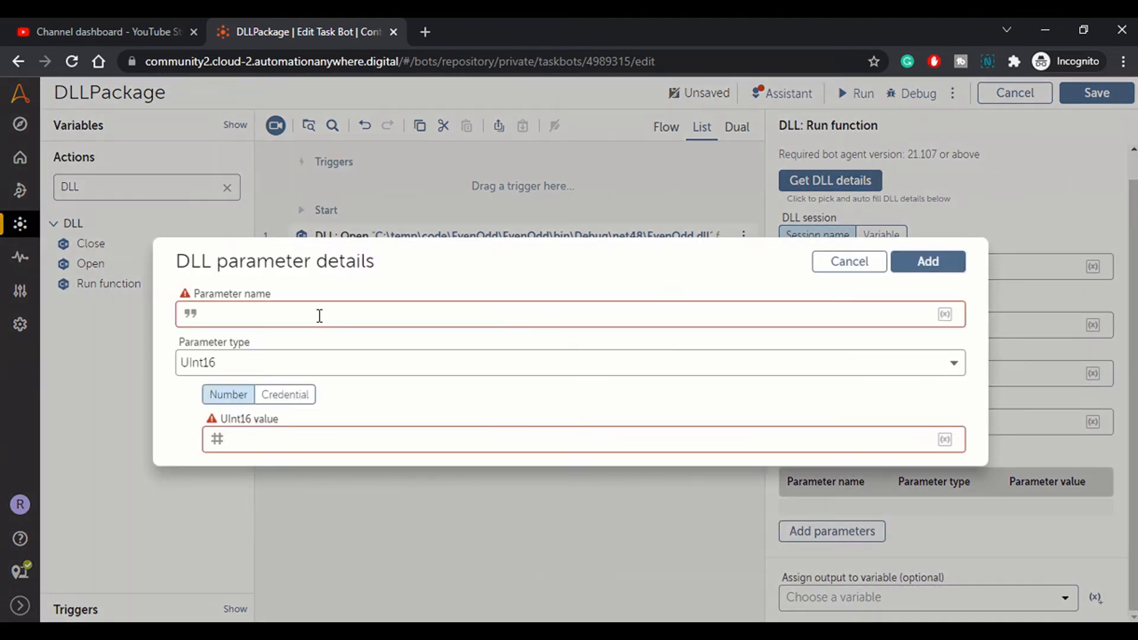
{"action": "type", "text": "nu"}
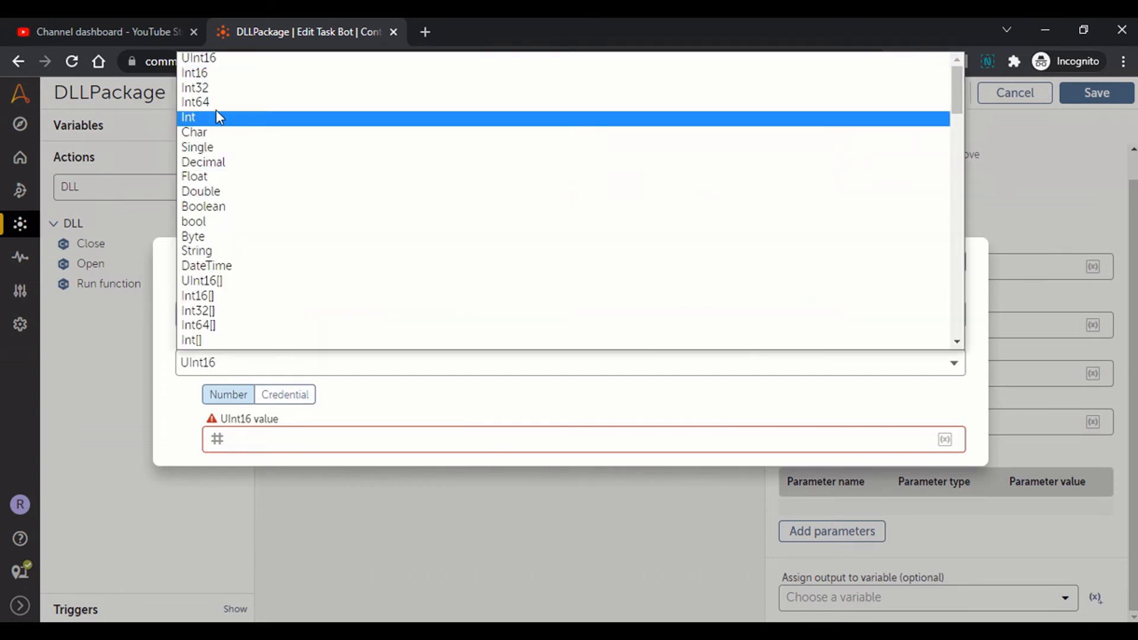
{"action": "left_click", "coordinate": [188, 116]}
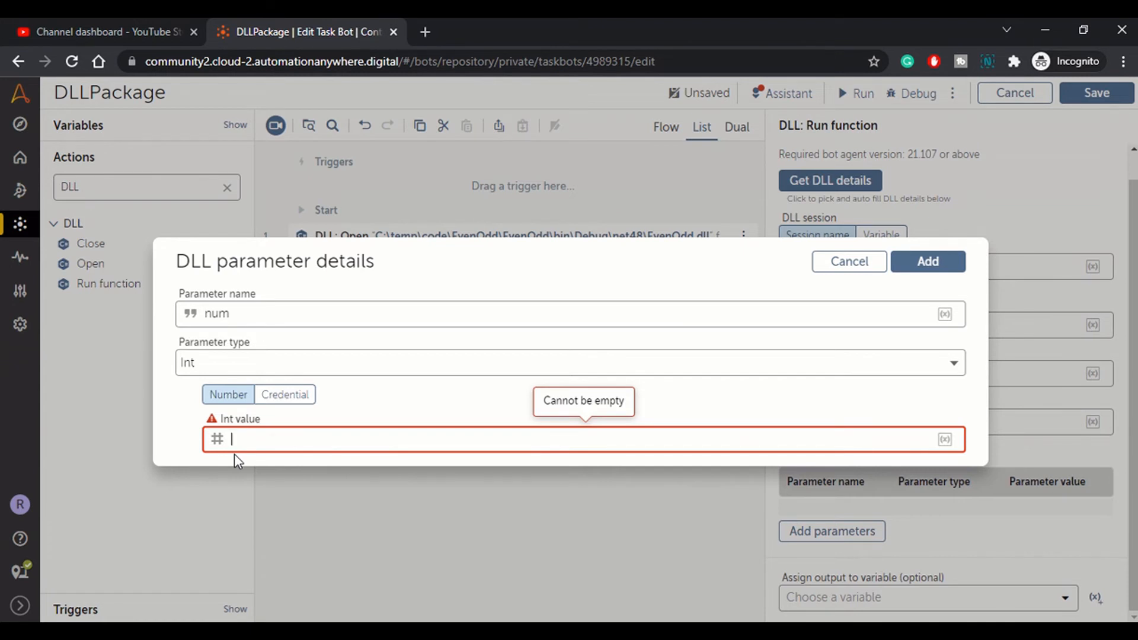
{"action": "type", "text": "9"}
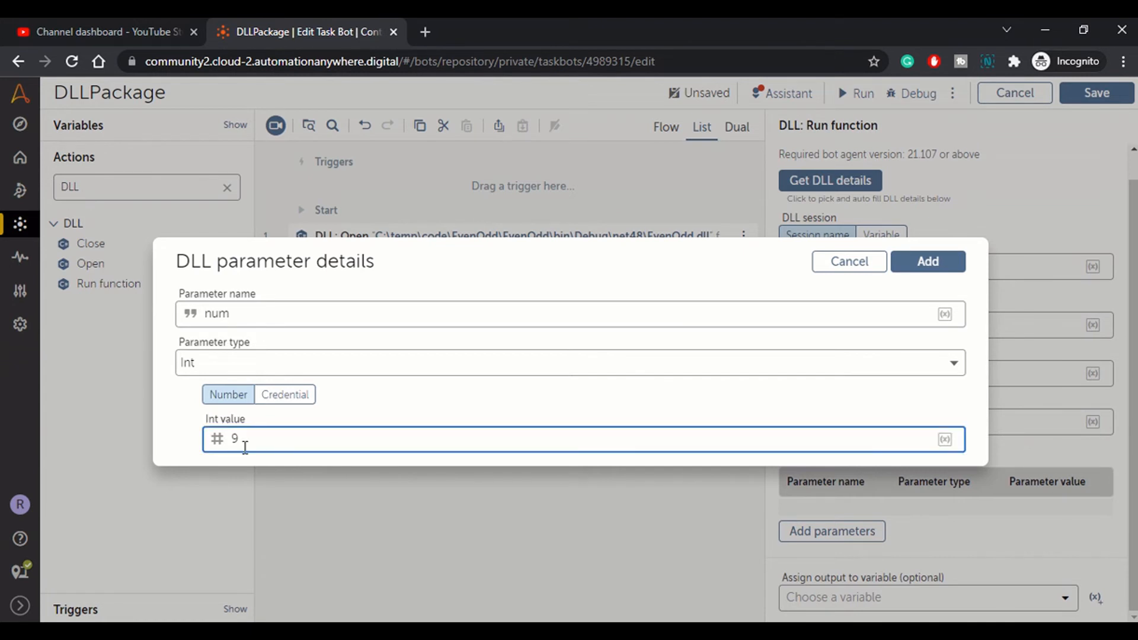
{"action": "mouse_move", "coordinate": [939, 256]}
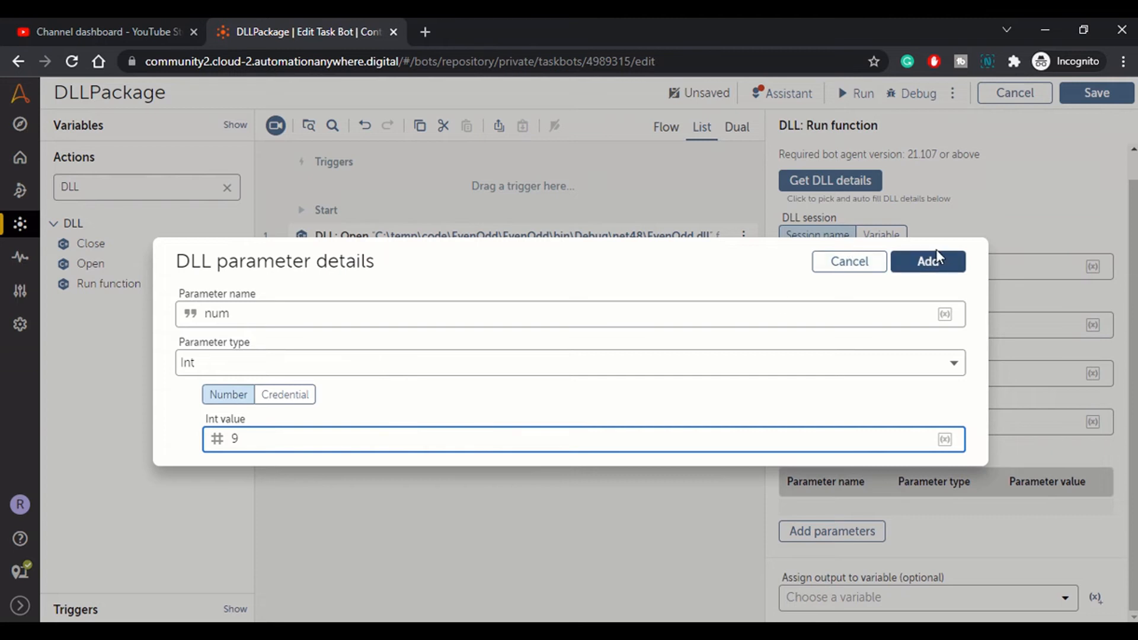
{"action": "left_click", "coordinate": [928, 261]}
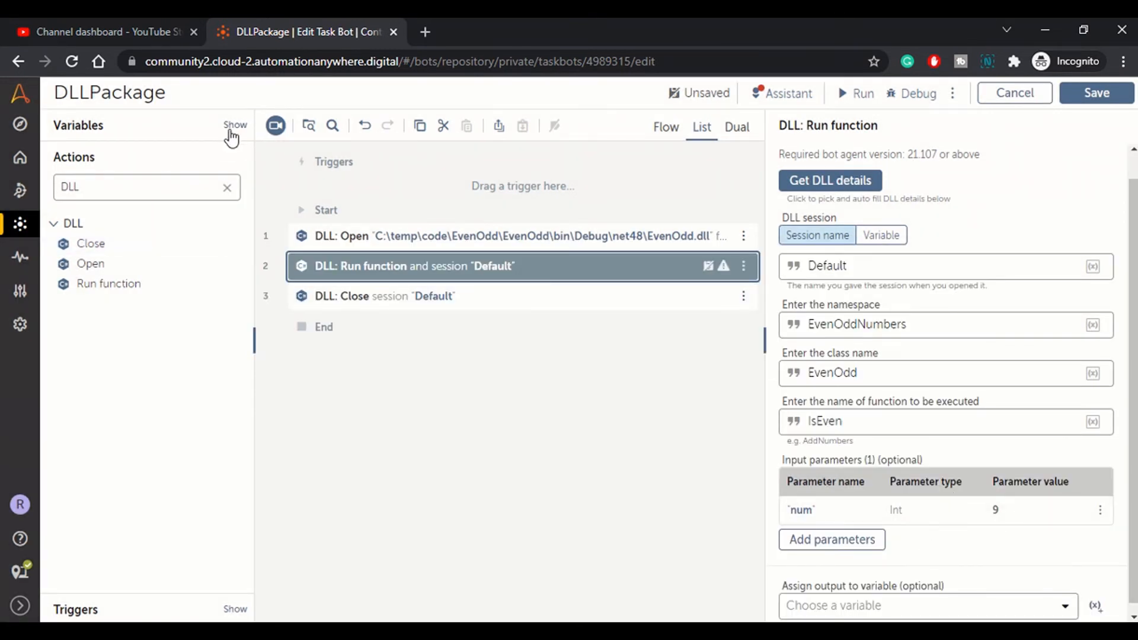
- Create a new Number variable named Input in the bot's variables
{"action": "left_click", "coordinate": [235, 126]}
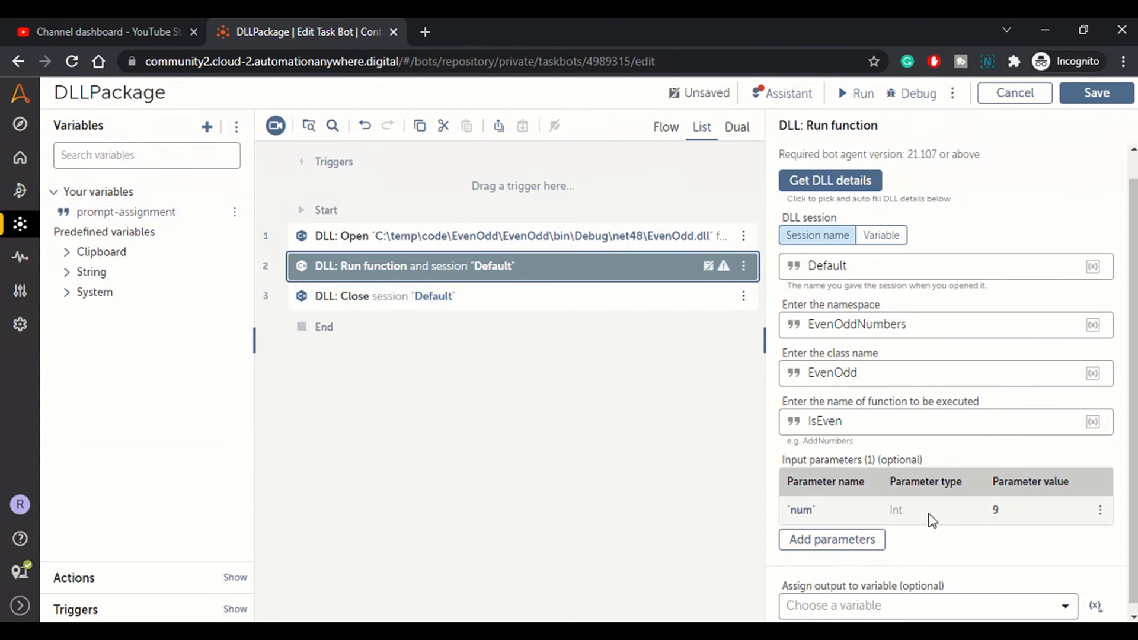
{"action": "mouse_move", "coordinate": [224, 188]}
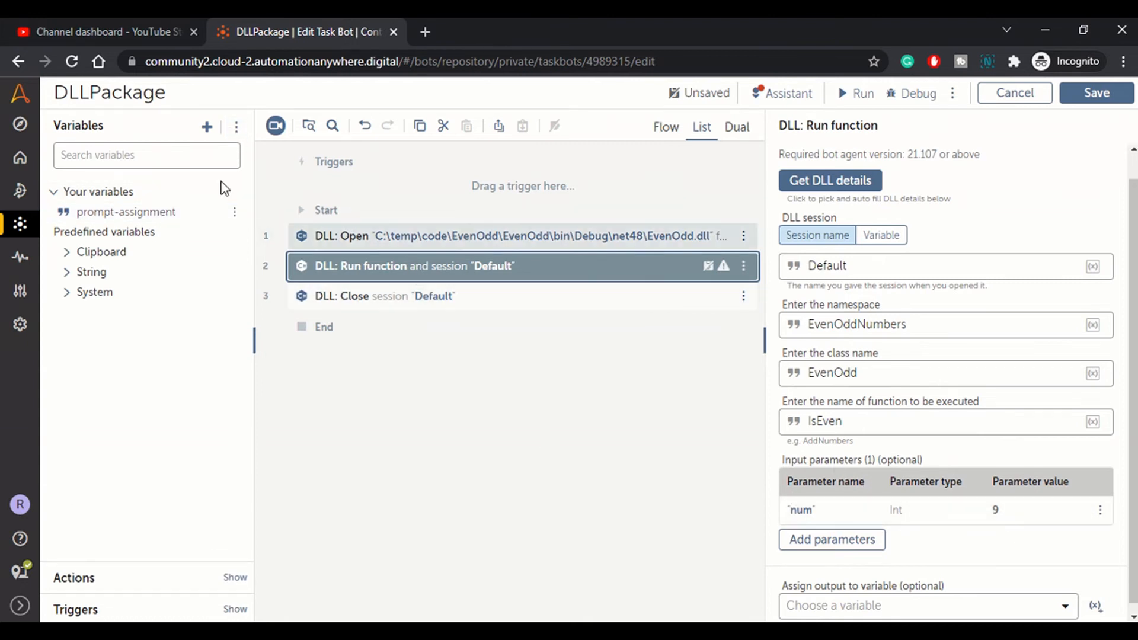
{"action": "mouse_move", "coordinate": [529, 391]}
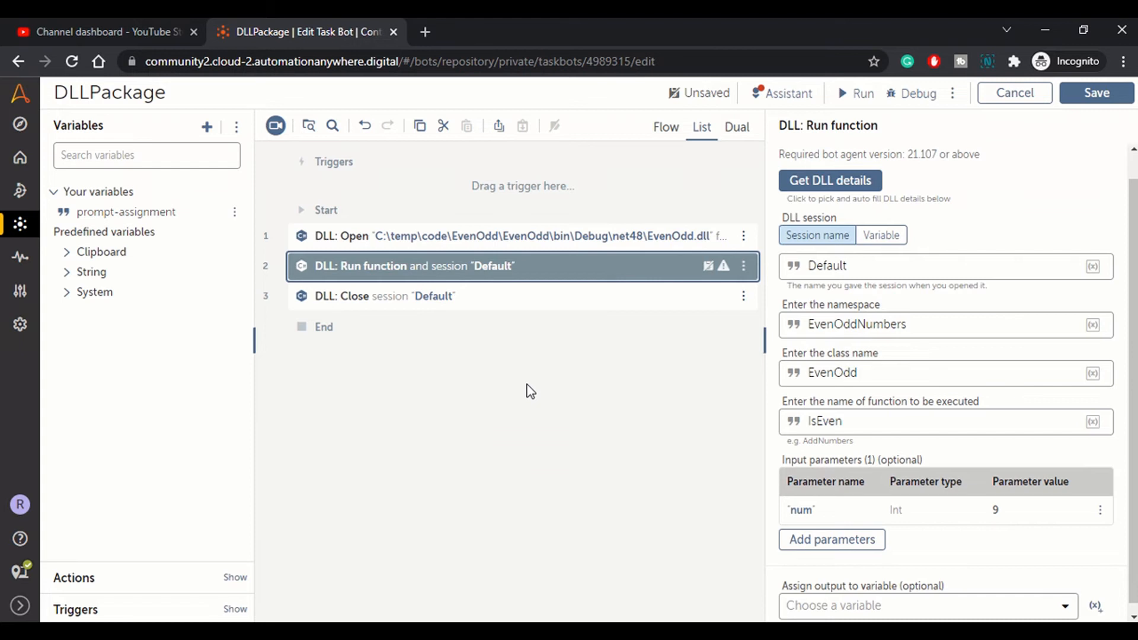
{"action": "mouse_move", "coordinate": [206, 126]}
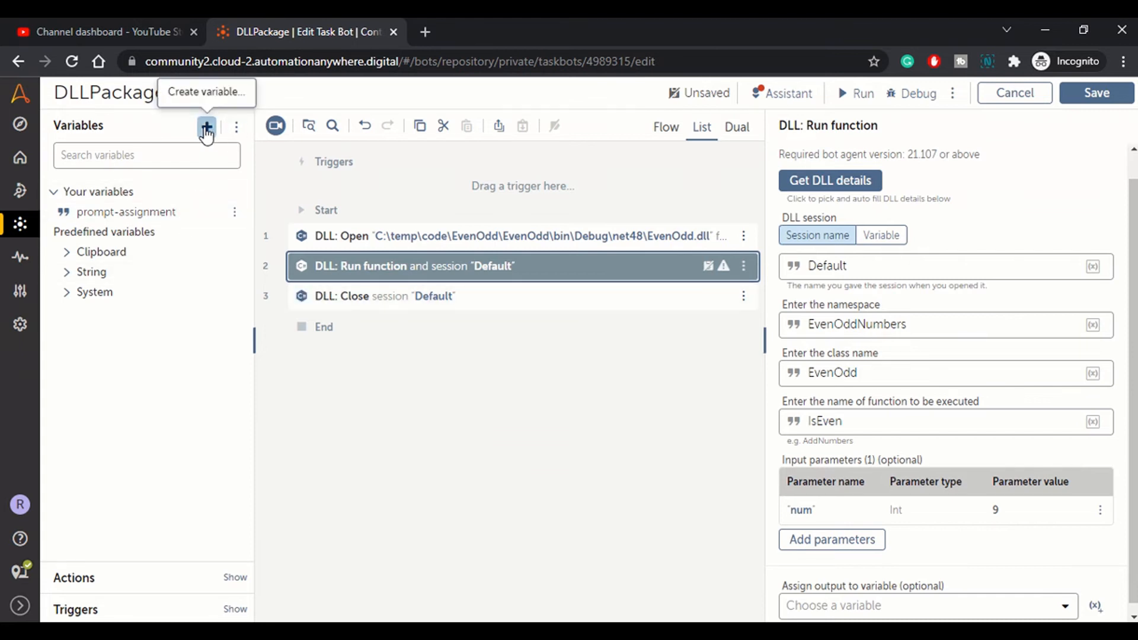
{"action": "left_click", "coordinate": [1095, 92]}
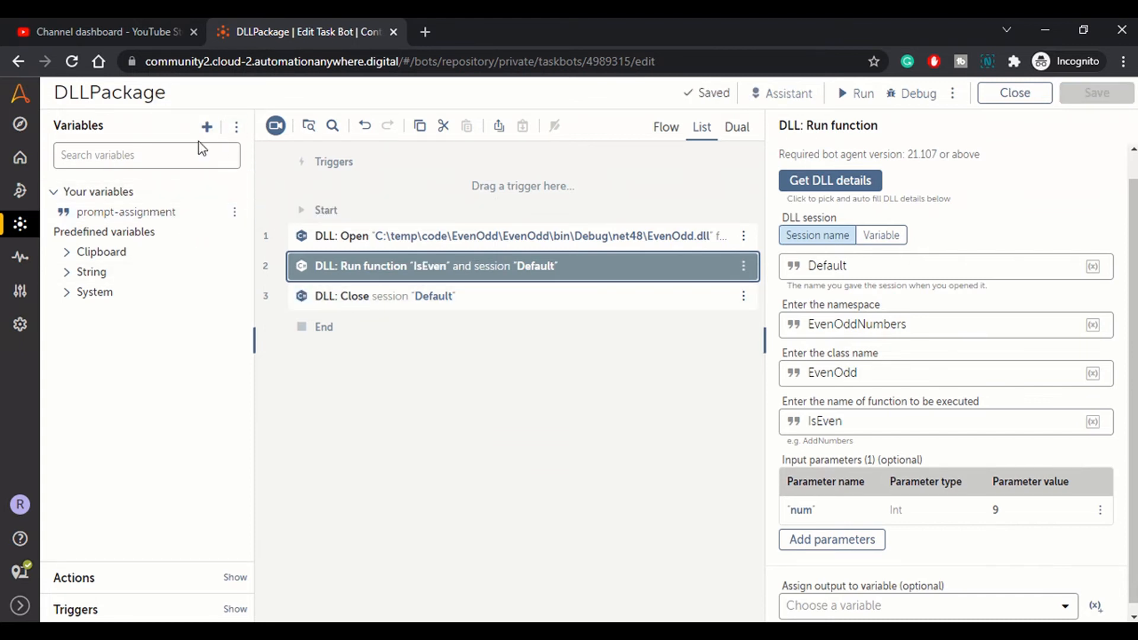
{"action": "left_click", "coordinate": [207, 127]}
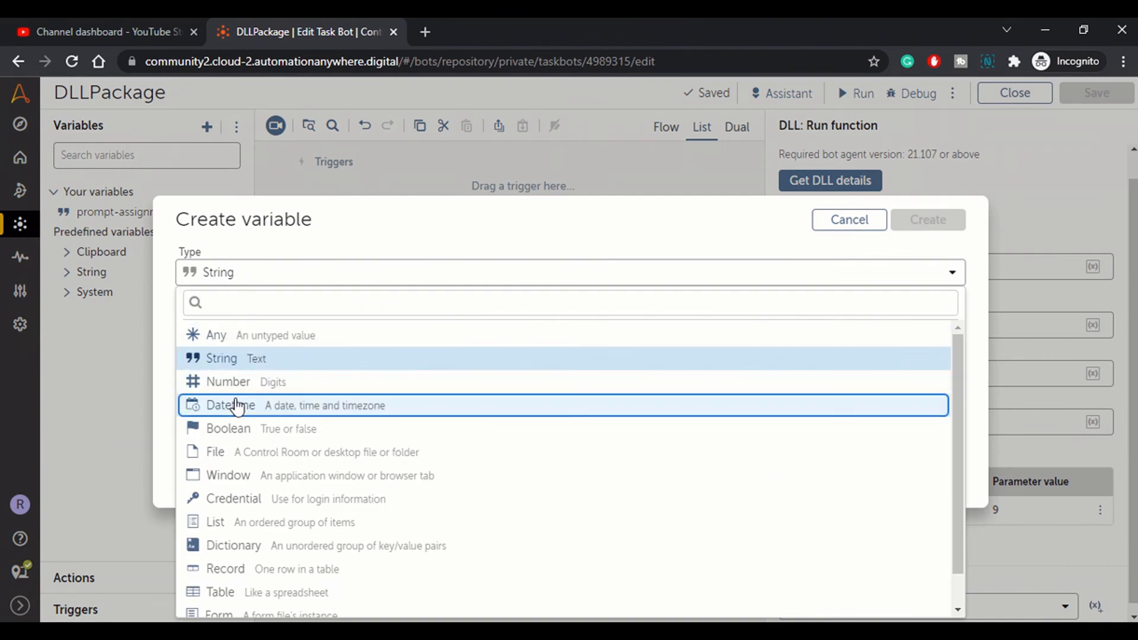
{"action": "left_click", "coordinate": [228, 381]}
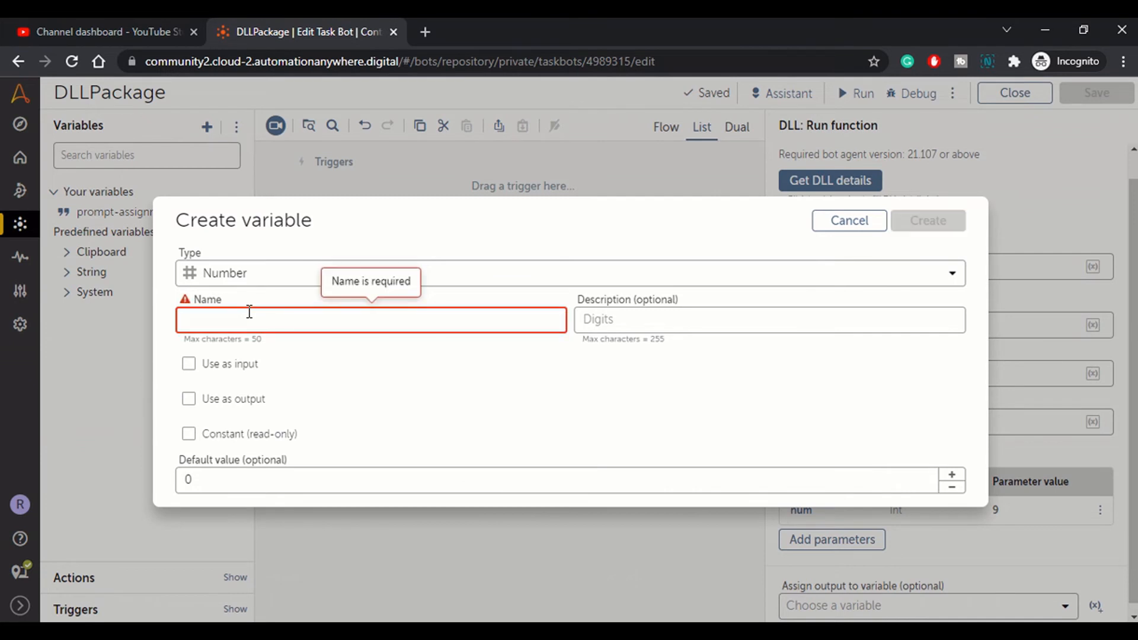
{"action": "type", "text": "Input"}
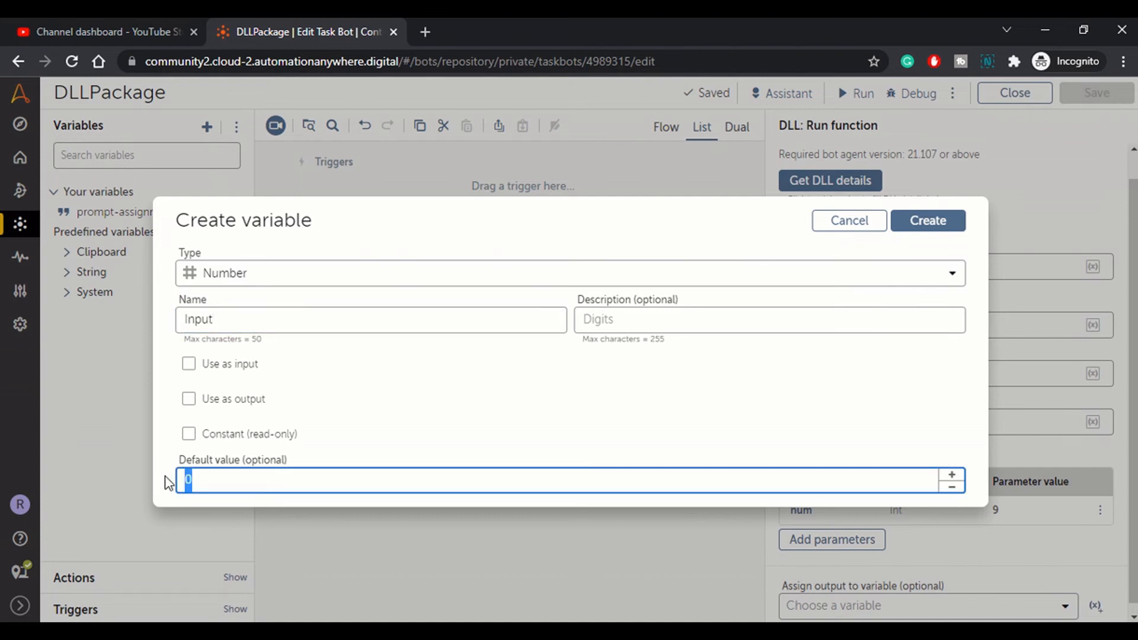
{"action": "left_click", "coordinate": [927, 221]}
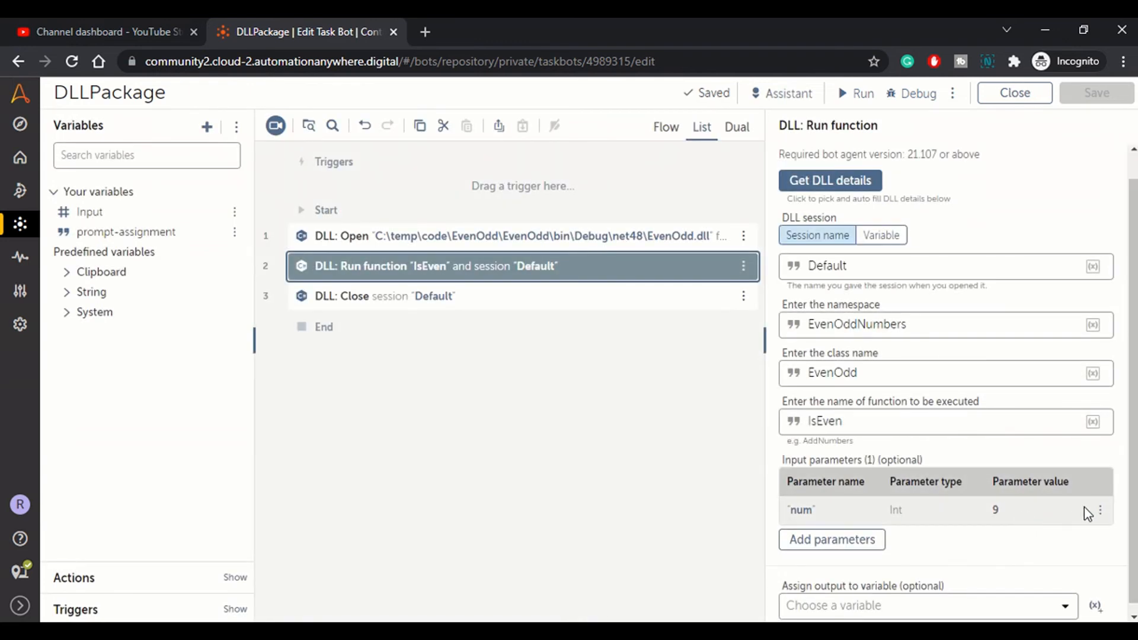
- Replace the num parameter's Int value 9 with the Input variable
{"action": "left_click", "coordinate": [1100, 510]}
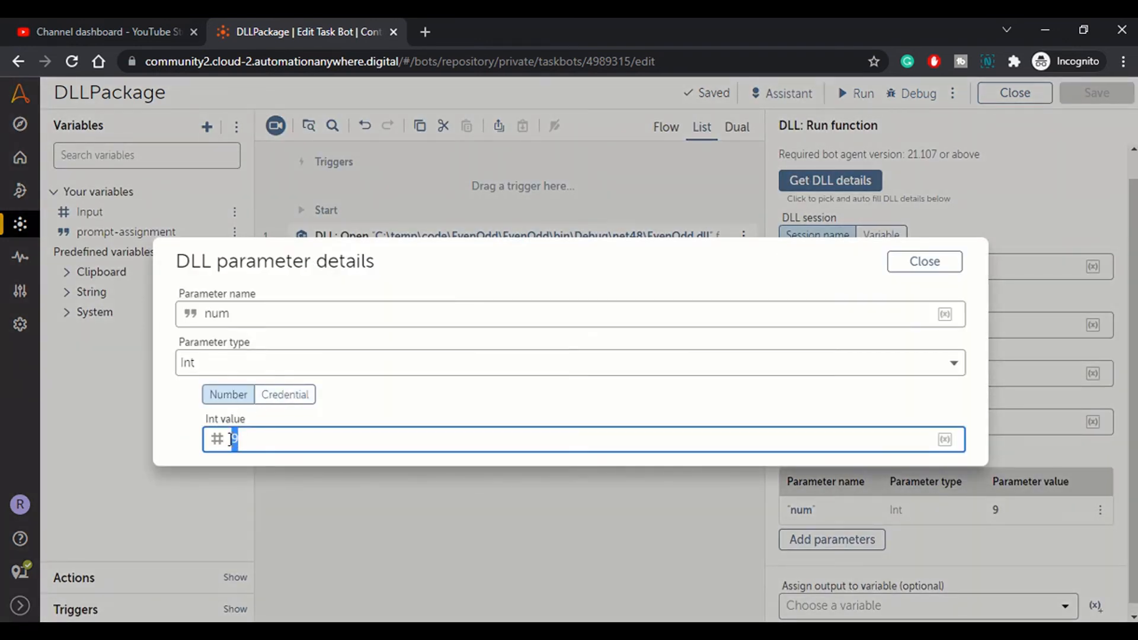
{"action": "type", "text": "$"}
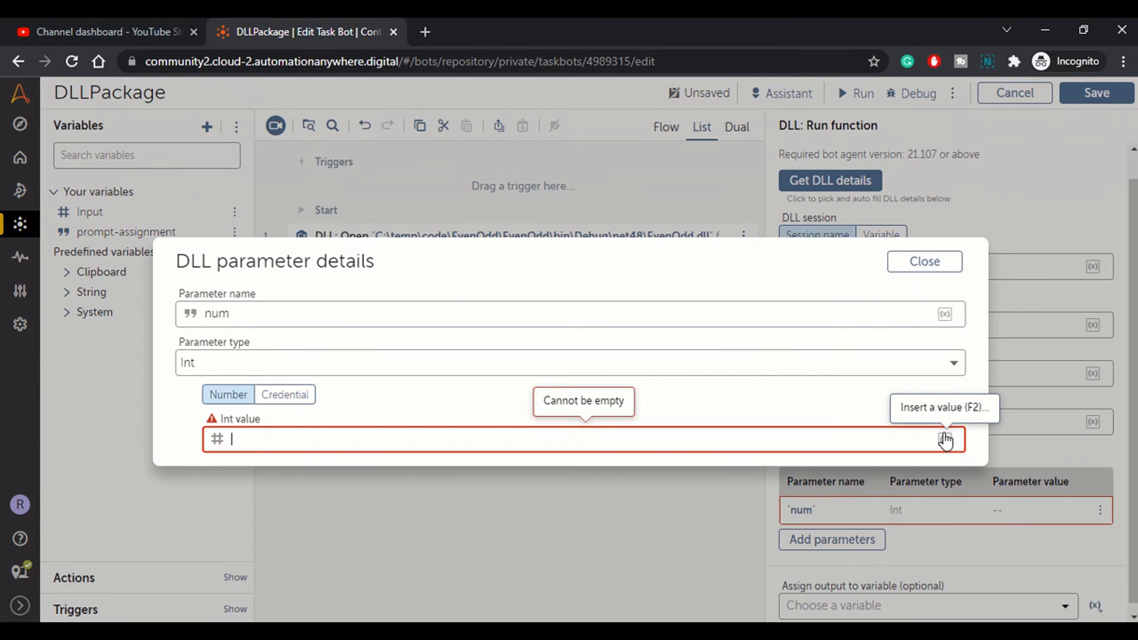
{"action": "left_click", "coordinate": [943, 439]}
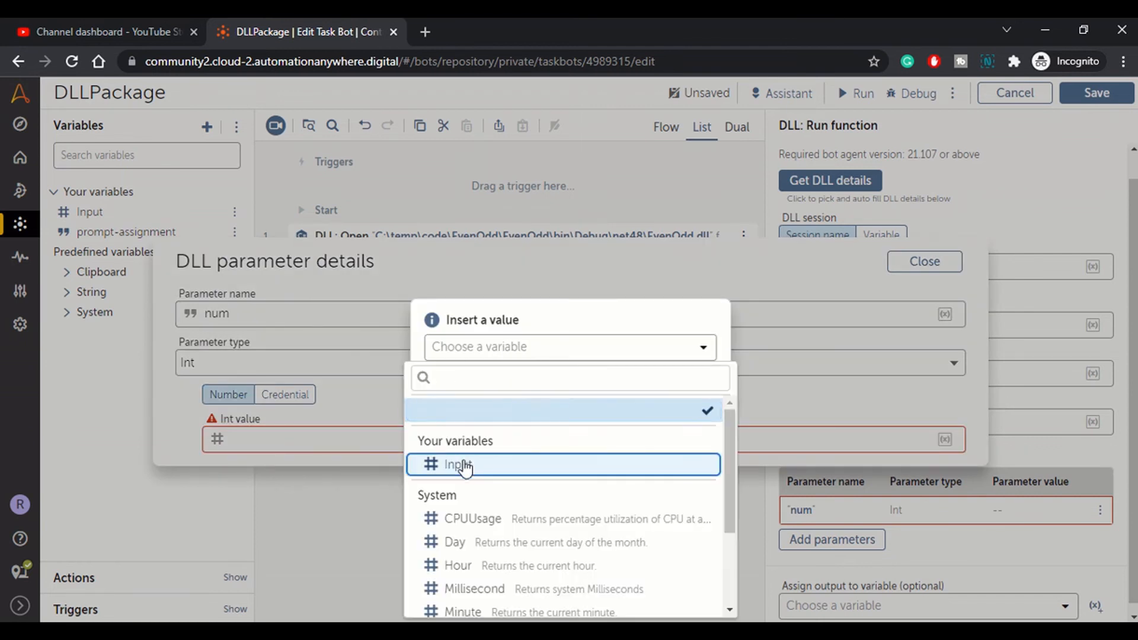
{"action": "left_click", "coordinate": [458, 464]}
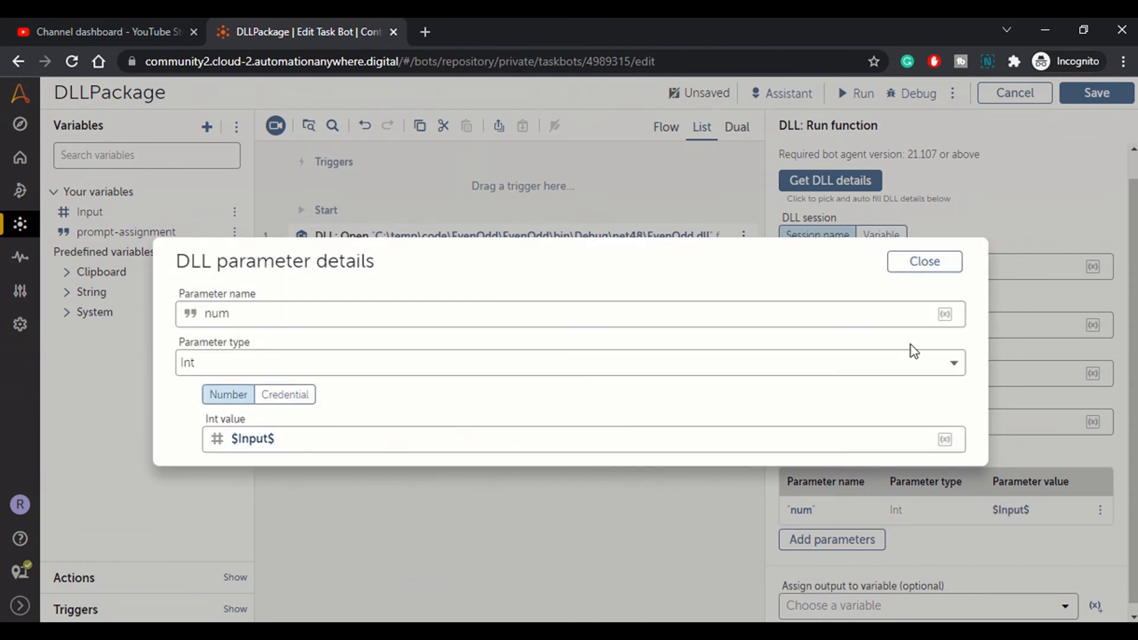
{"action": "left_click", "coordinate": [924, 261]}
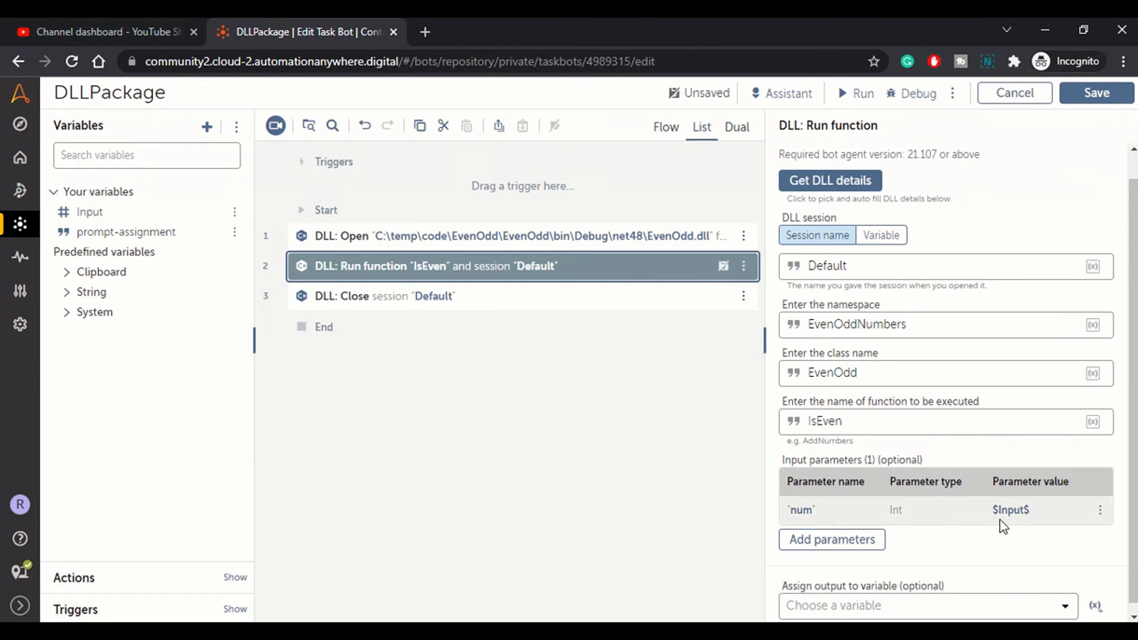
{"action": "mouse_move", "coordinate": [112, 221]}
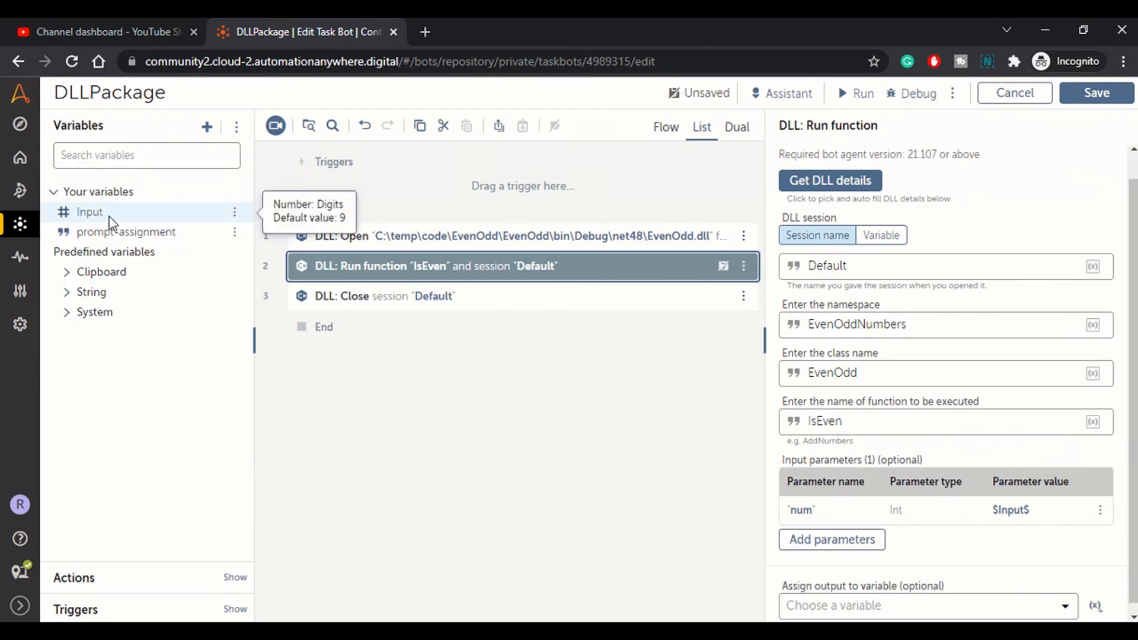
{"action": "mouse_move", "coordinate": [520, 337]}
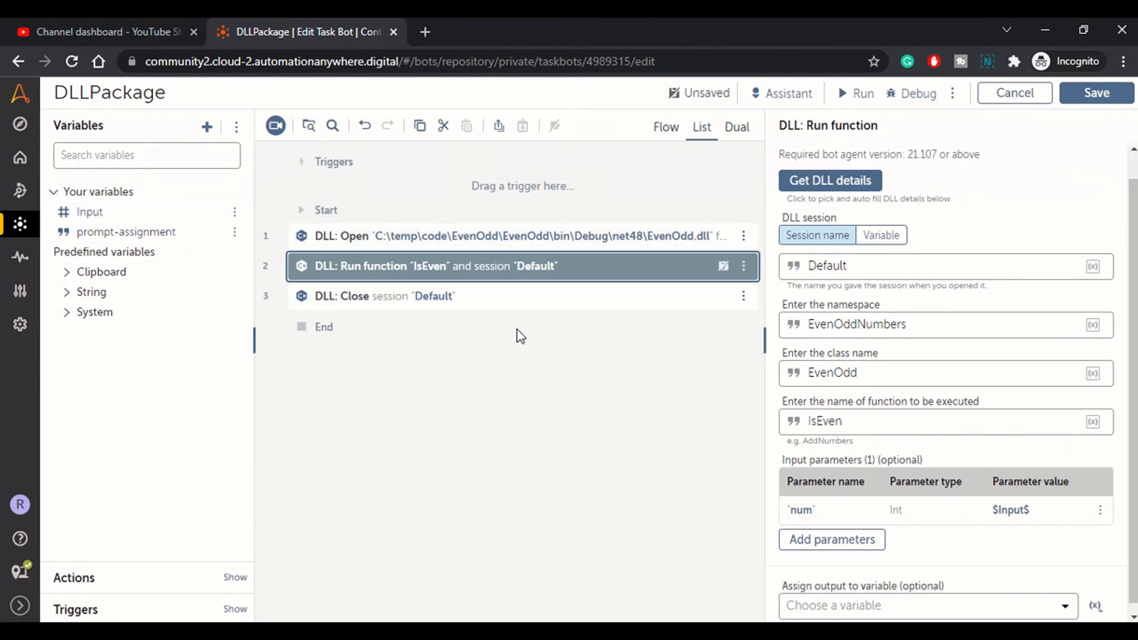
{"action": "mouse_move", "coordinate": [523, 277]}
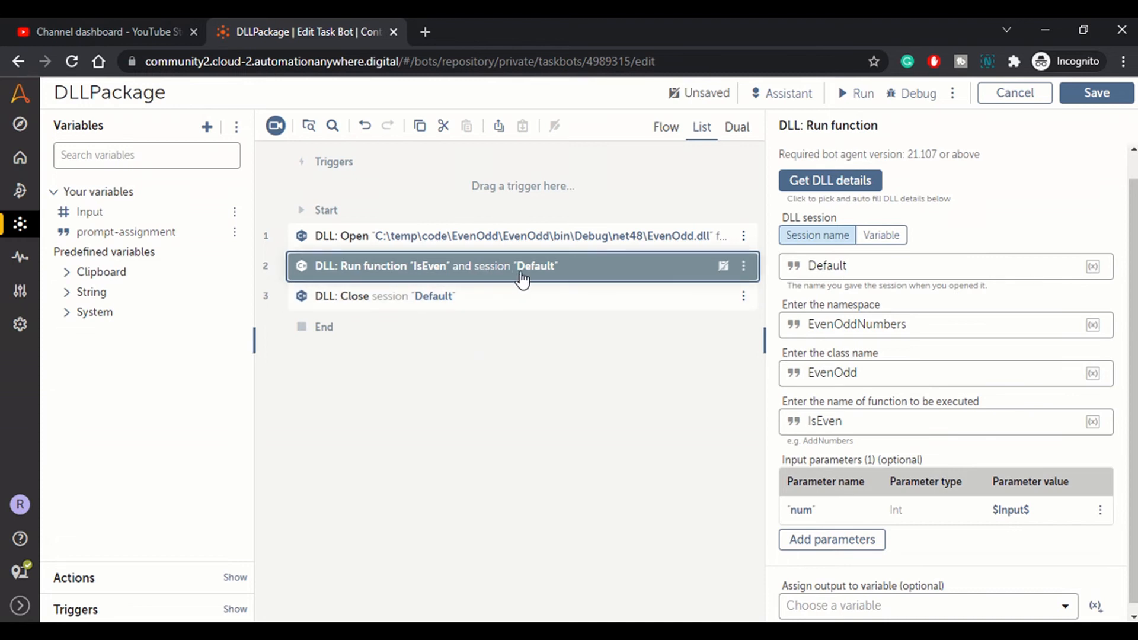
{"action": "mouse_move", "coordinate": [509, 285]}
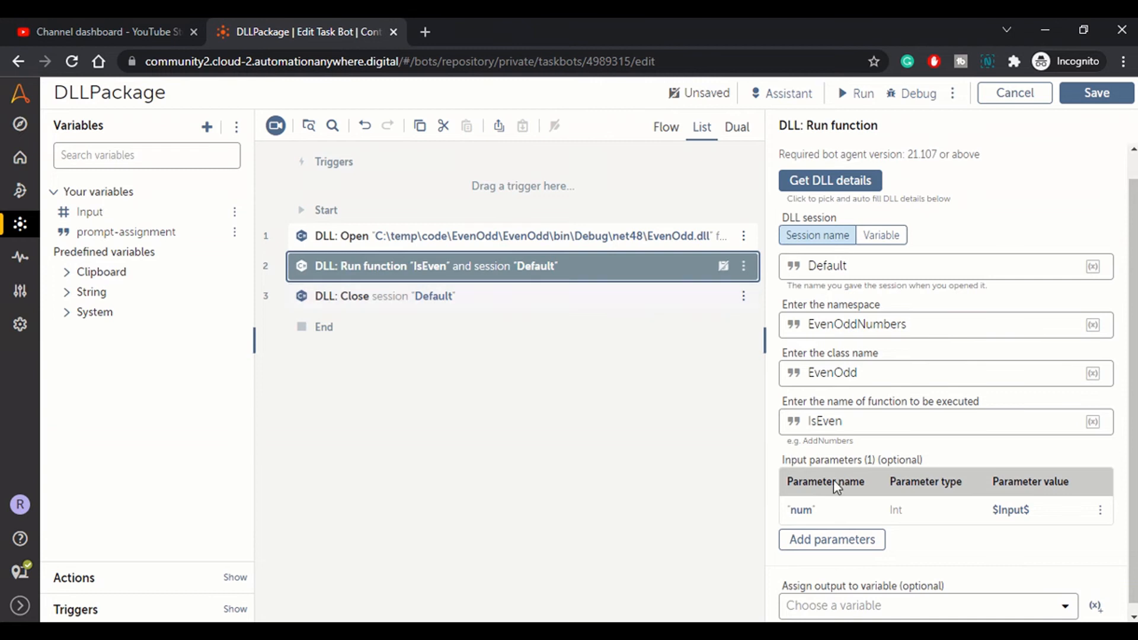
- Assign the IsEven output to a new Boolean variable named isEven
{"action": "scroll", "scroll_direction": "down", "scroll_amount": 3}
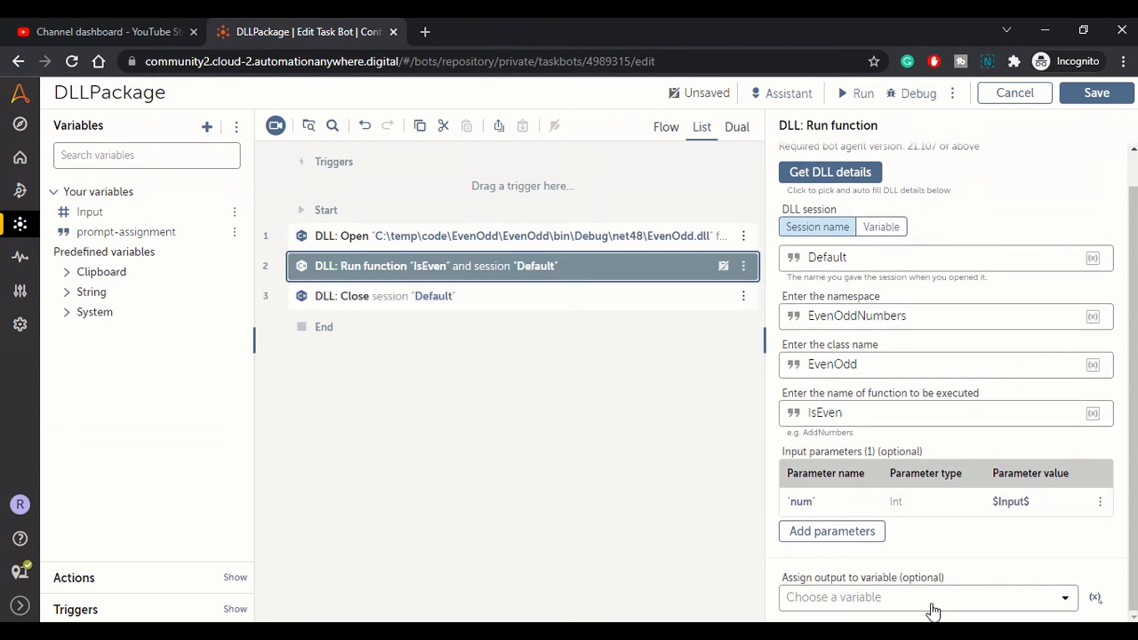
{"action": "mouse_move", "coordinate": [937, 610]}
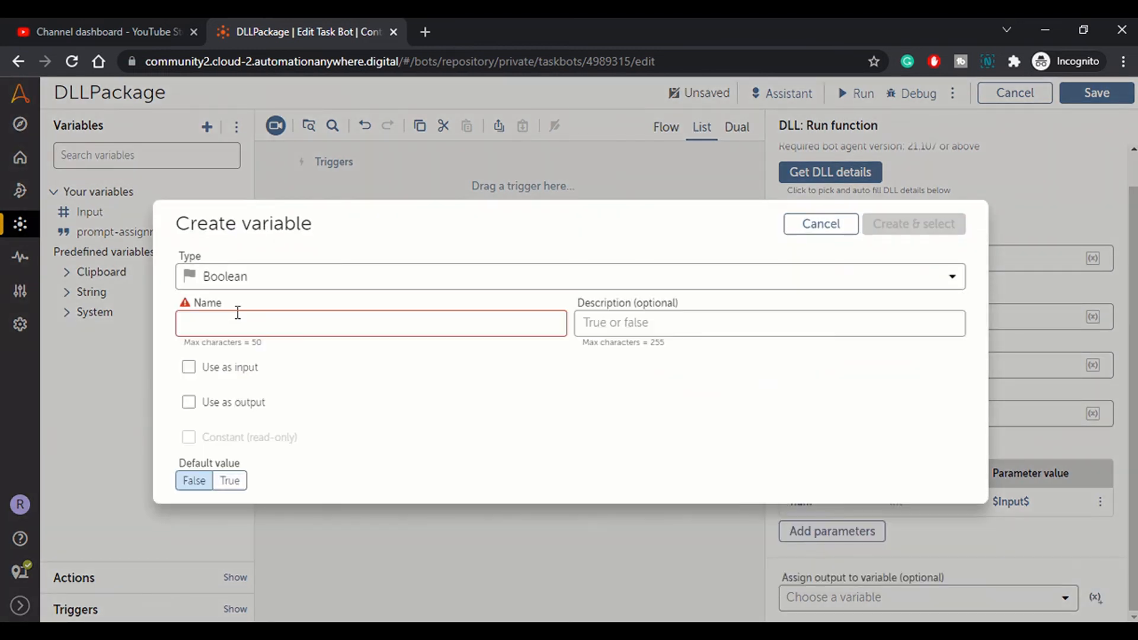
{"action": "left_click", "coordinate": [370, 323]}
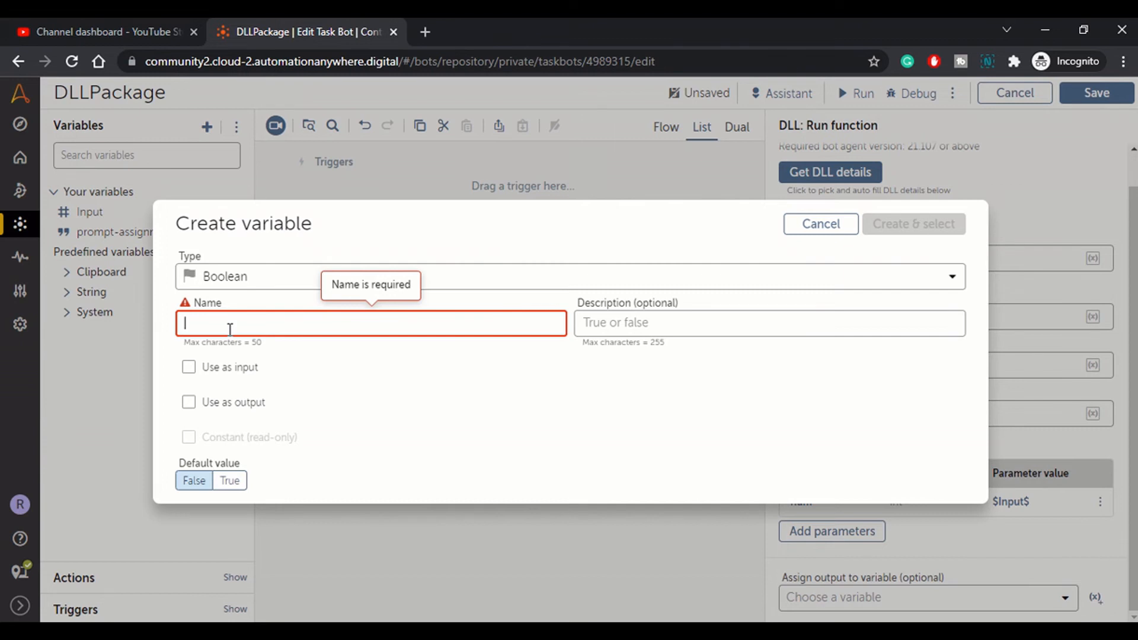
{"action": "type", "text": "isEven"}
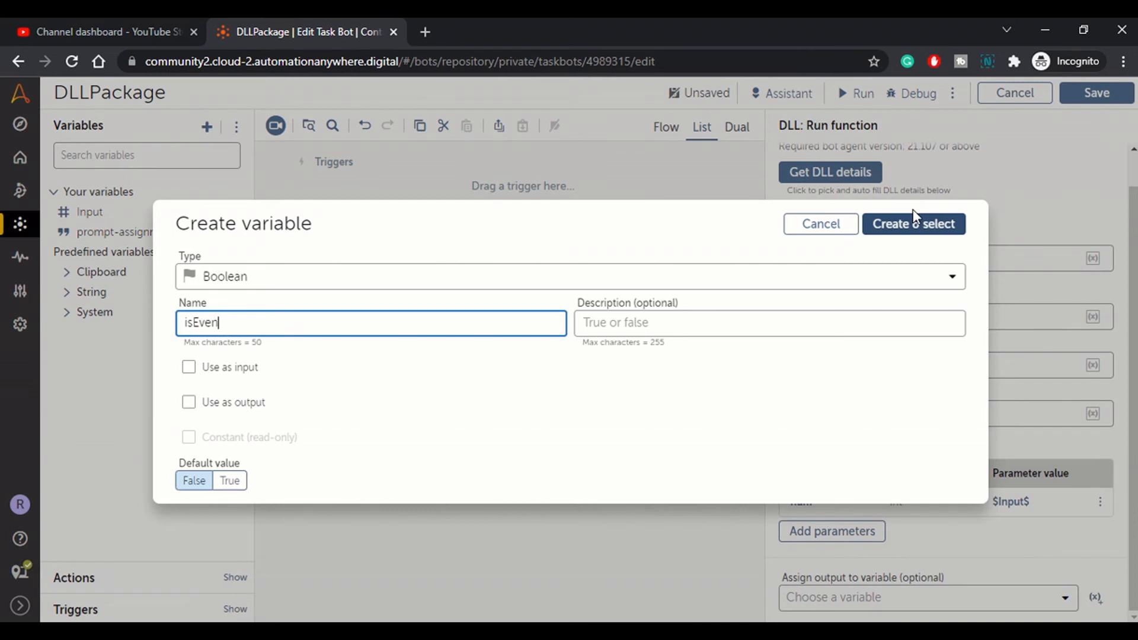
{"action": "left_click", "coordinate": [914, 224]}
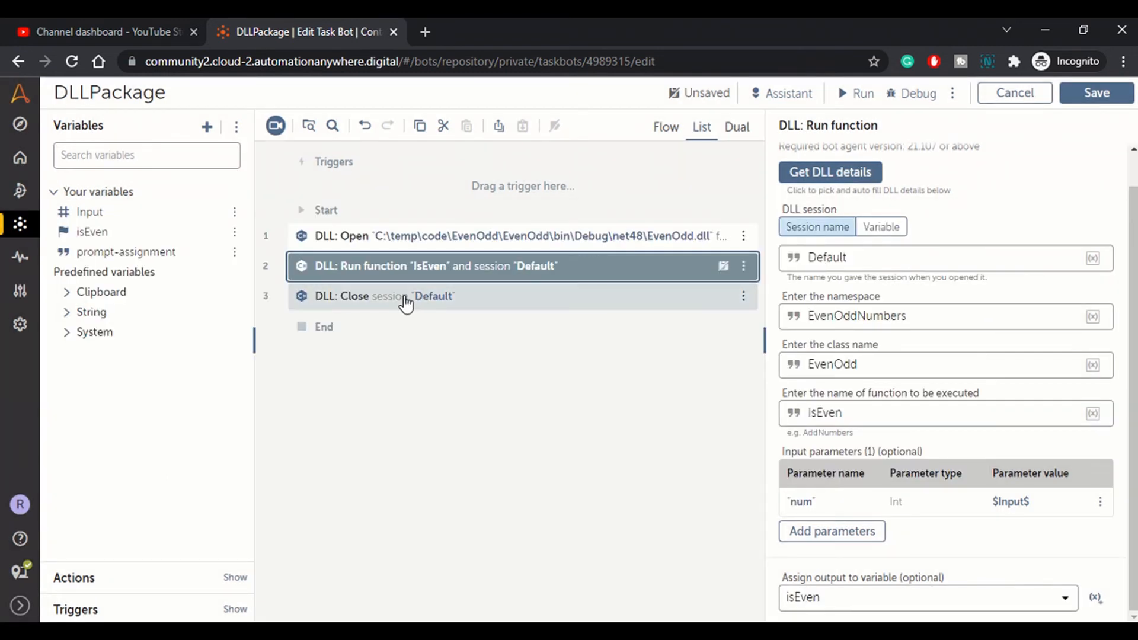
{"action": "left_click", "coordinate": [408, 297]}
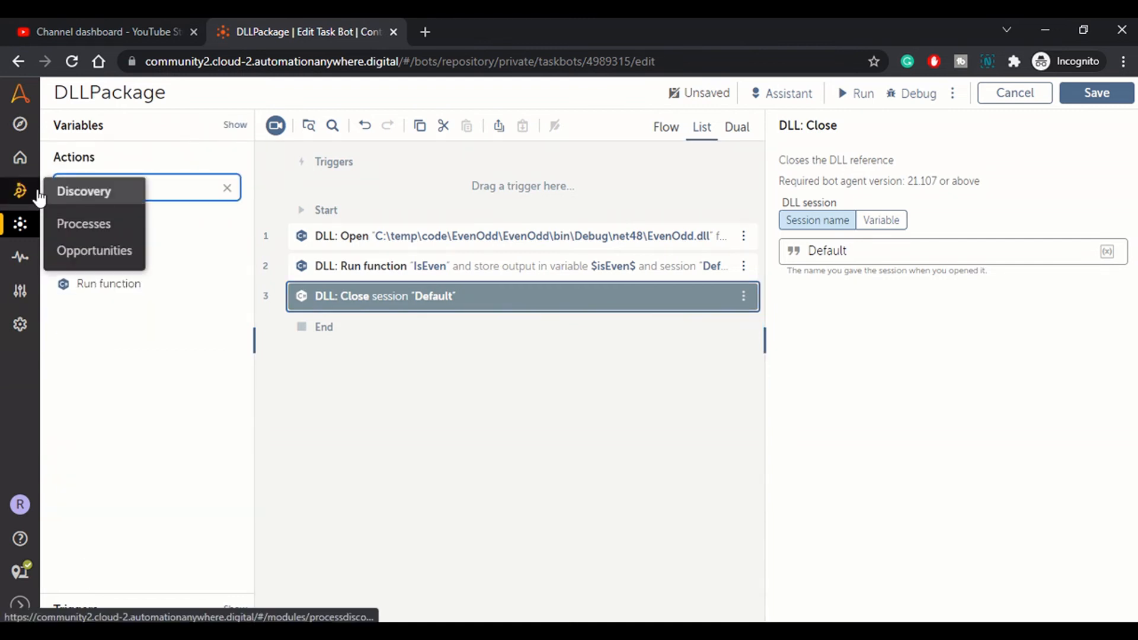
- Add an If step after DLL Close with a Boolean variable condition
{"action": "type", "text": "if"}
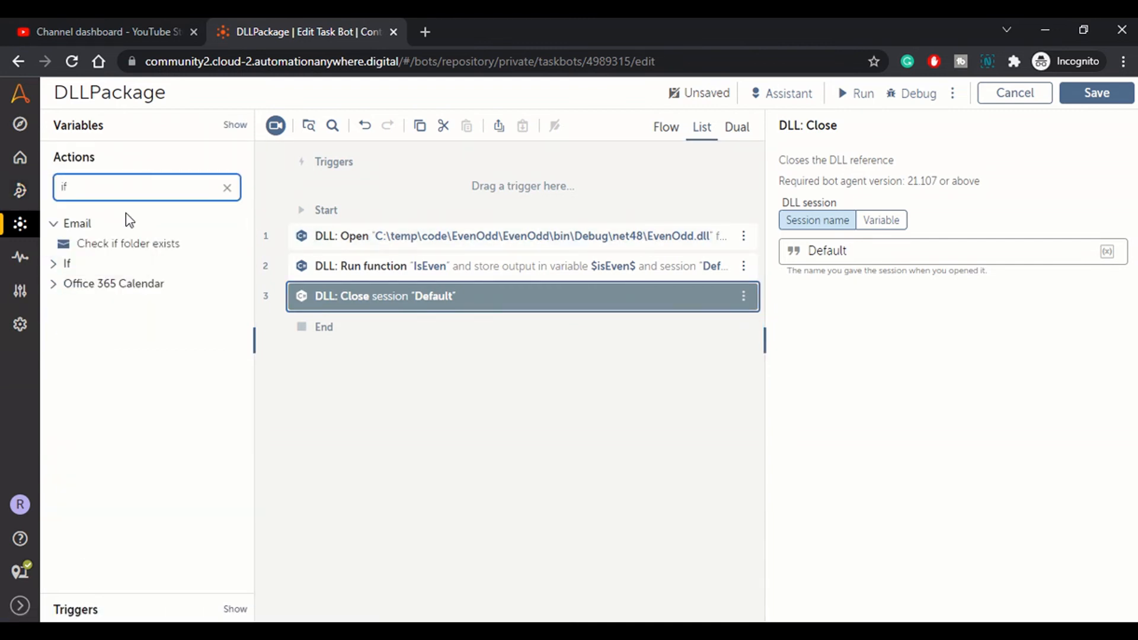
{"action": "left_click", "coordinate": [52, 263]}
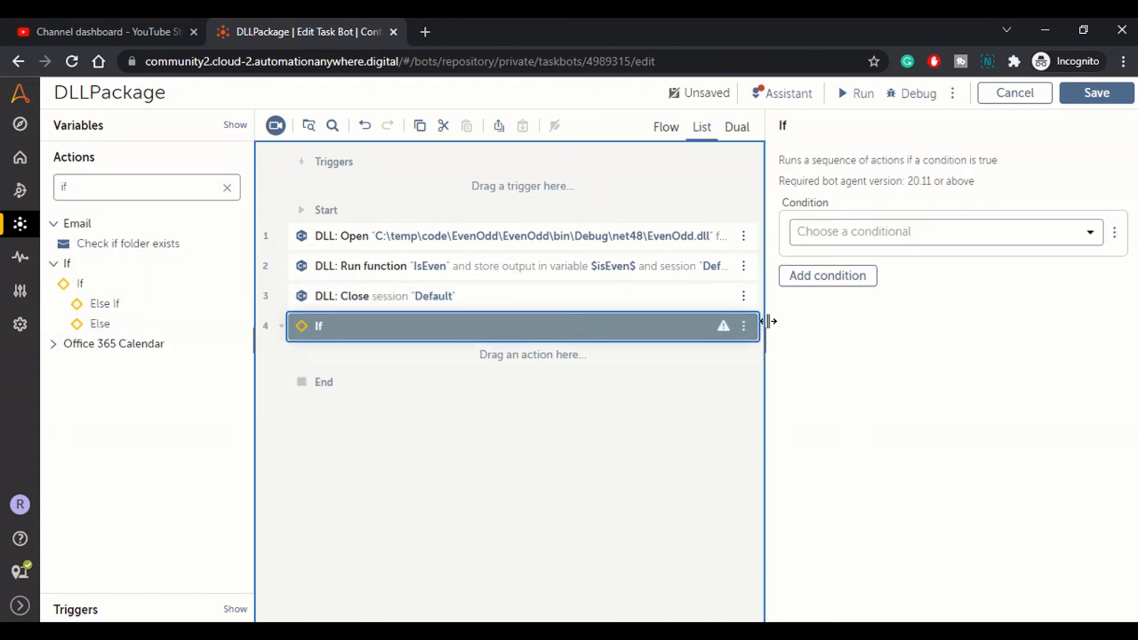
{"action": "left_click", "coordinate": [946, 232]}
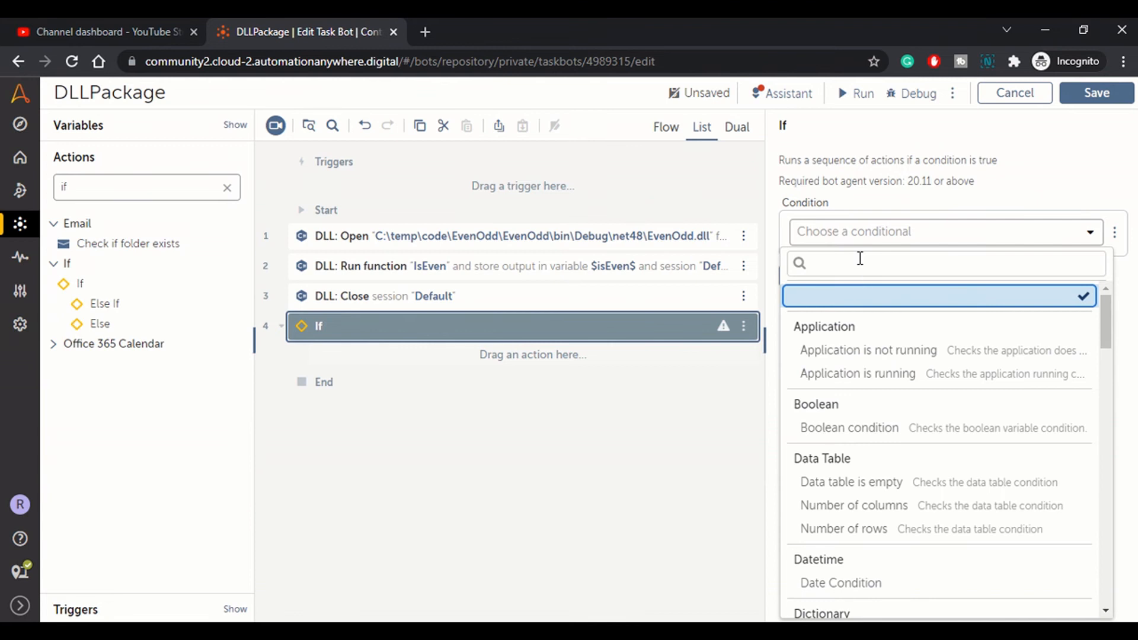
{"action": "left_click", "coordinate": [848, 428]}
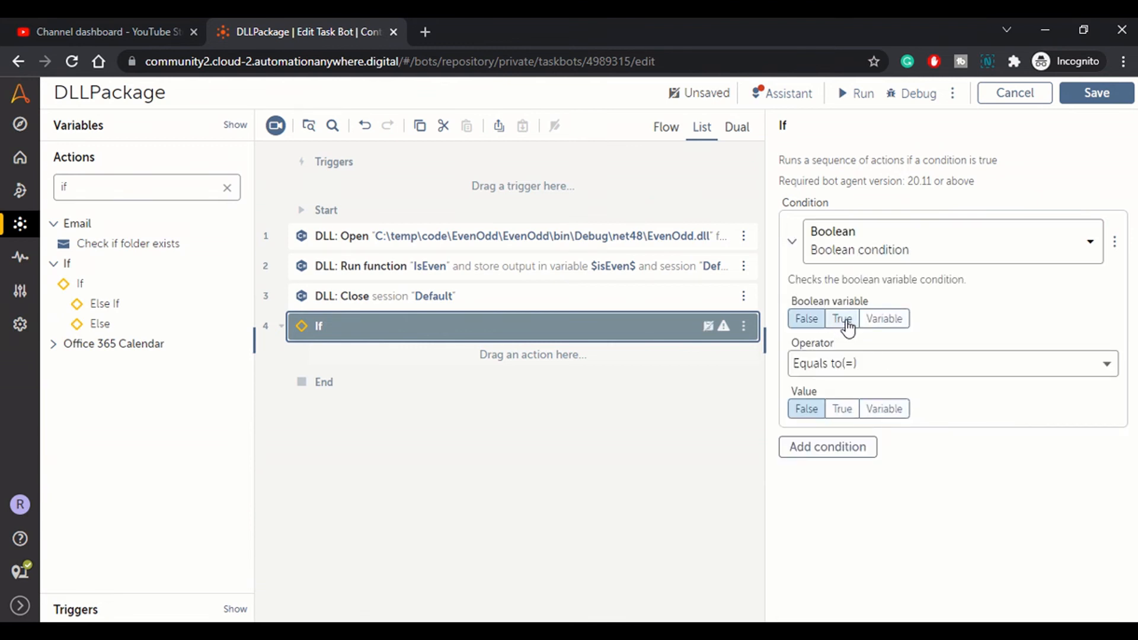
{"action": "left_click", "coordinate": [842, 318]}
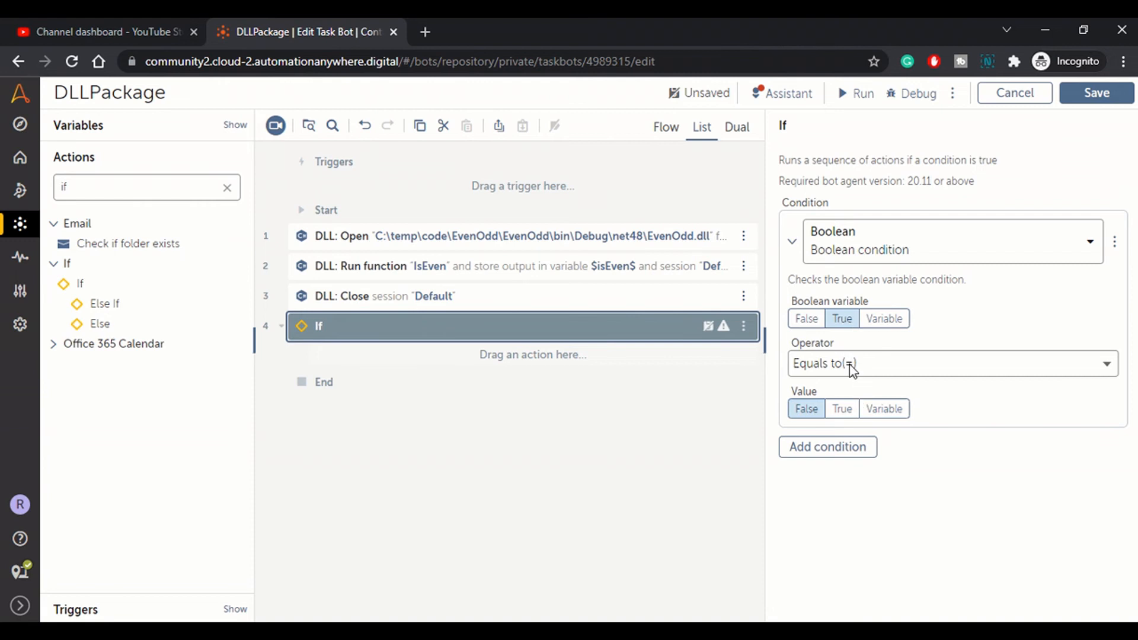
{"action": "left_click", "coordinate": [883, 318]}
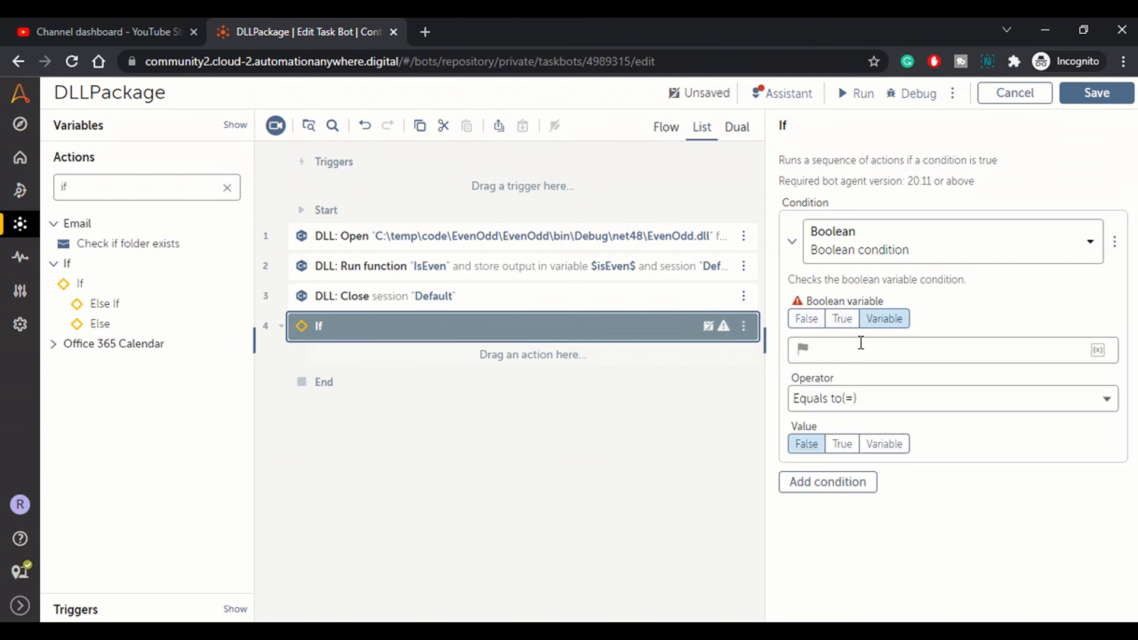
{"action": "mouse_move", "coordinate": [640, 291]}
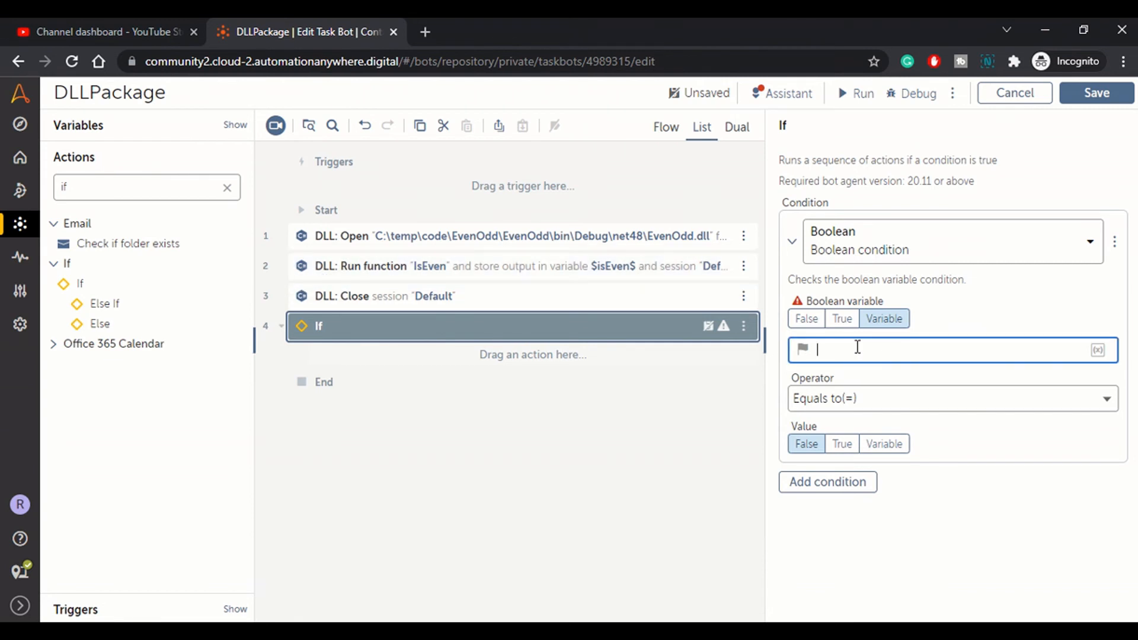
- Set the condition to $isEven$ equals True and save the bot
{"action": "type", "text": "isEven"}
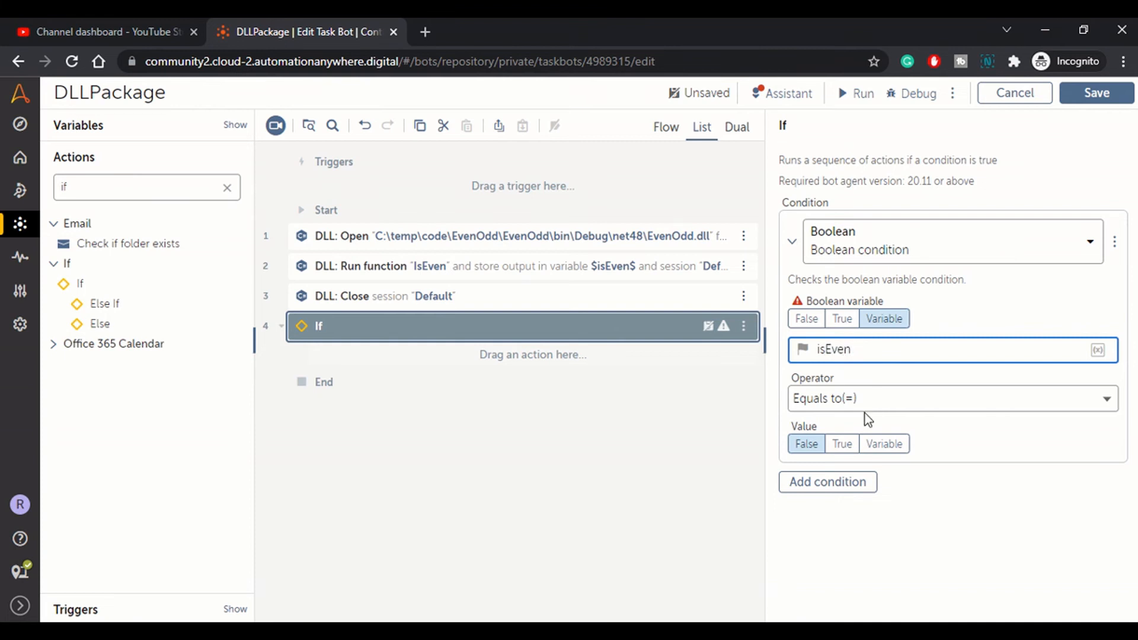
{"action": "left_click", "coordinate": [841, 444]}
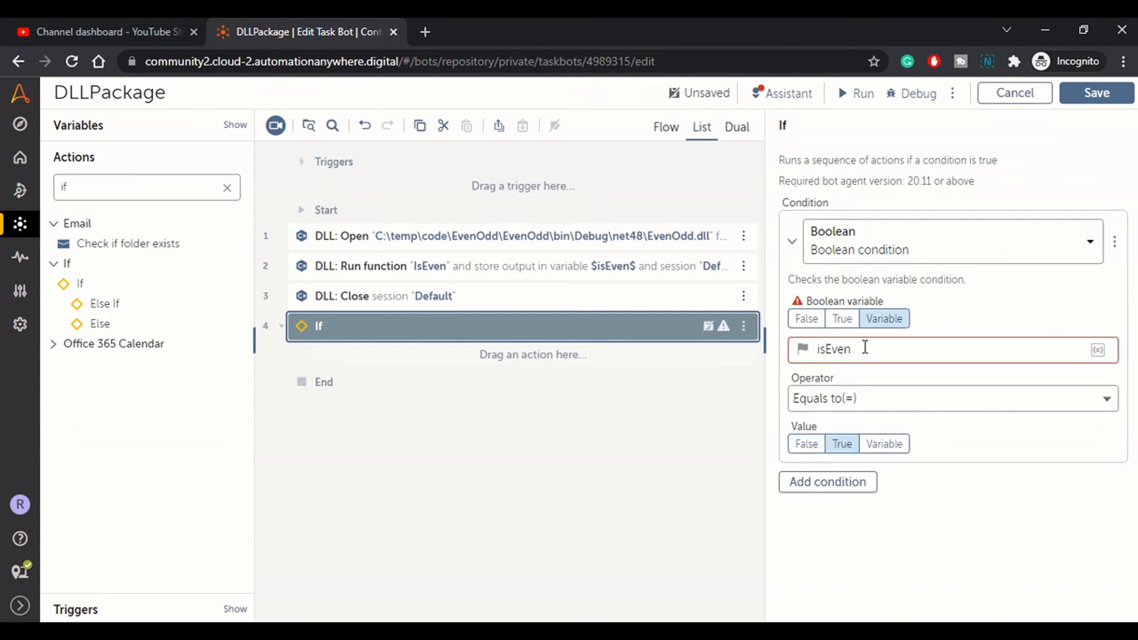
{"action": "double_click", "coordinate": [832, 349]}
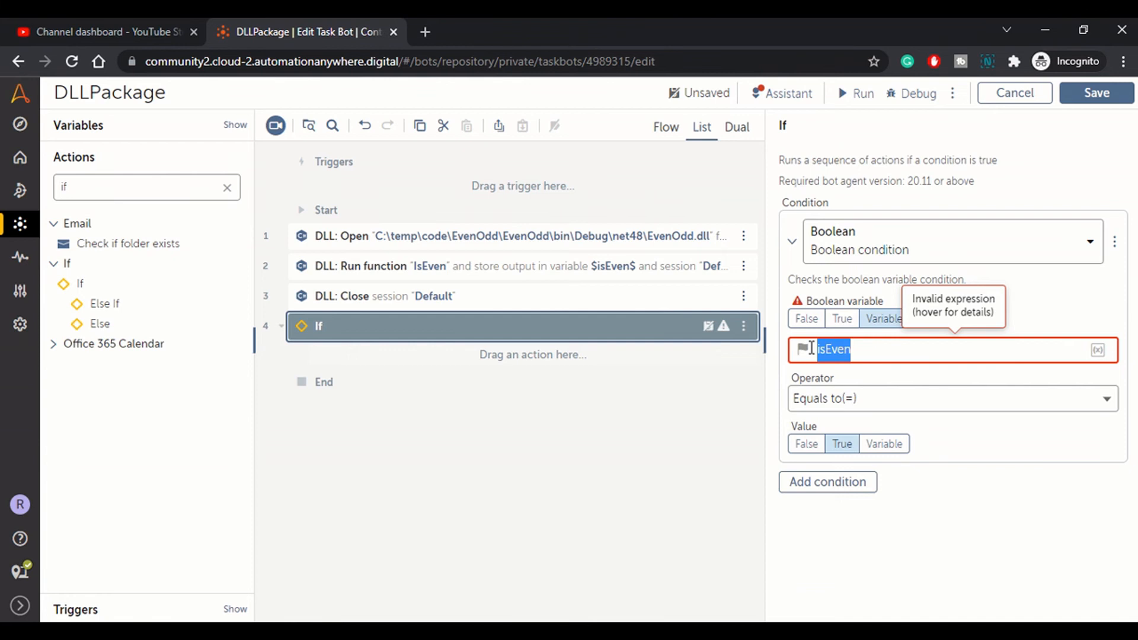
{"action": "type", "text": "$"}
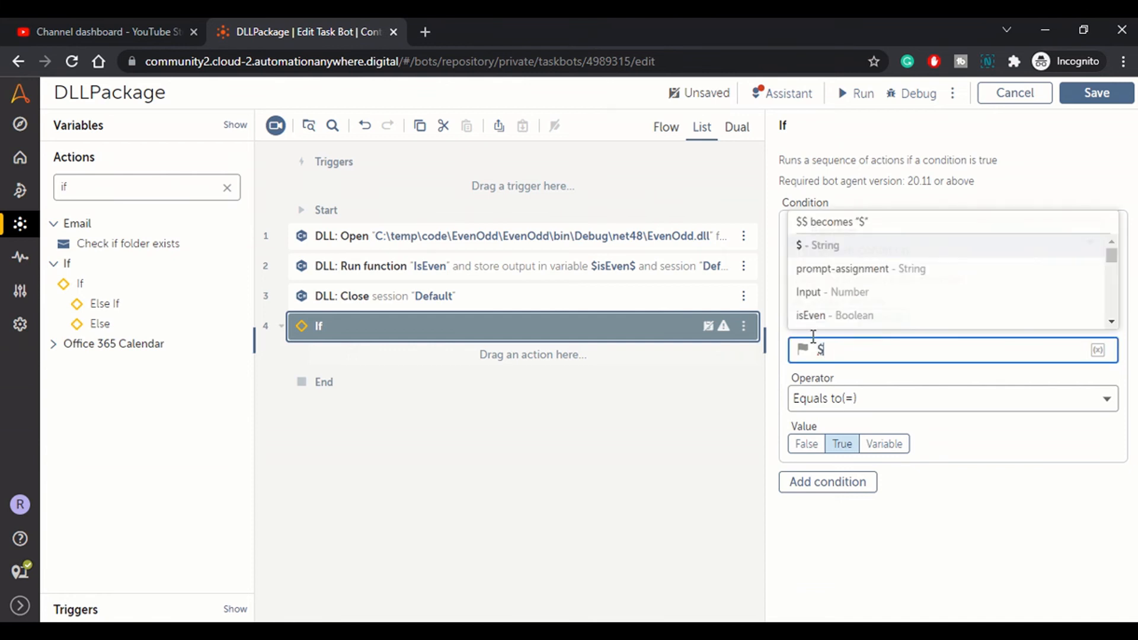
{"action": "left_click", "coordinate": [835, 316]}
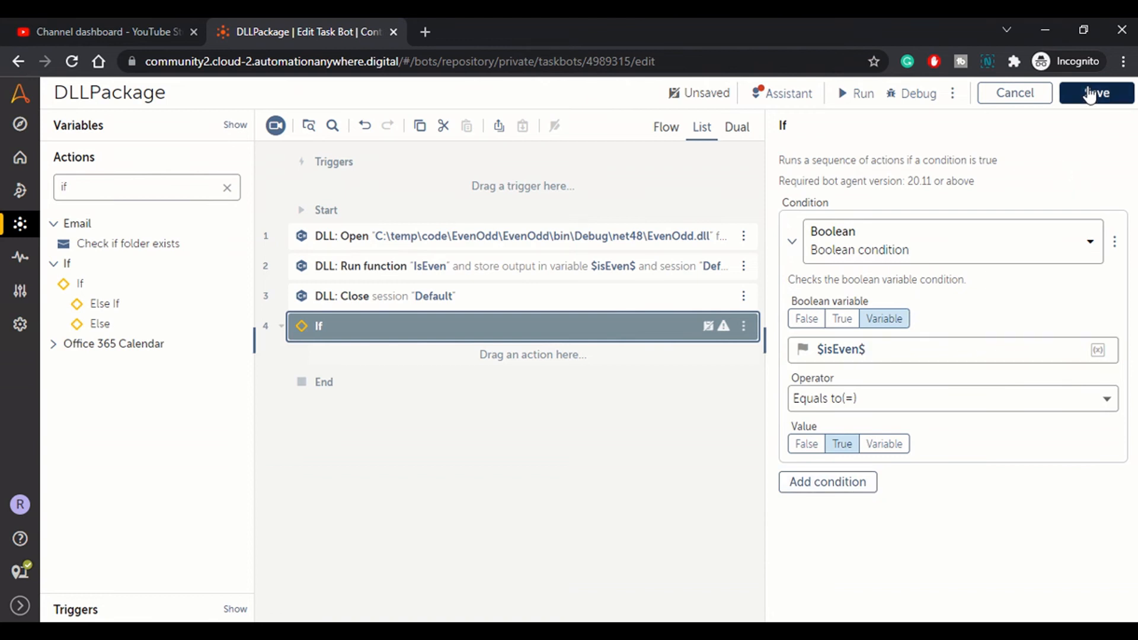
{"action": "left_click", "coordinate": [1095, 92]}
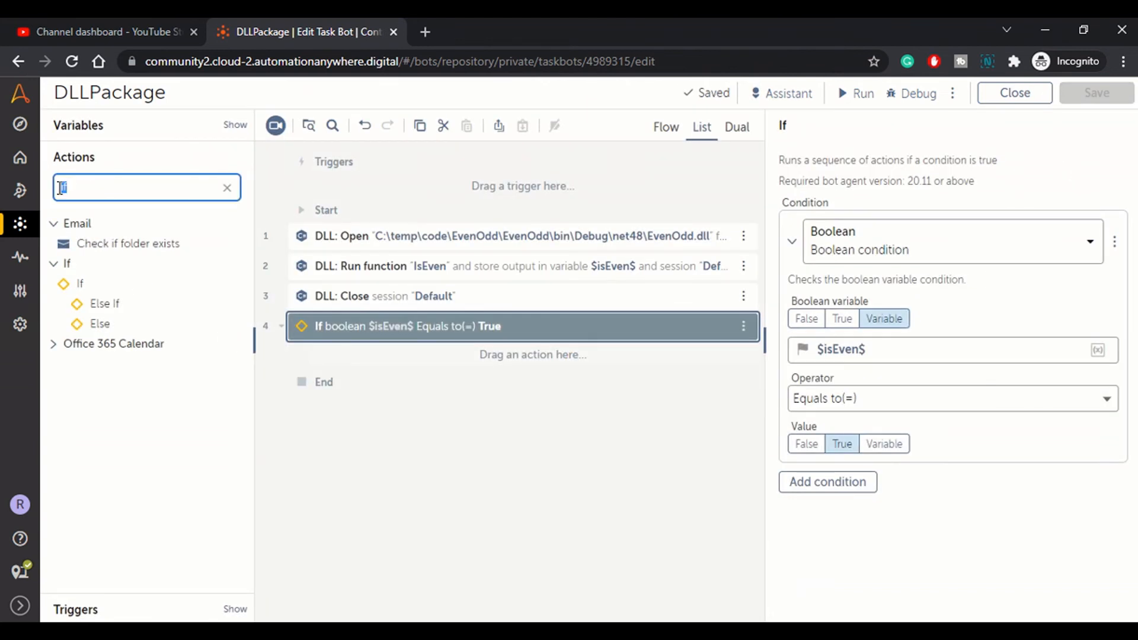
- Show 'It's an Even Number' inside the If and 'It's an Odd Number' in an Else branch
{"action": "type", "text": "Mess"}
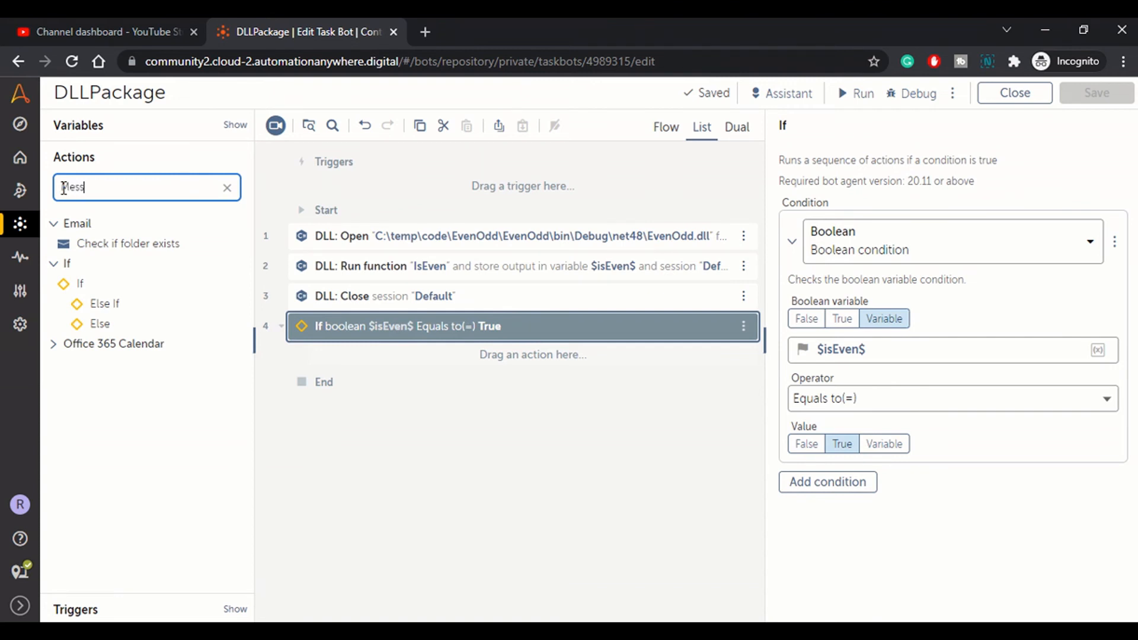
{"action": "left_click_drag", "start_coordinate": [109, 243], "coordinate": [521, 380]}
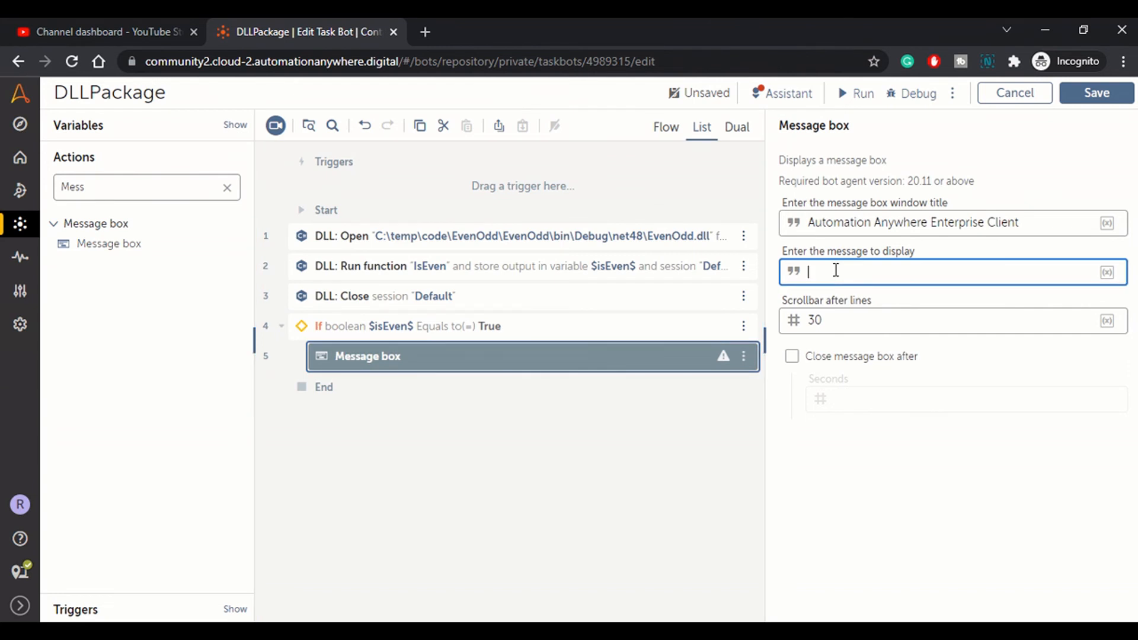
{"action": "type", "text": "It's an Even Number"}
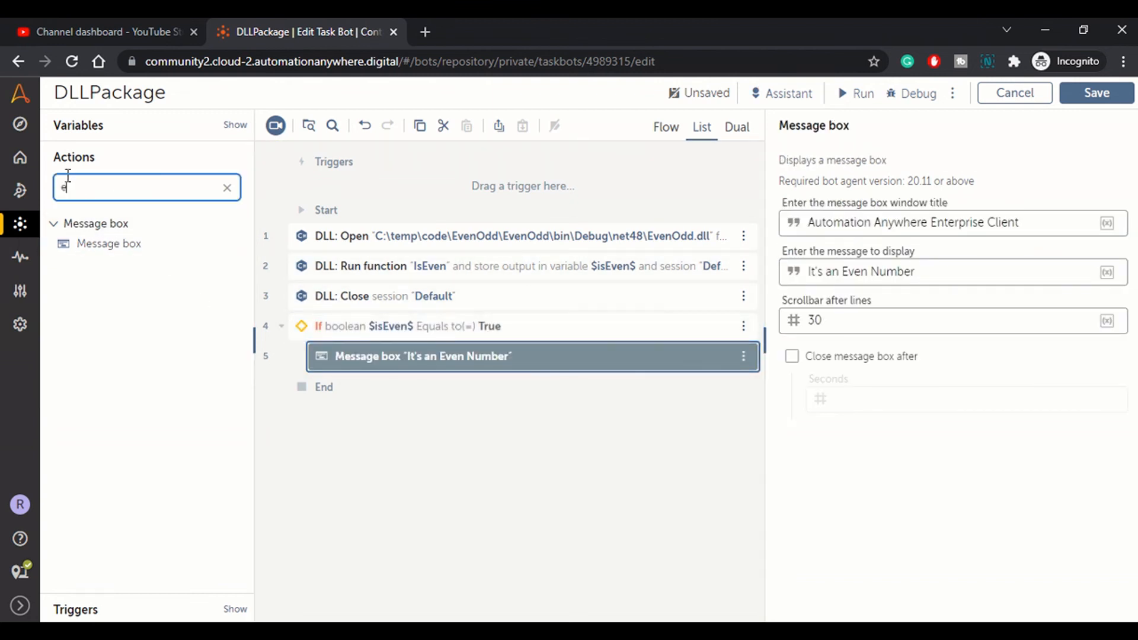
{"action": "type", "text": "else"}
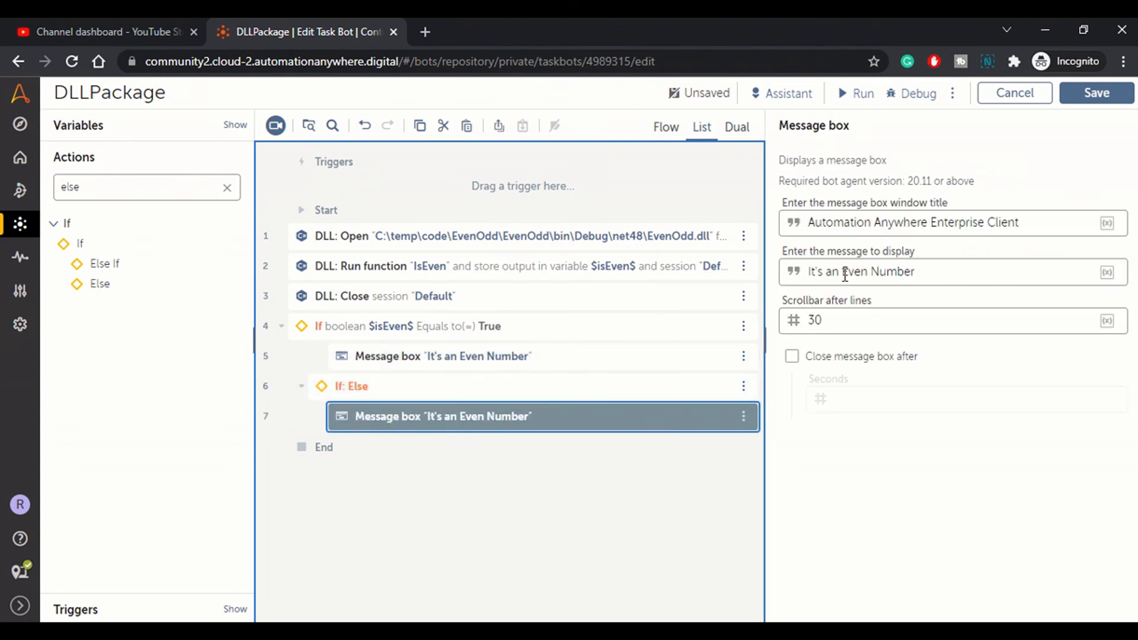
{"action": "double_click", "coordinate": [856, 271]}
{"action": "type", "text": "Odd"}
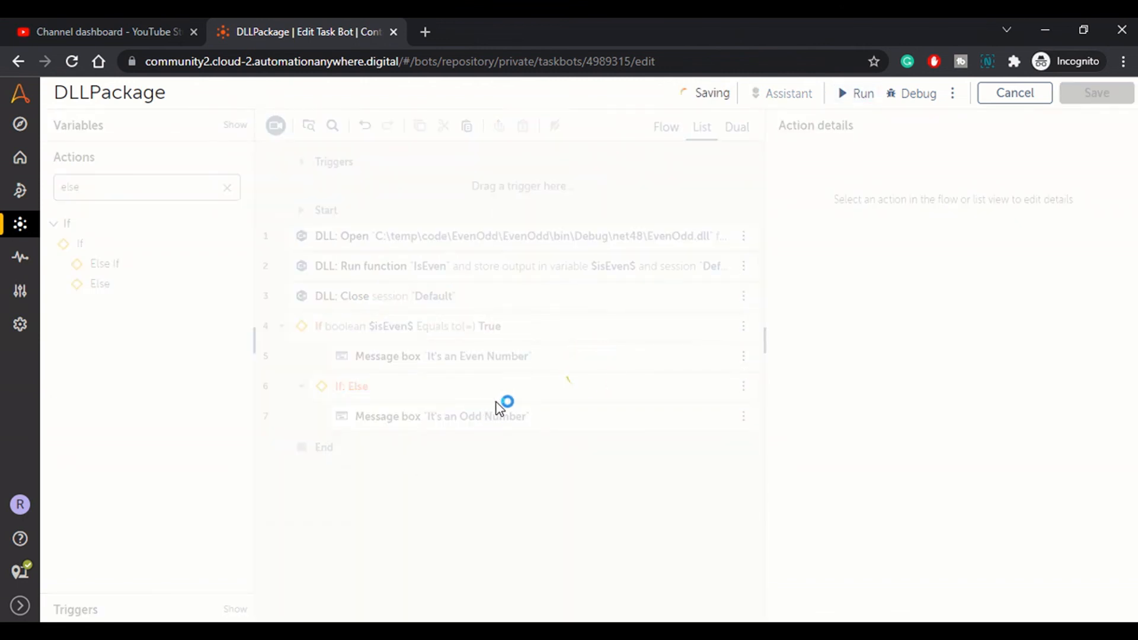
- Run the DLLPackage bot to completion and dismiss the results
{"action": "left_click", "coordinate": [863, 93]}
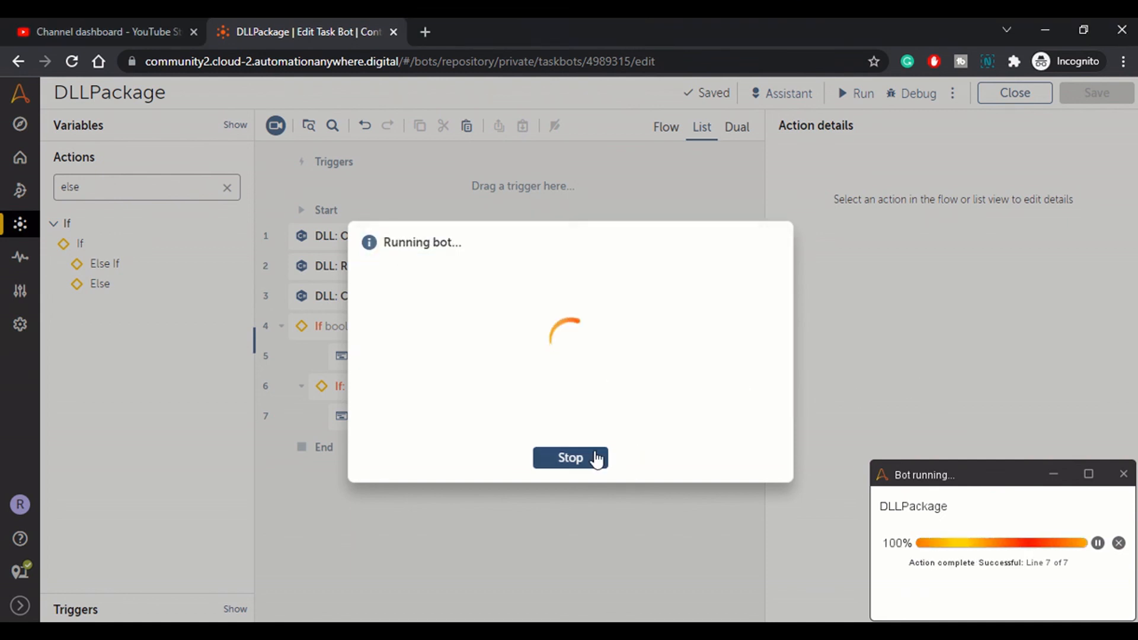
{"action": "left_click", "coordinate": [570, 458]}
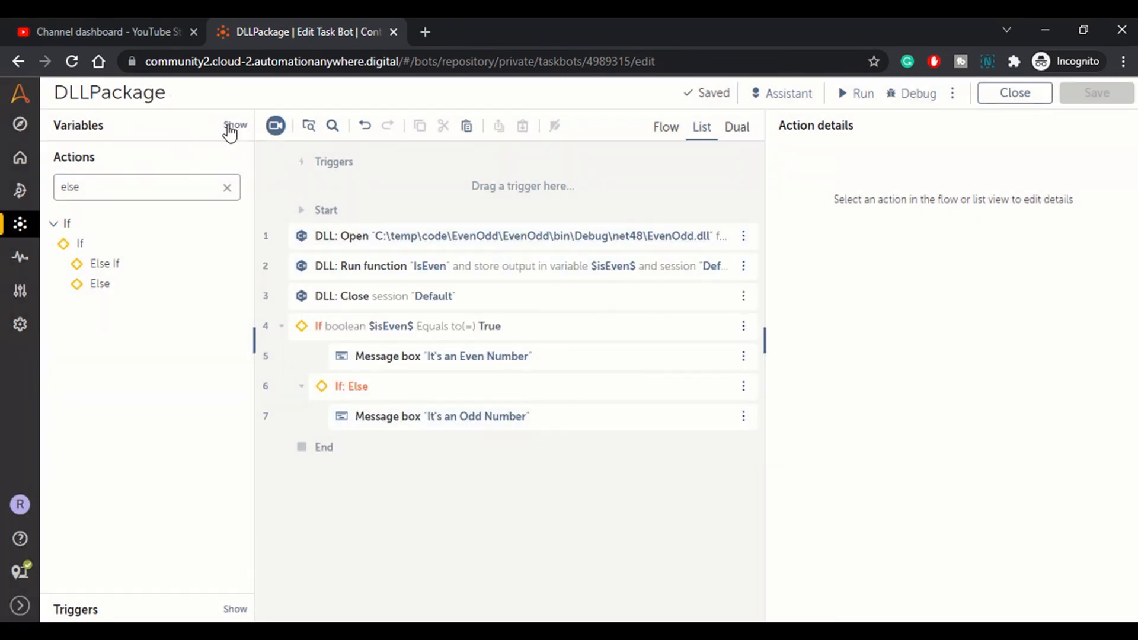
- Set the Input variable's default value to 6
{"action": "left_click", "coordinate": [235, 125]}
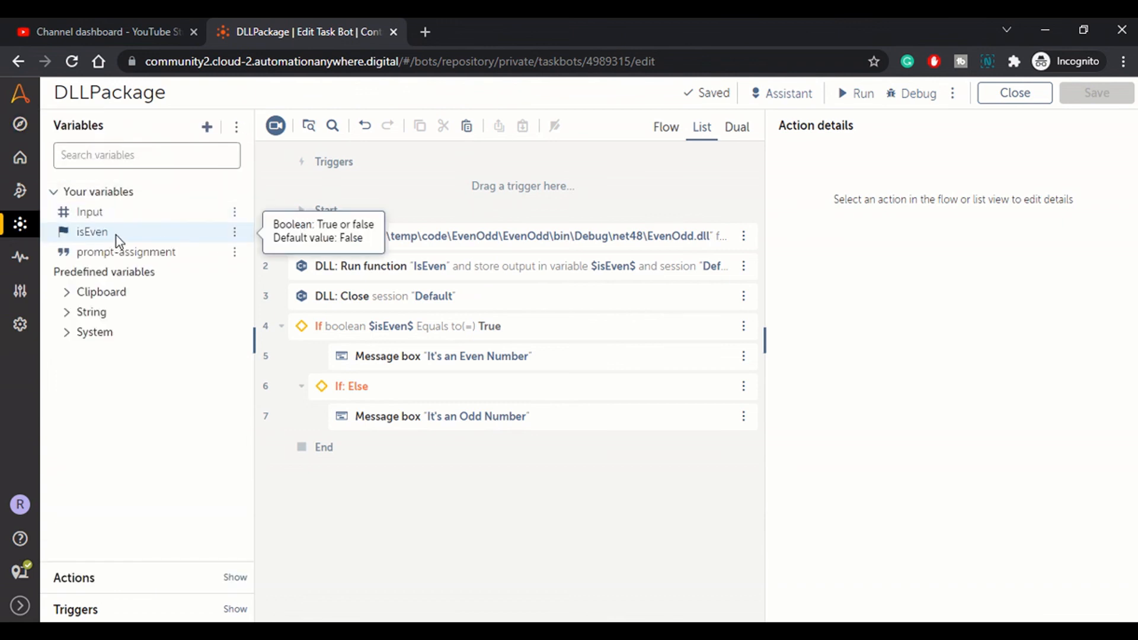
{"action": "double_click", "coordinate": [89, 211]}
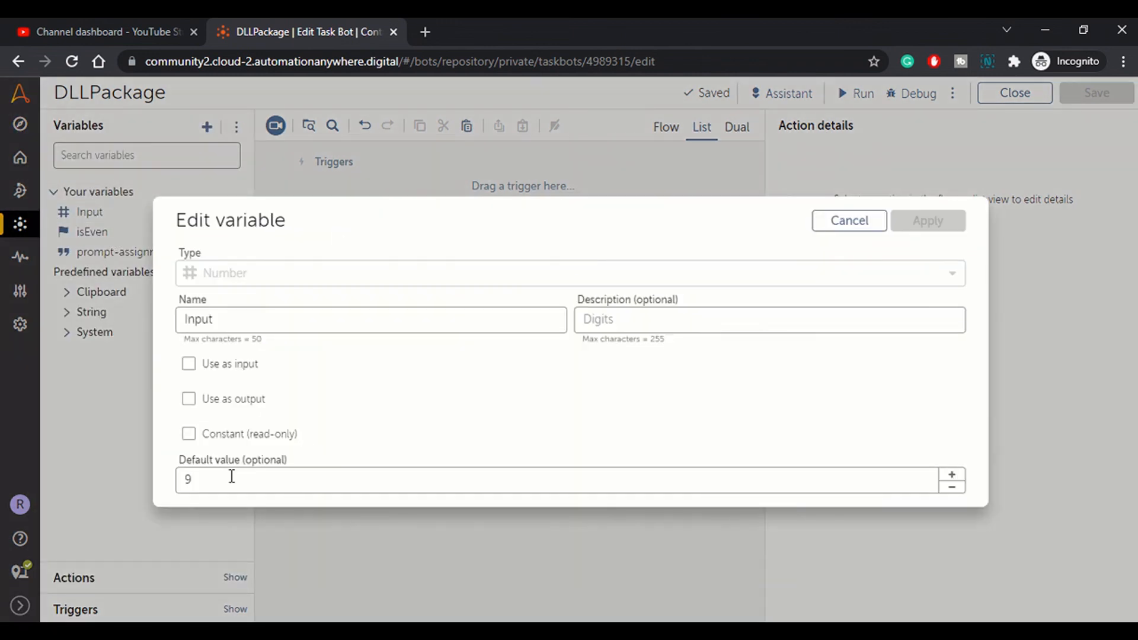
{"action": "left_click", "coordinate": [240, 480]}
{"action": "type", "text": "6"}
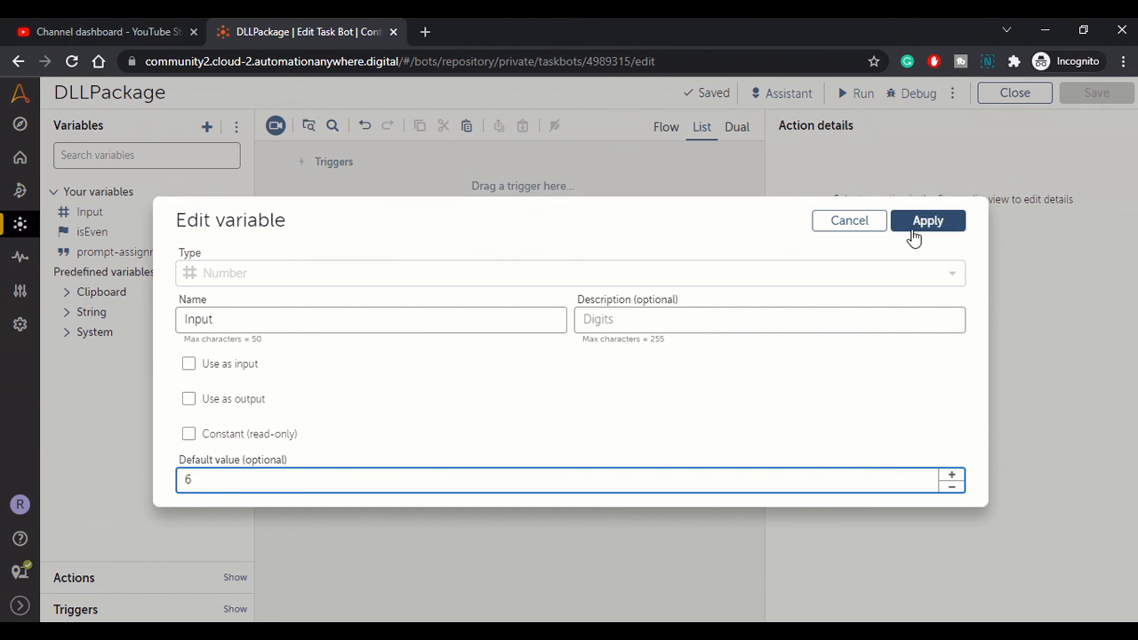
{"action": "left_click", "coordinate": [927, 220]}
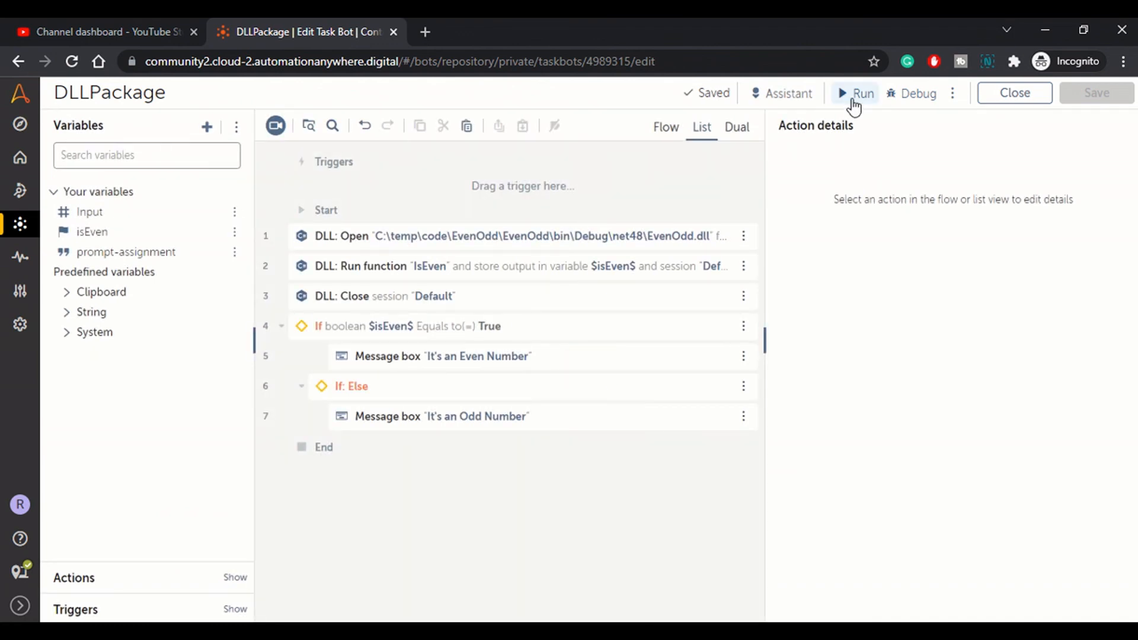
- Run the bot, which shows 'It's an Even Number', and dismiss the dialogs
{"action": "left_click", "coordinate": [859, 92]}
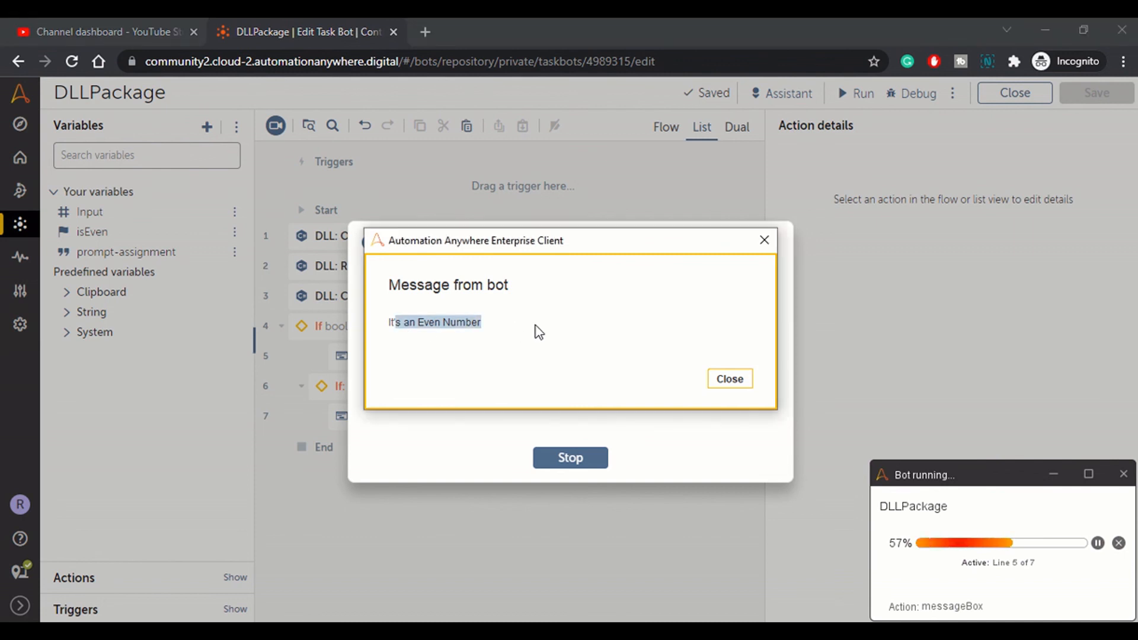
{"action": "left_click", "coordinate": [730, 378]}
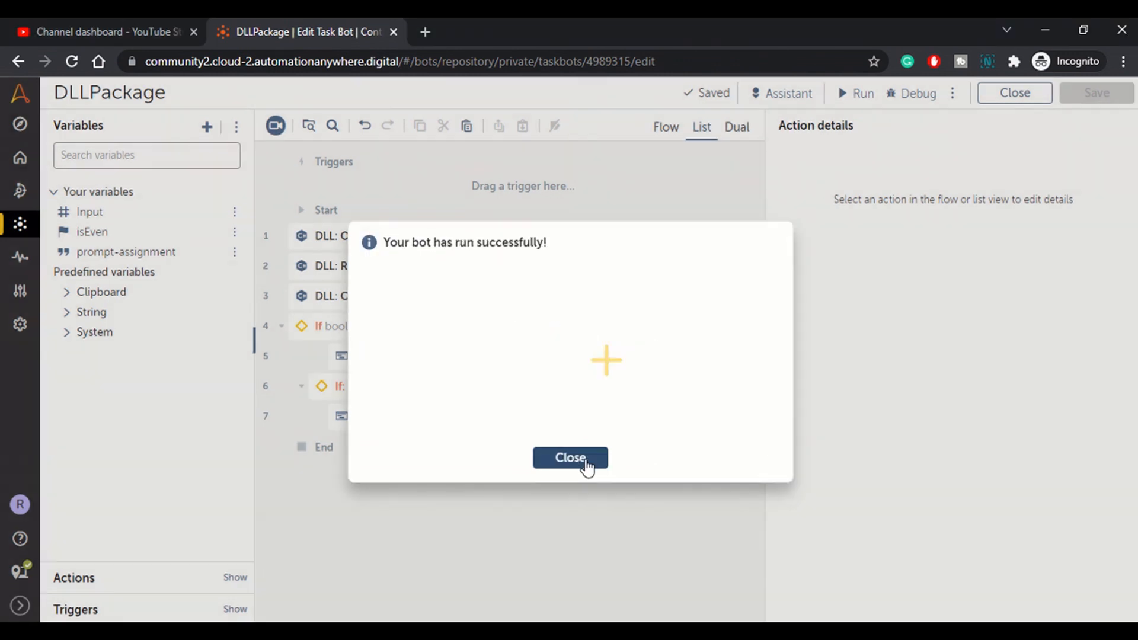
{"action": "left_click", "coordinate": [570, 458]}
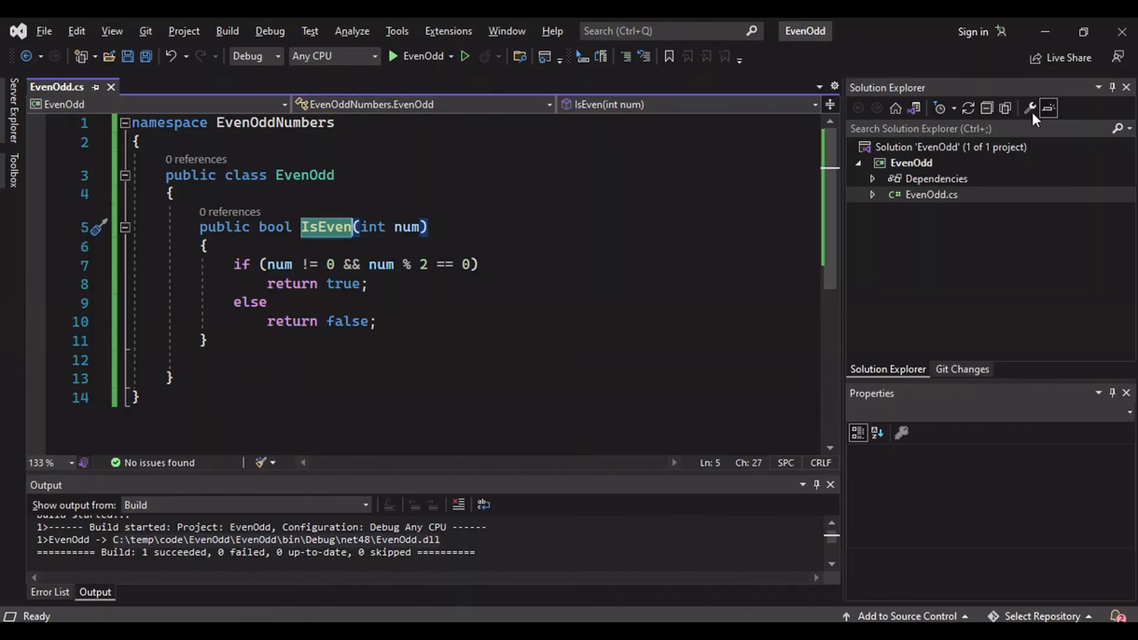
{"action": "mouse_move", "coordinate": [1045, 35]}
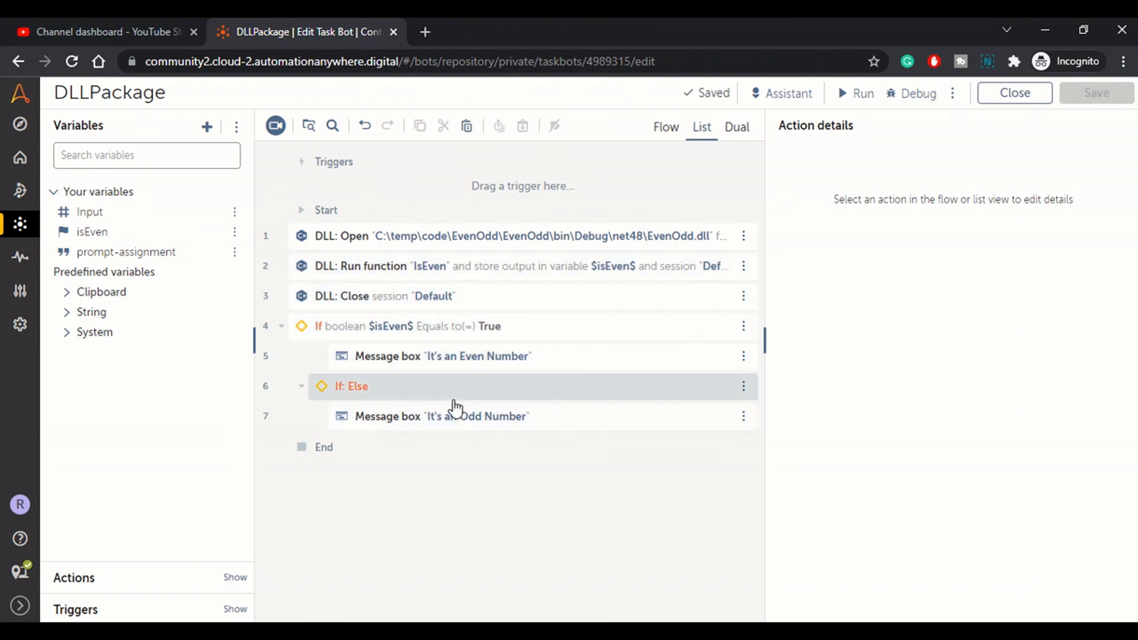
{"action": "mouse_move", "coordinate": [517, 406]}
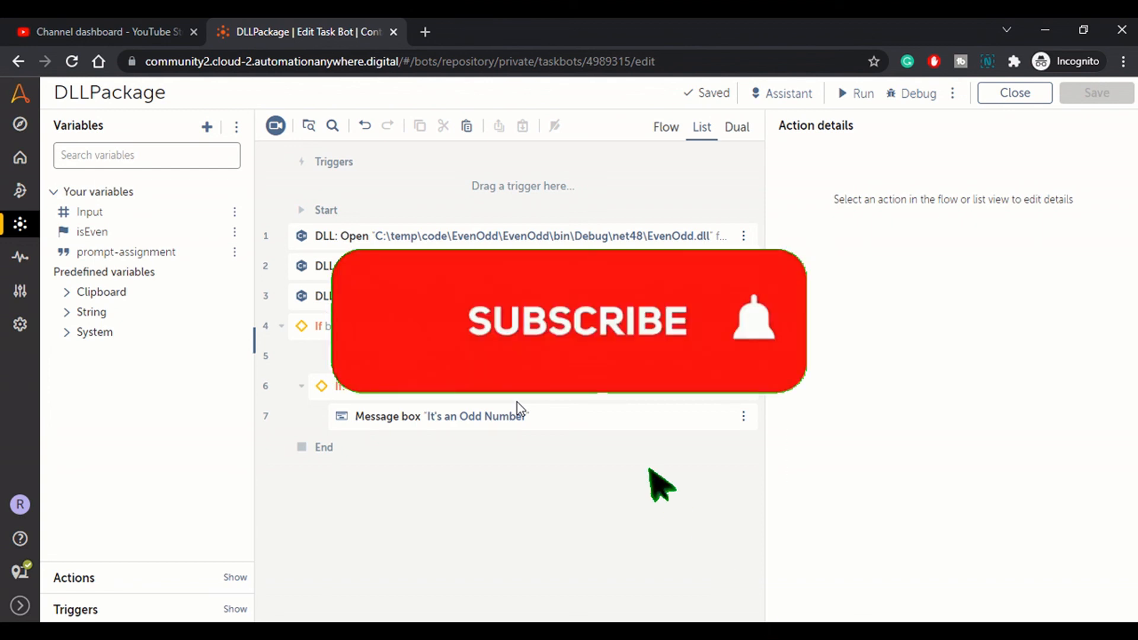
- Switch back to the Automation 360 tab with the DLLPackage bot editor
{"action": "left_click", "coordinate": [579, 322]}
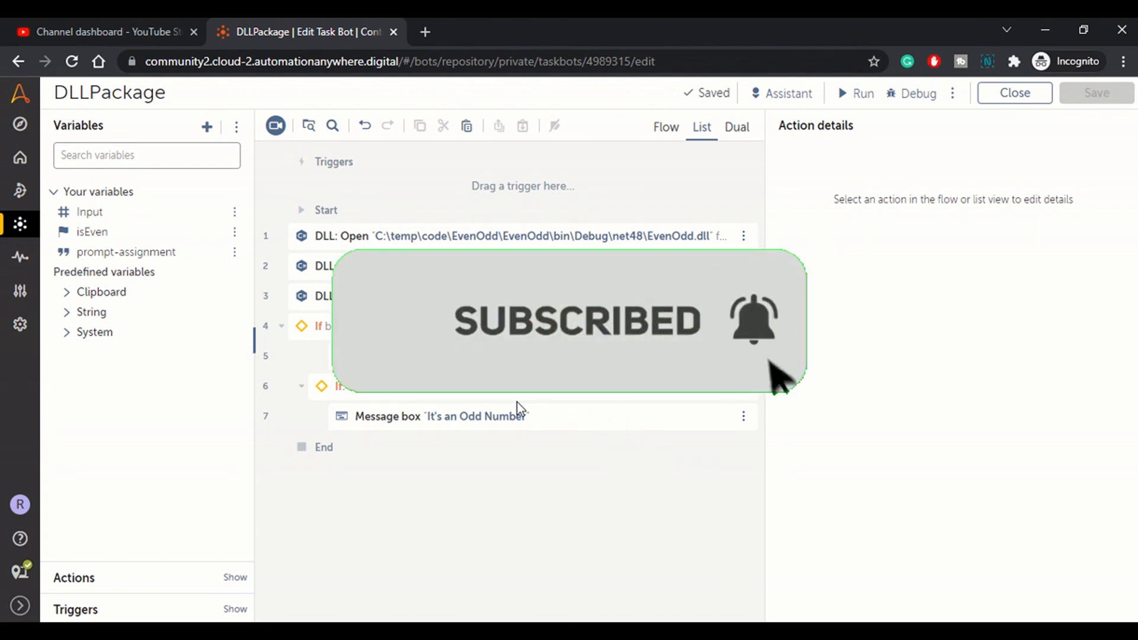